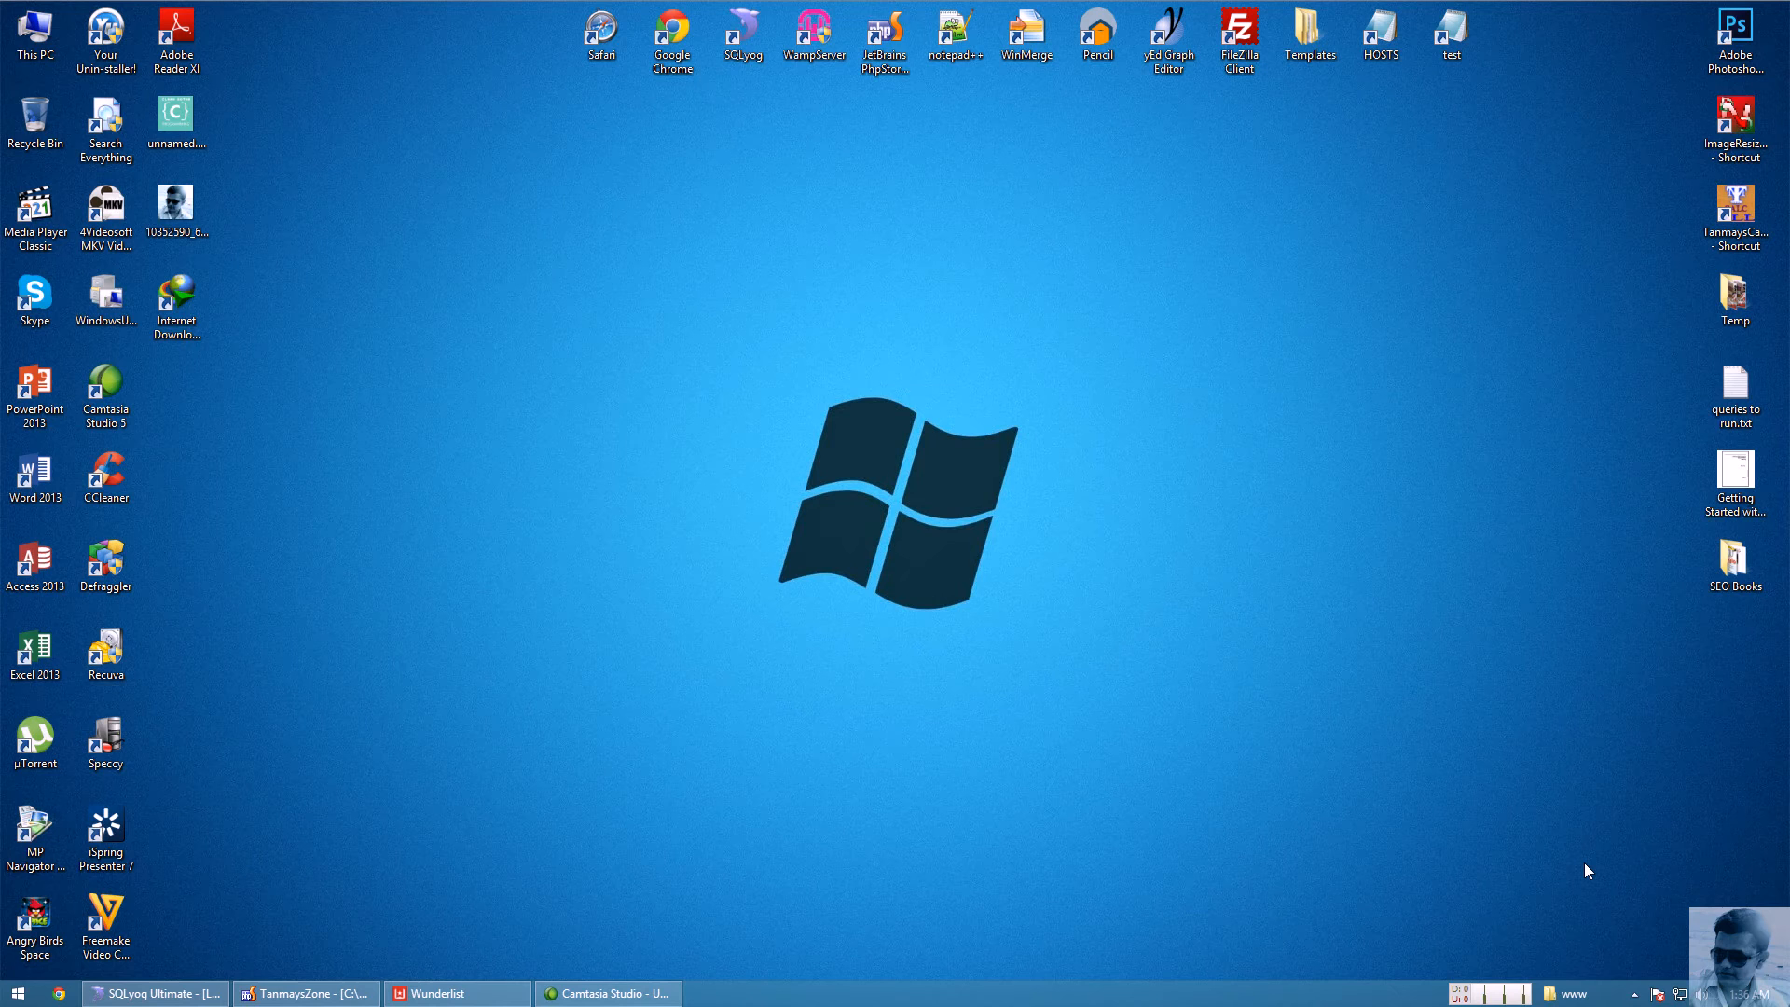
pyautogui.moveTo(1459, 823)
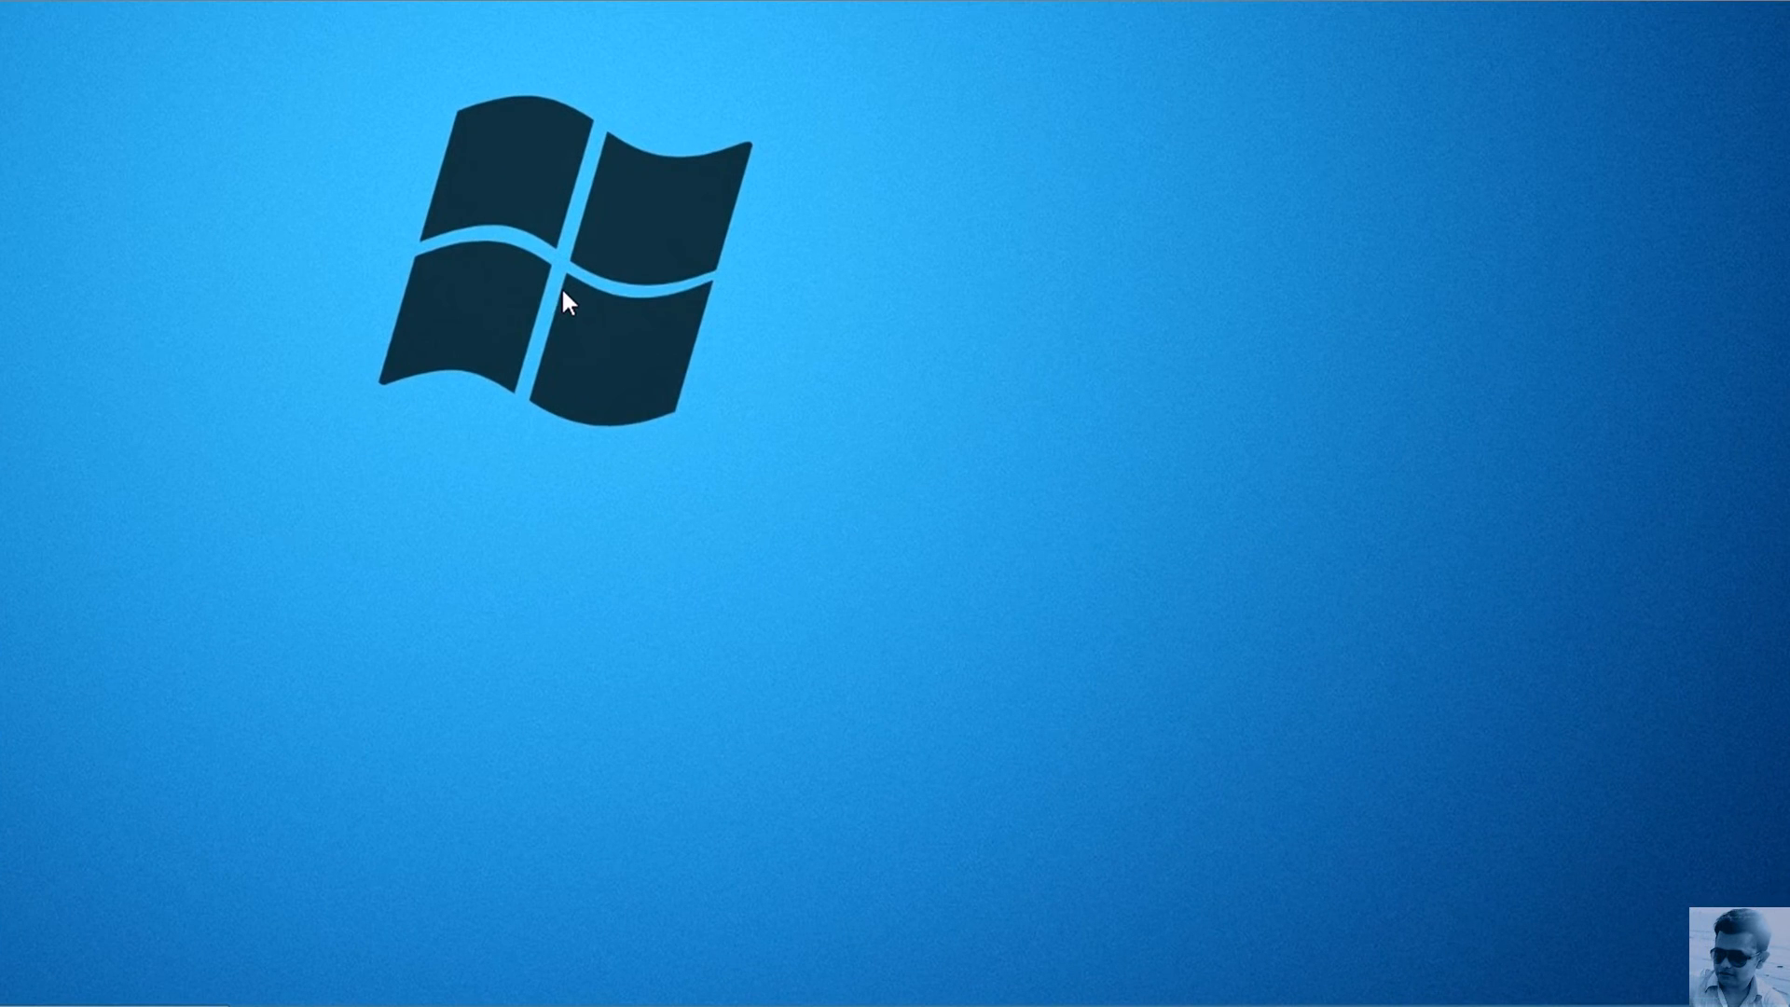
# - Right-click an empty desktop area to show the New item options
pyautogui.rightClick(569, 301)
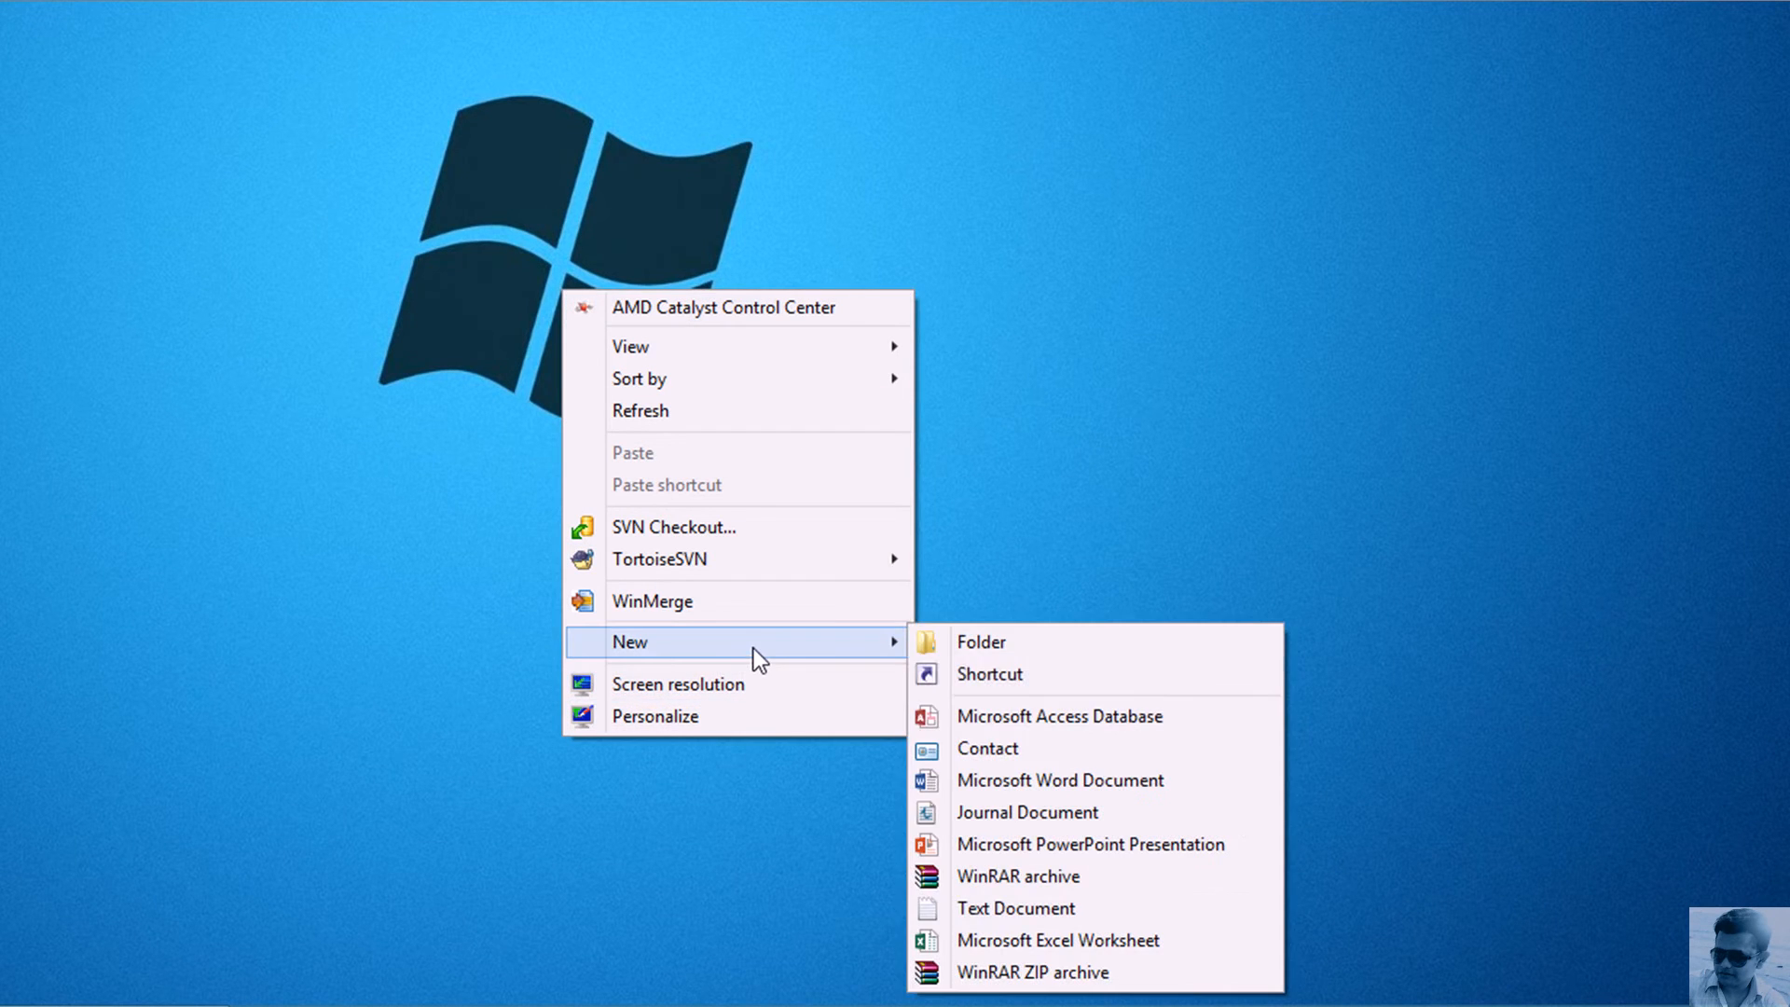
# - Start a new shortcut with location notepad %SYSTEMROOT%\system32\drivers\etc\hosts
pyautogui.click(988, 674)
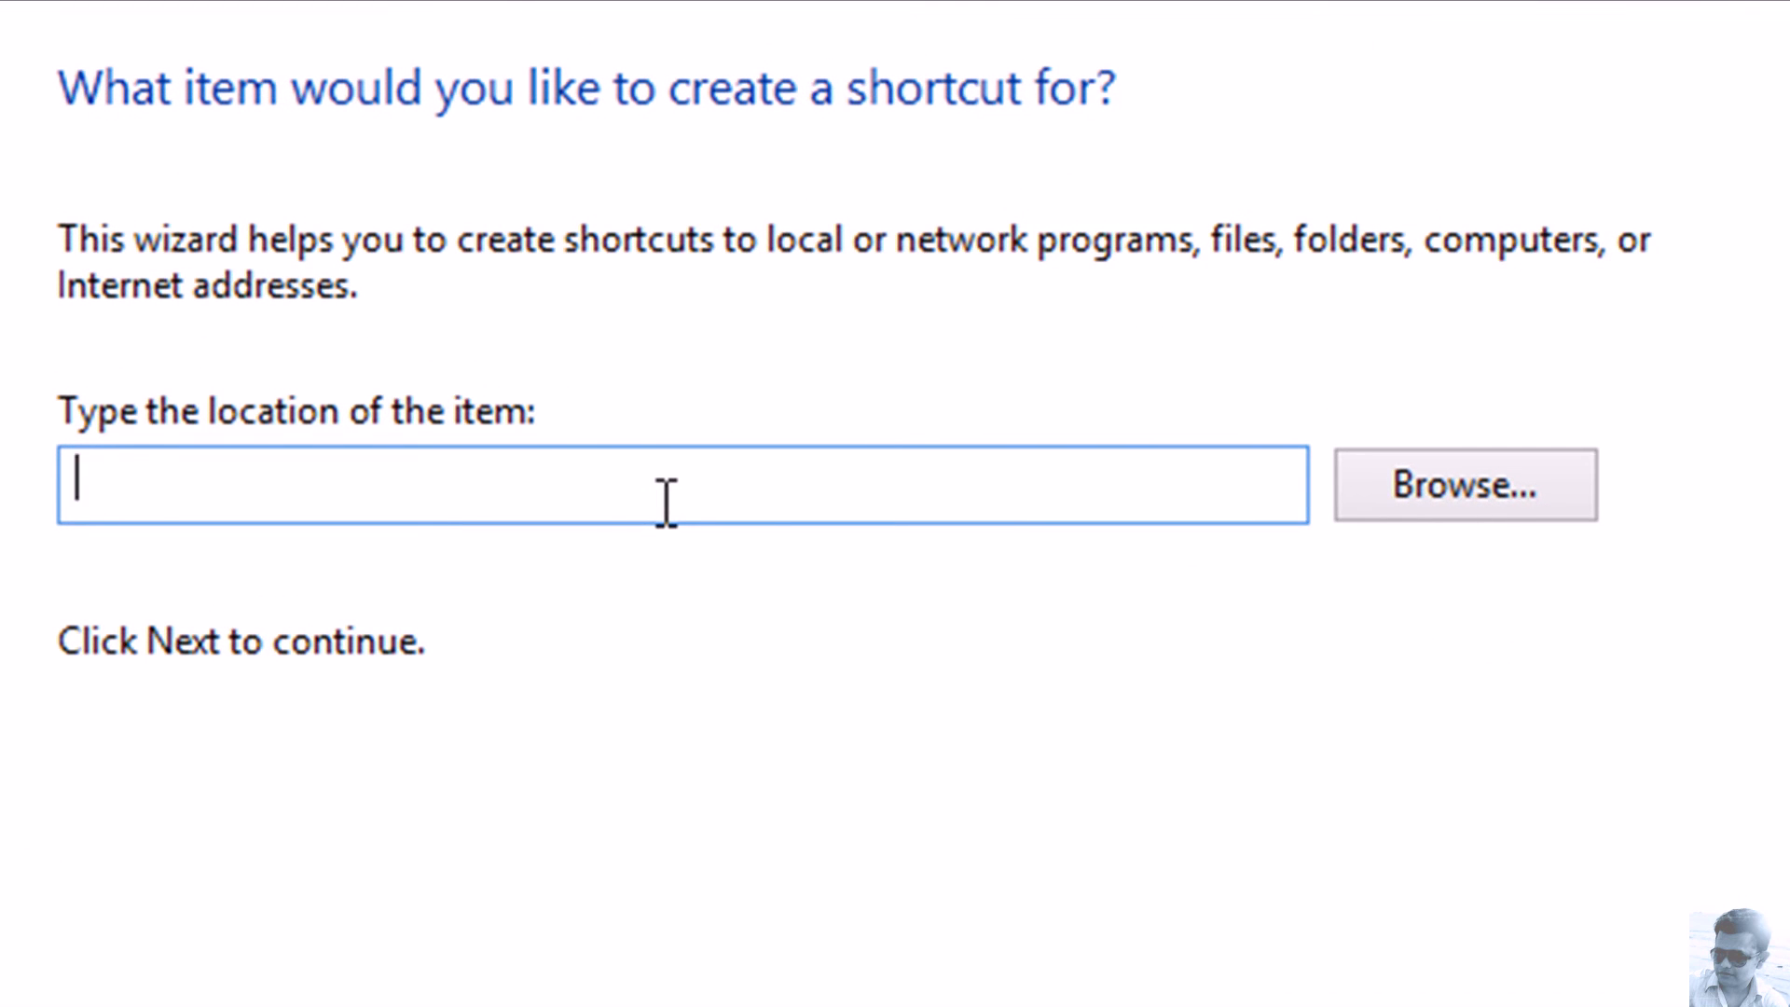
pyautogui.write('notepad')
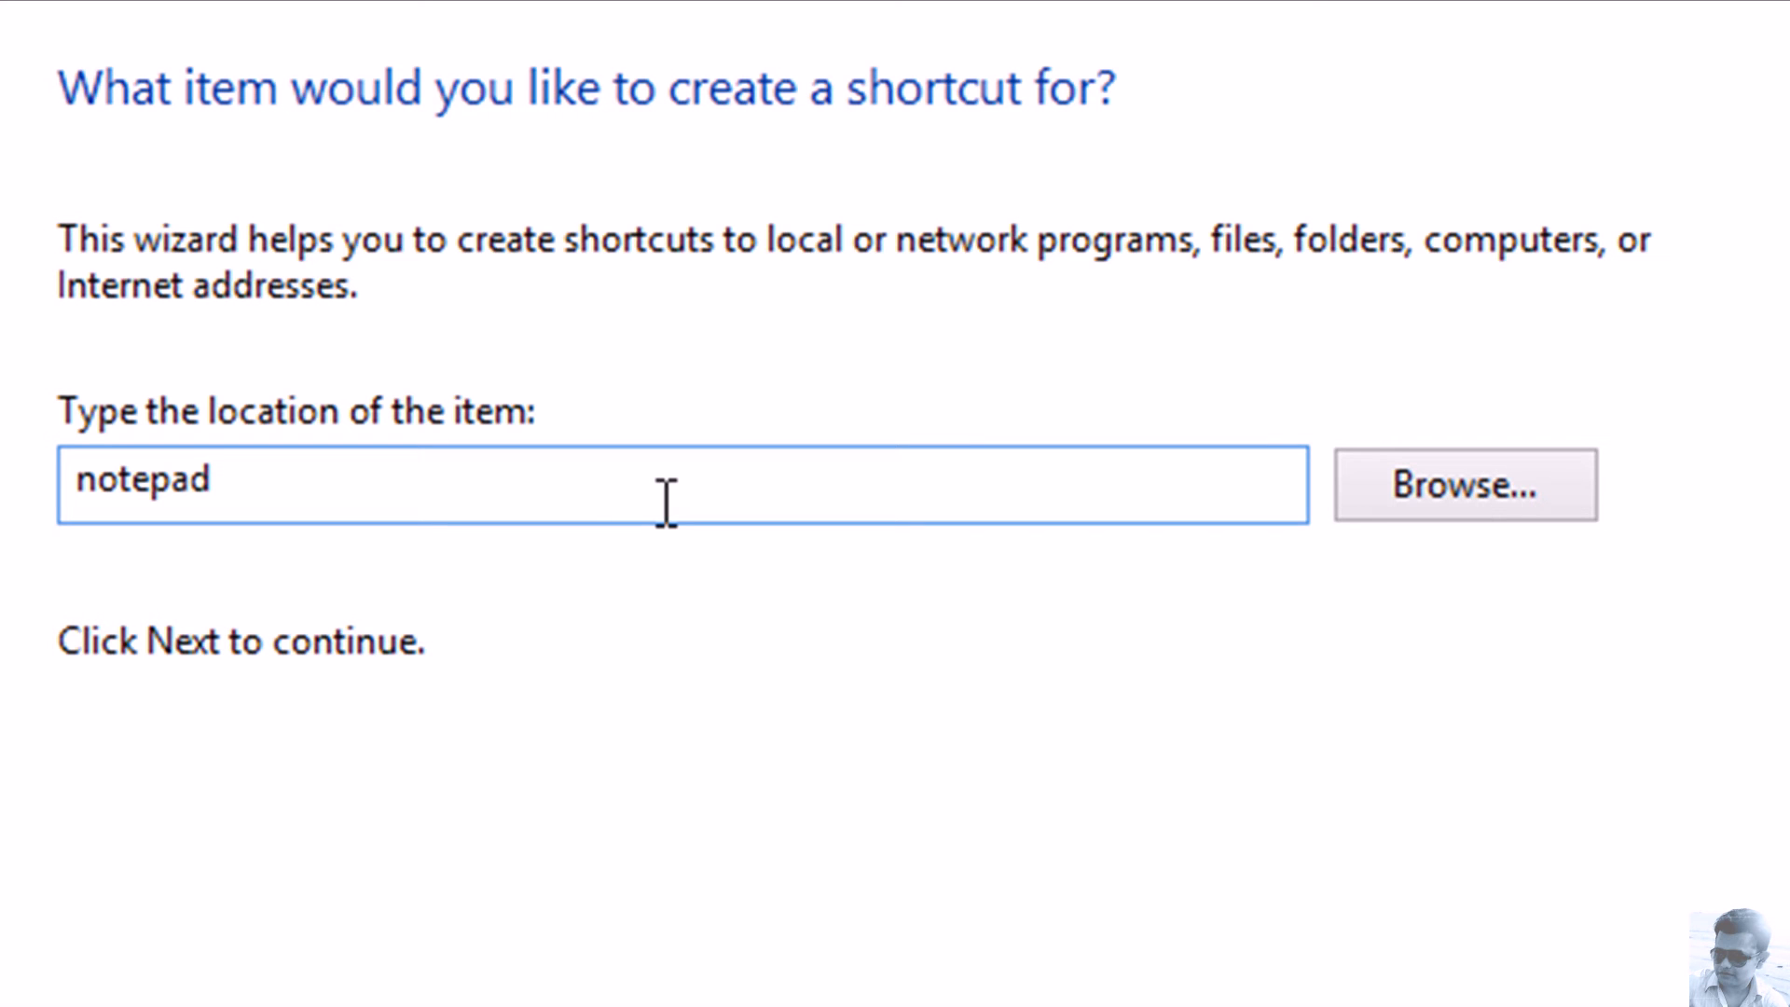
pyautogui.write('%SYS')
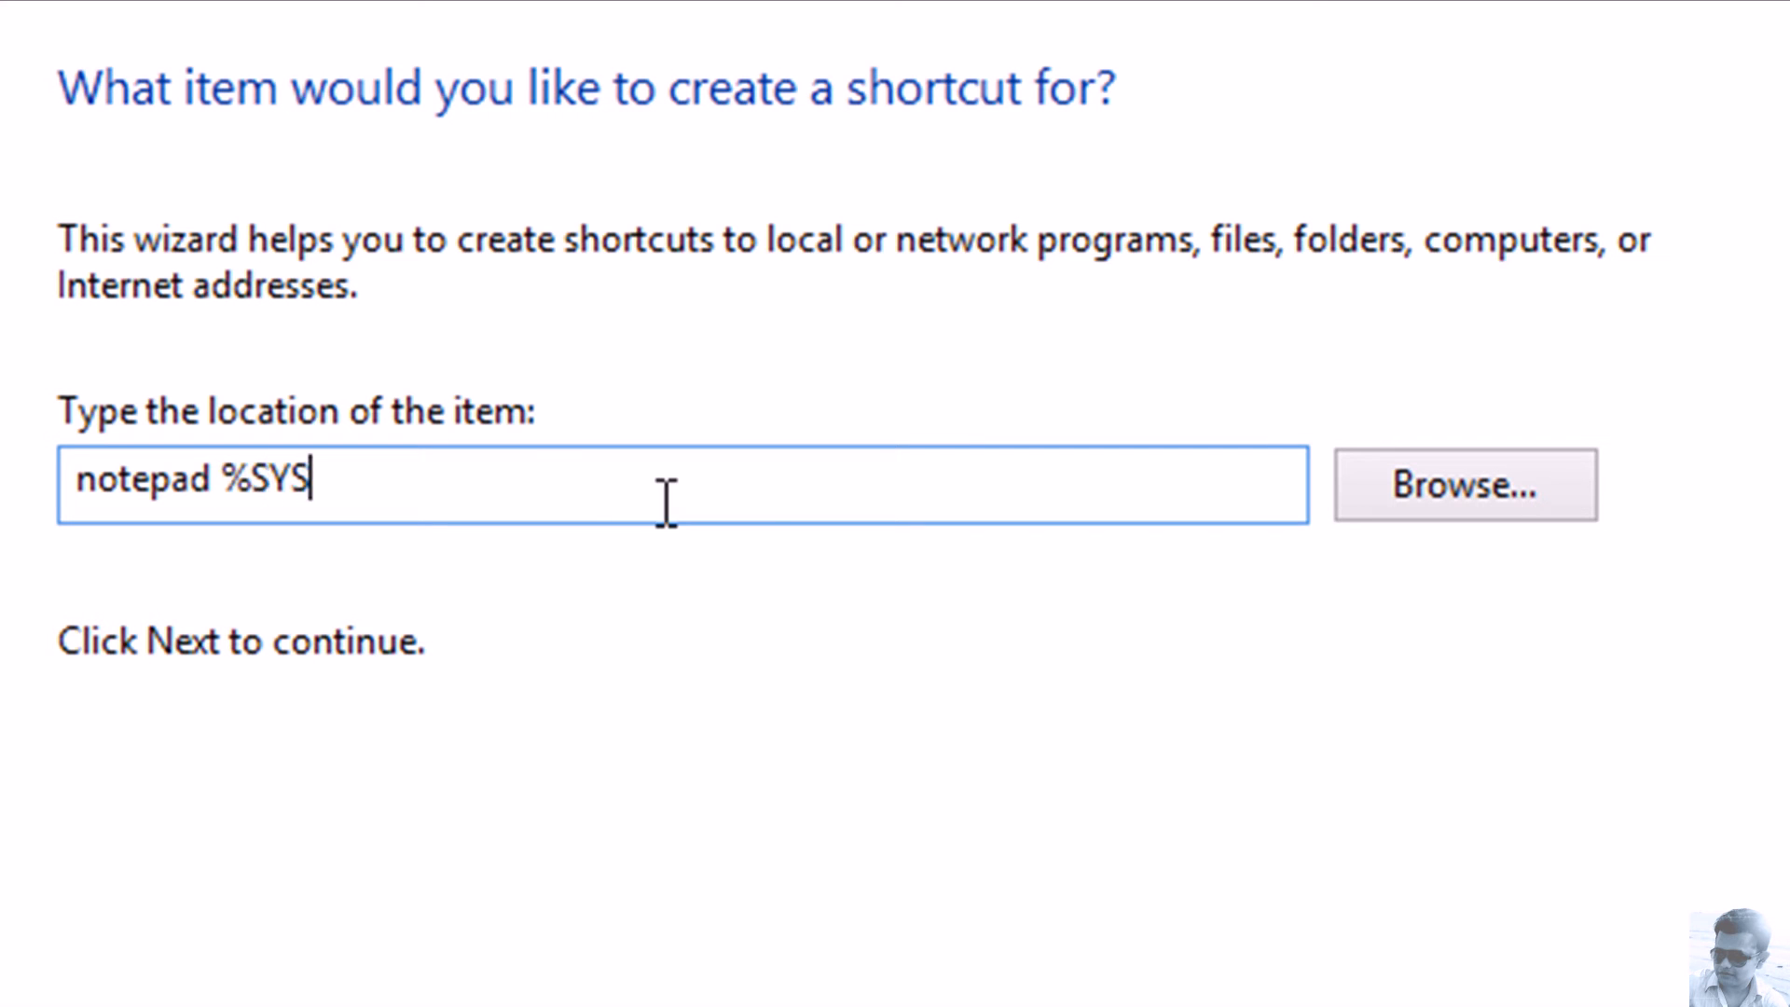
pyautogui.write('TEMRO')
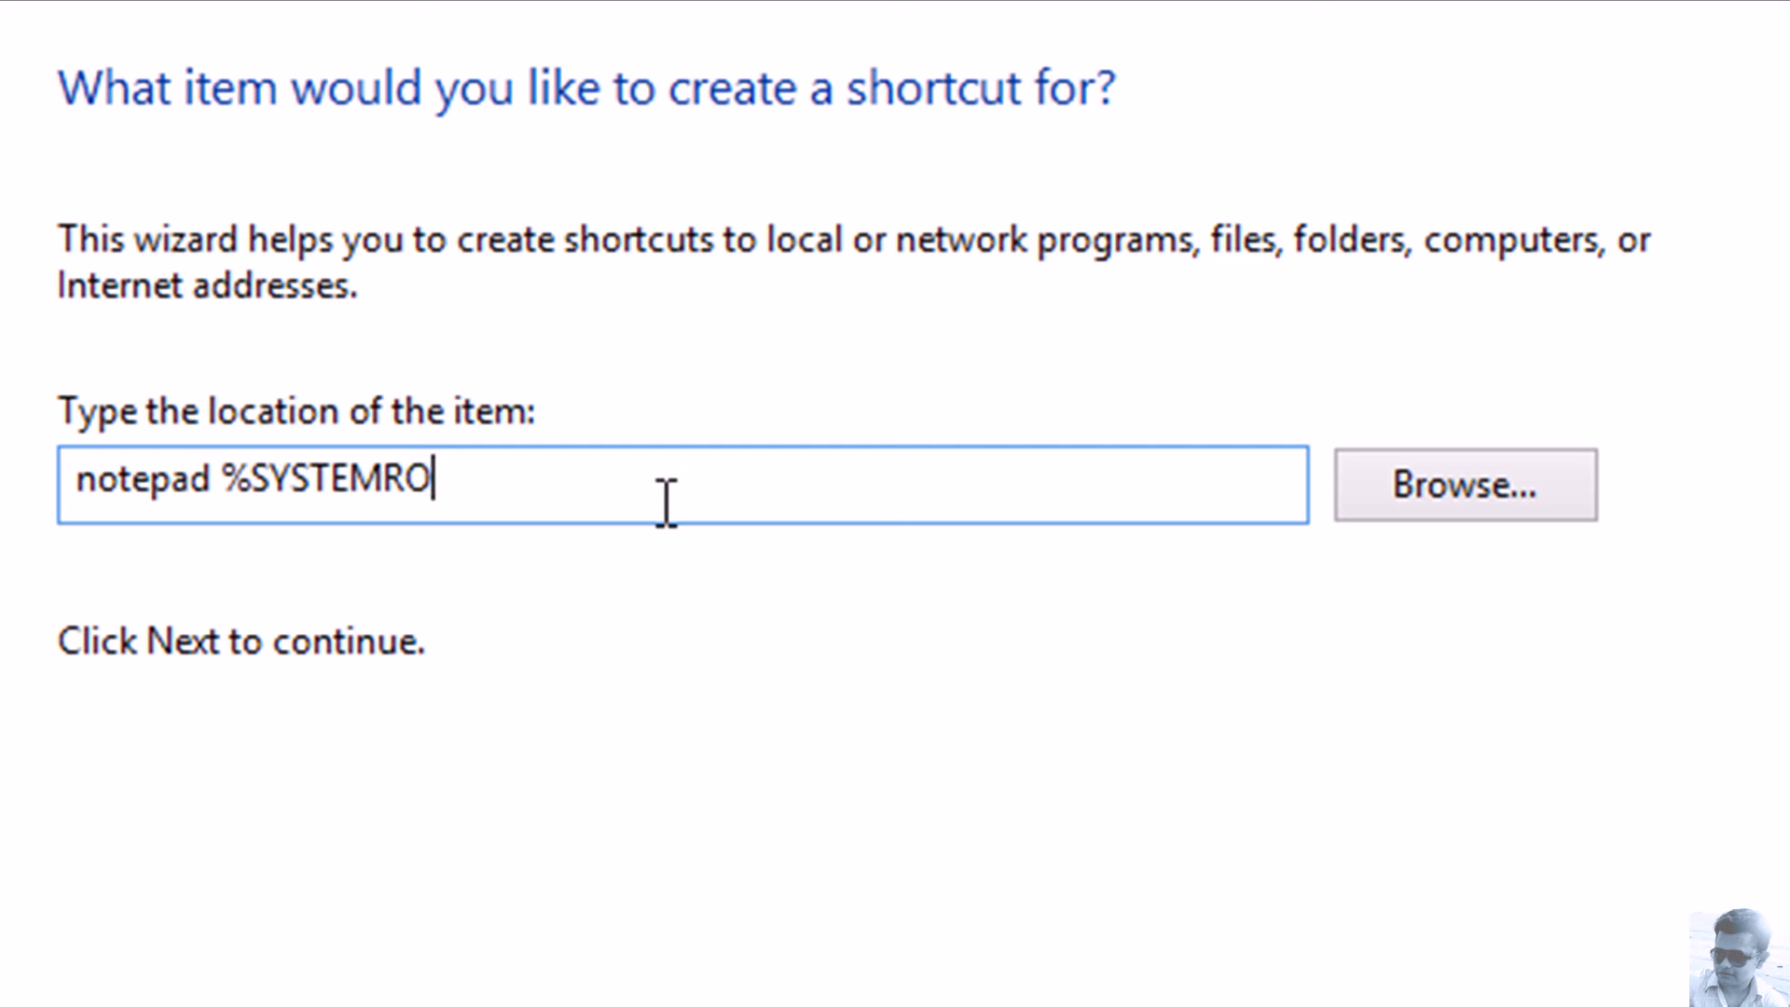
pyautogui.write('OT%')
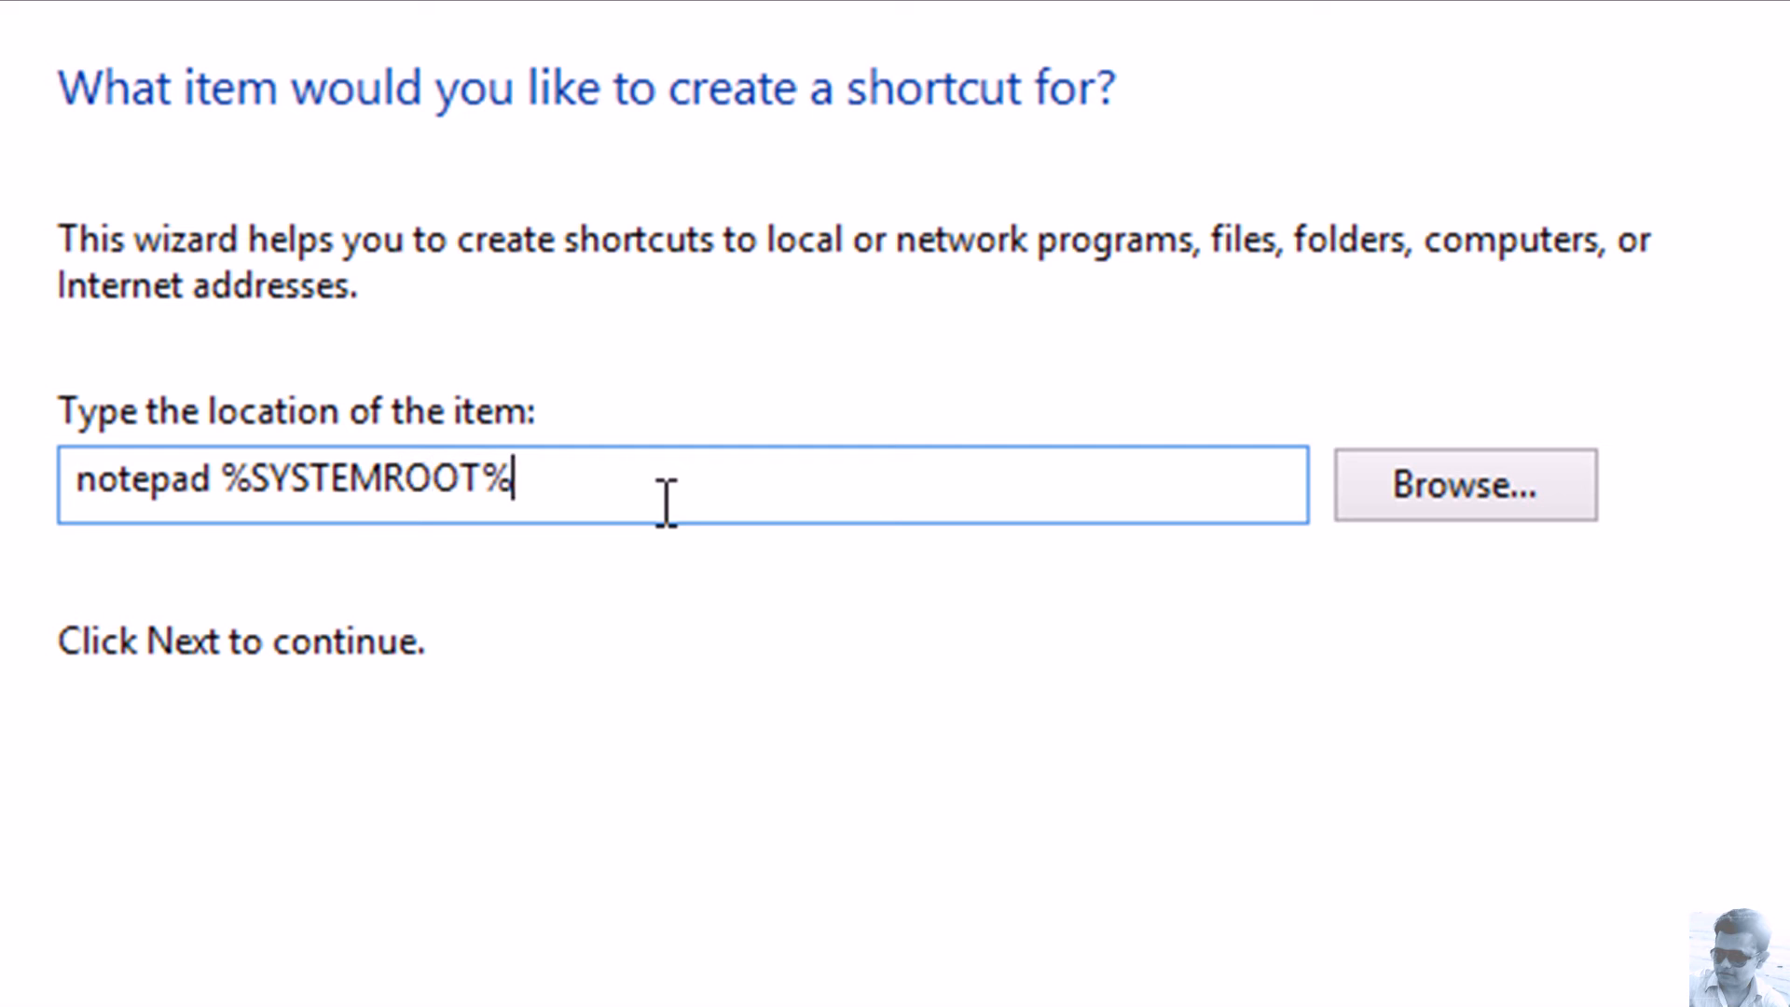
pyautogui.write('\\')
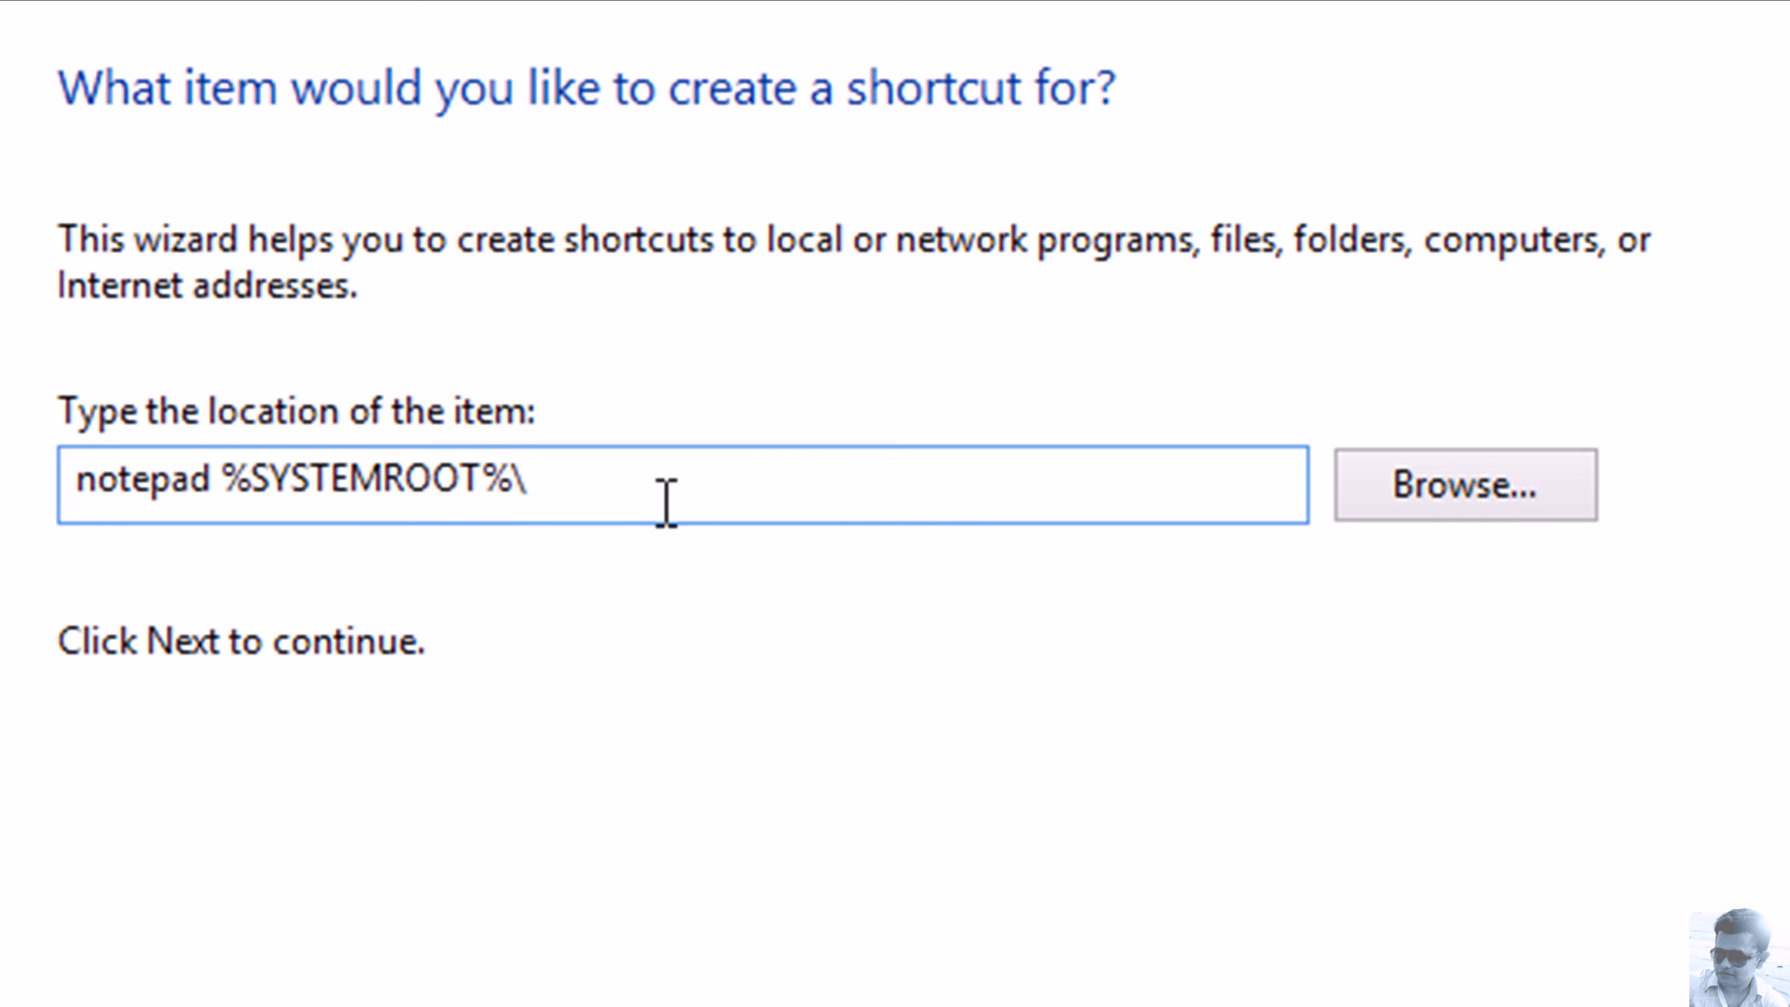
pyautogui.write('system')
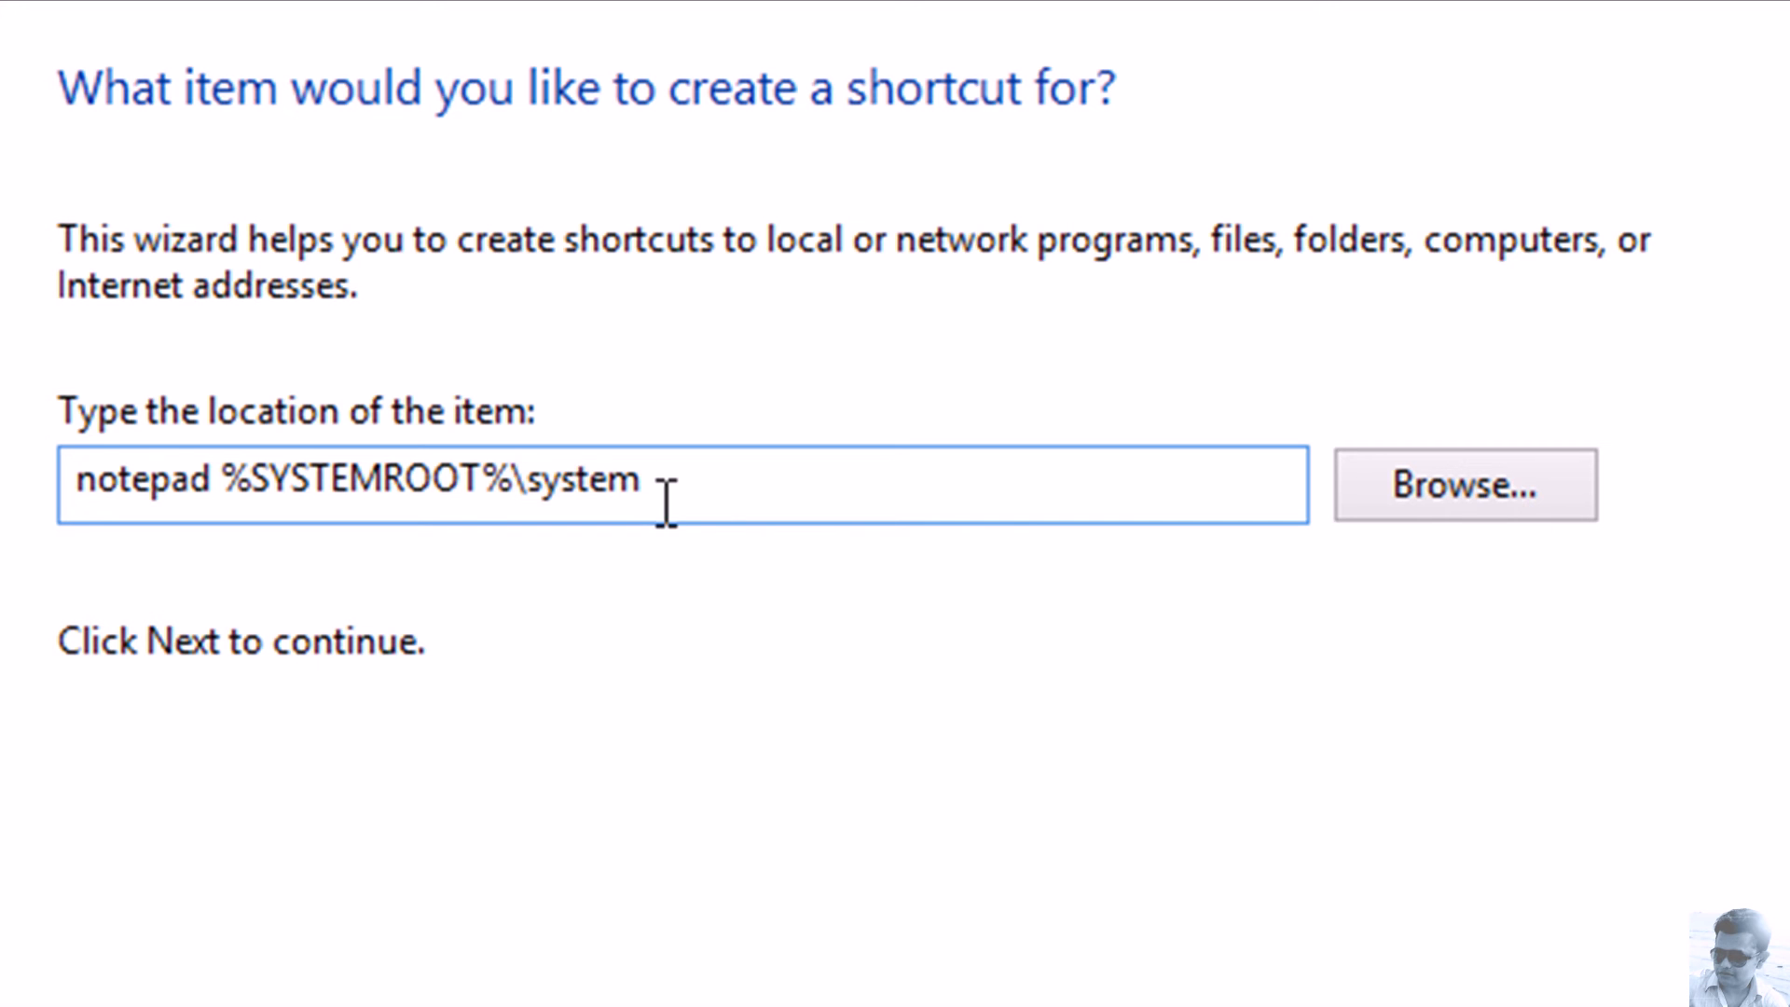
pyautogui.write('32\\d')
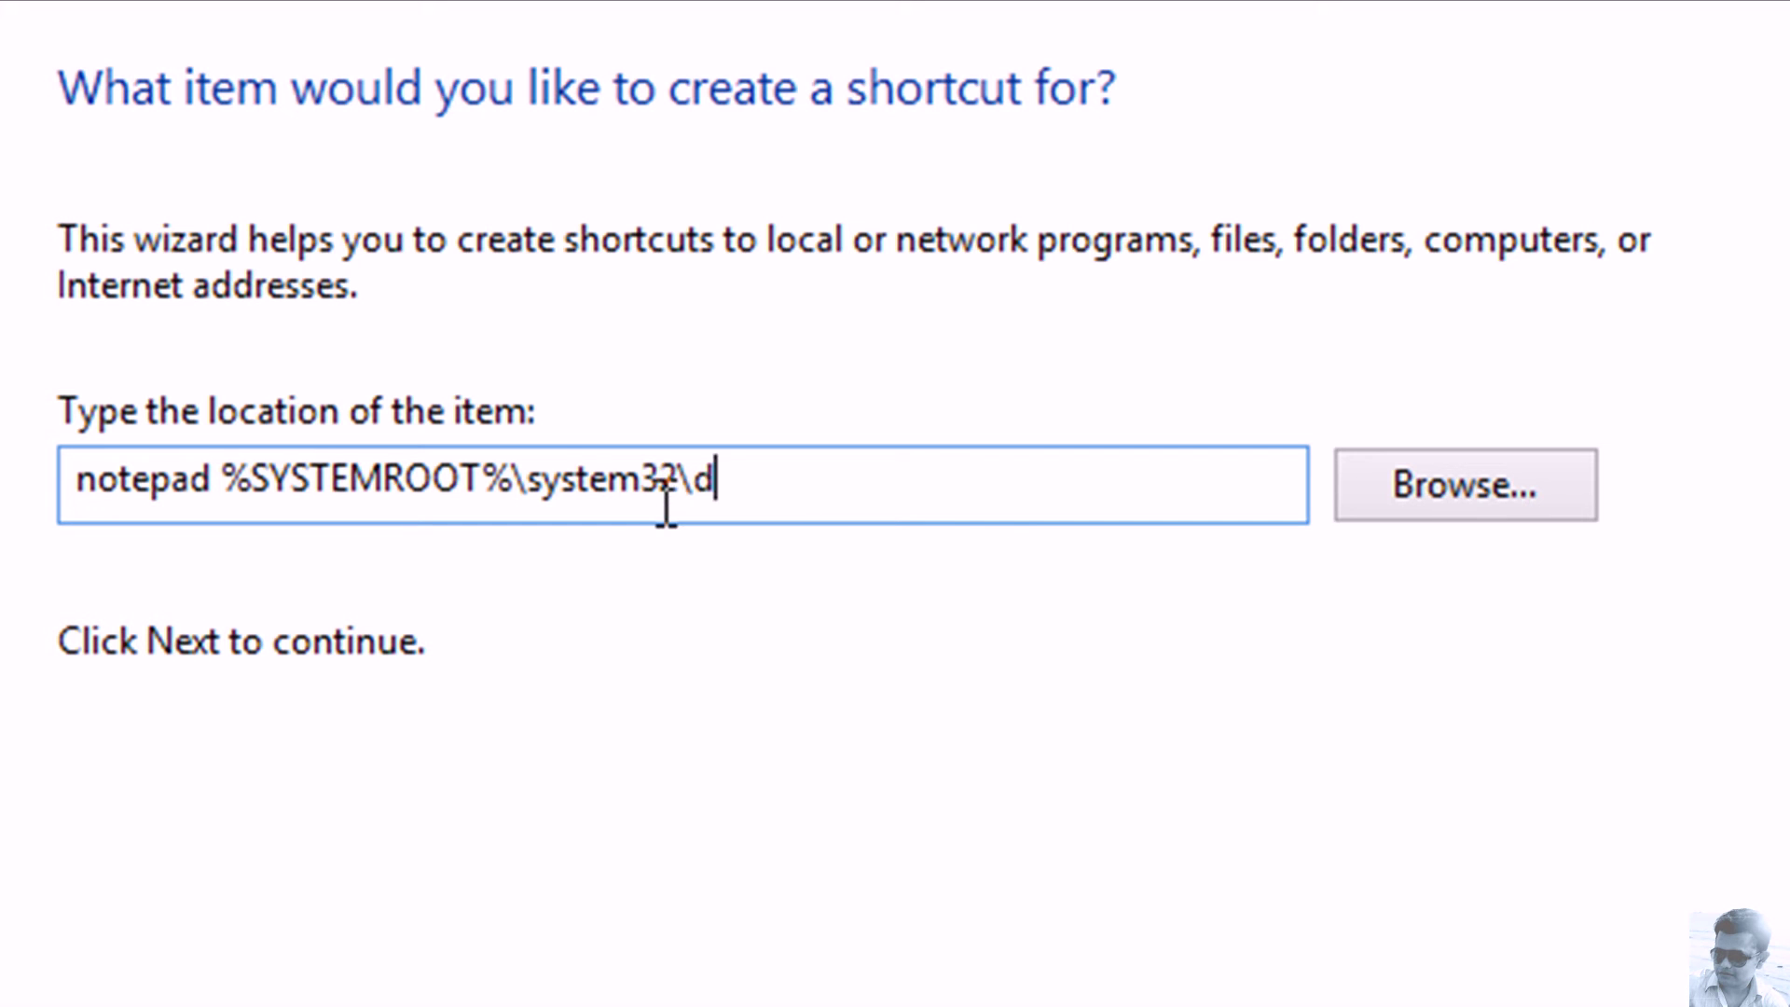
pyautogui.write('rivers')
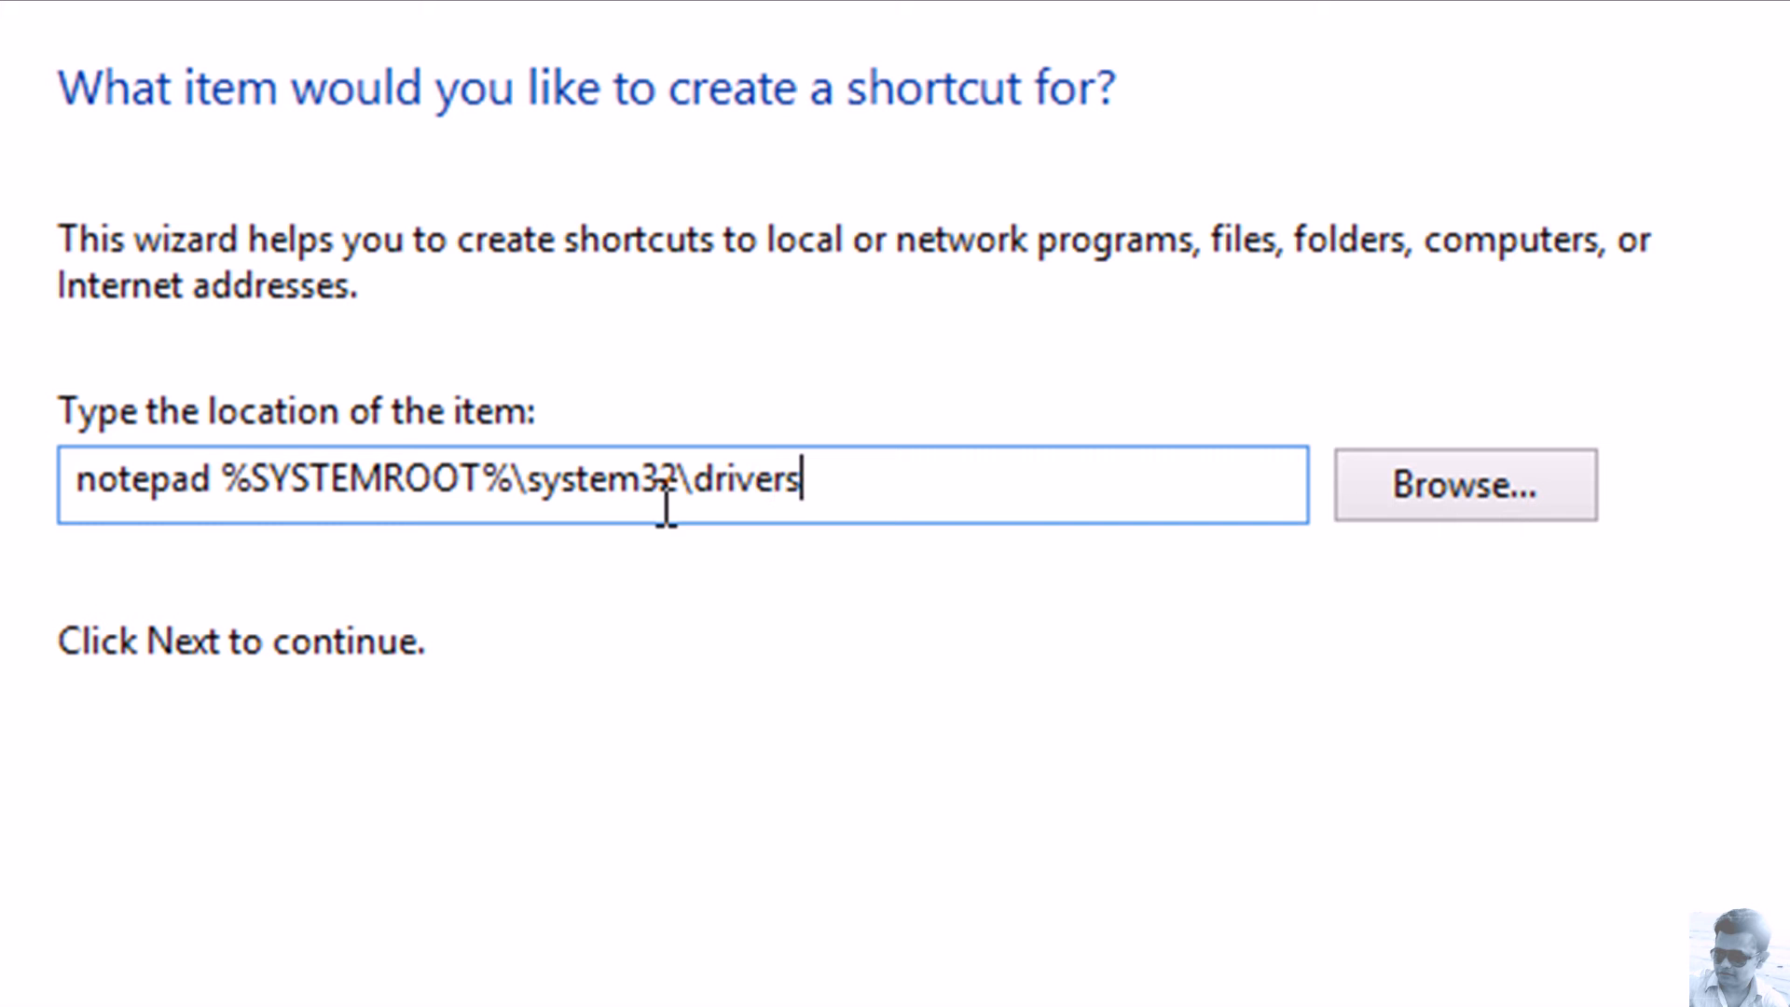
pyautogui.write('\\etc')
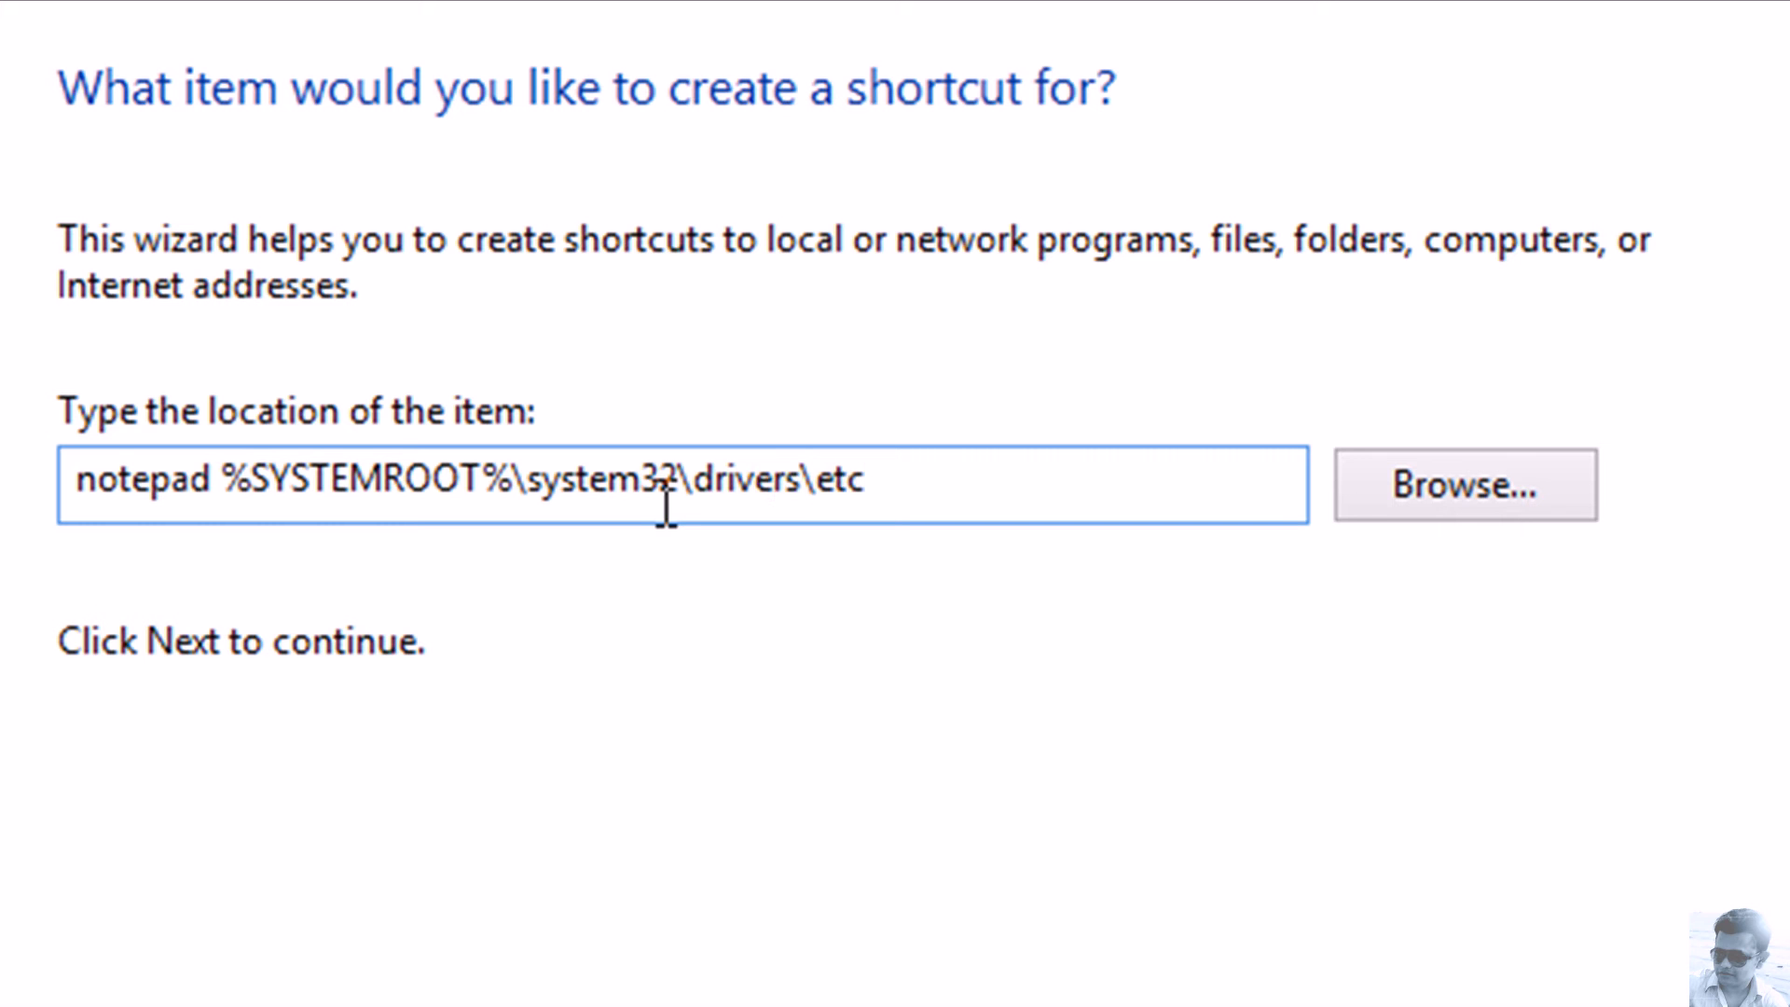
pyautogui.write('\\hosts')
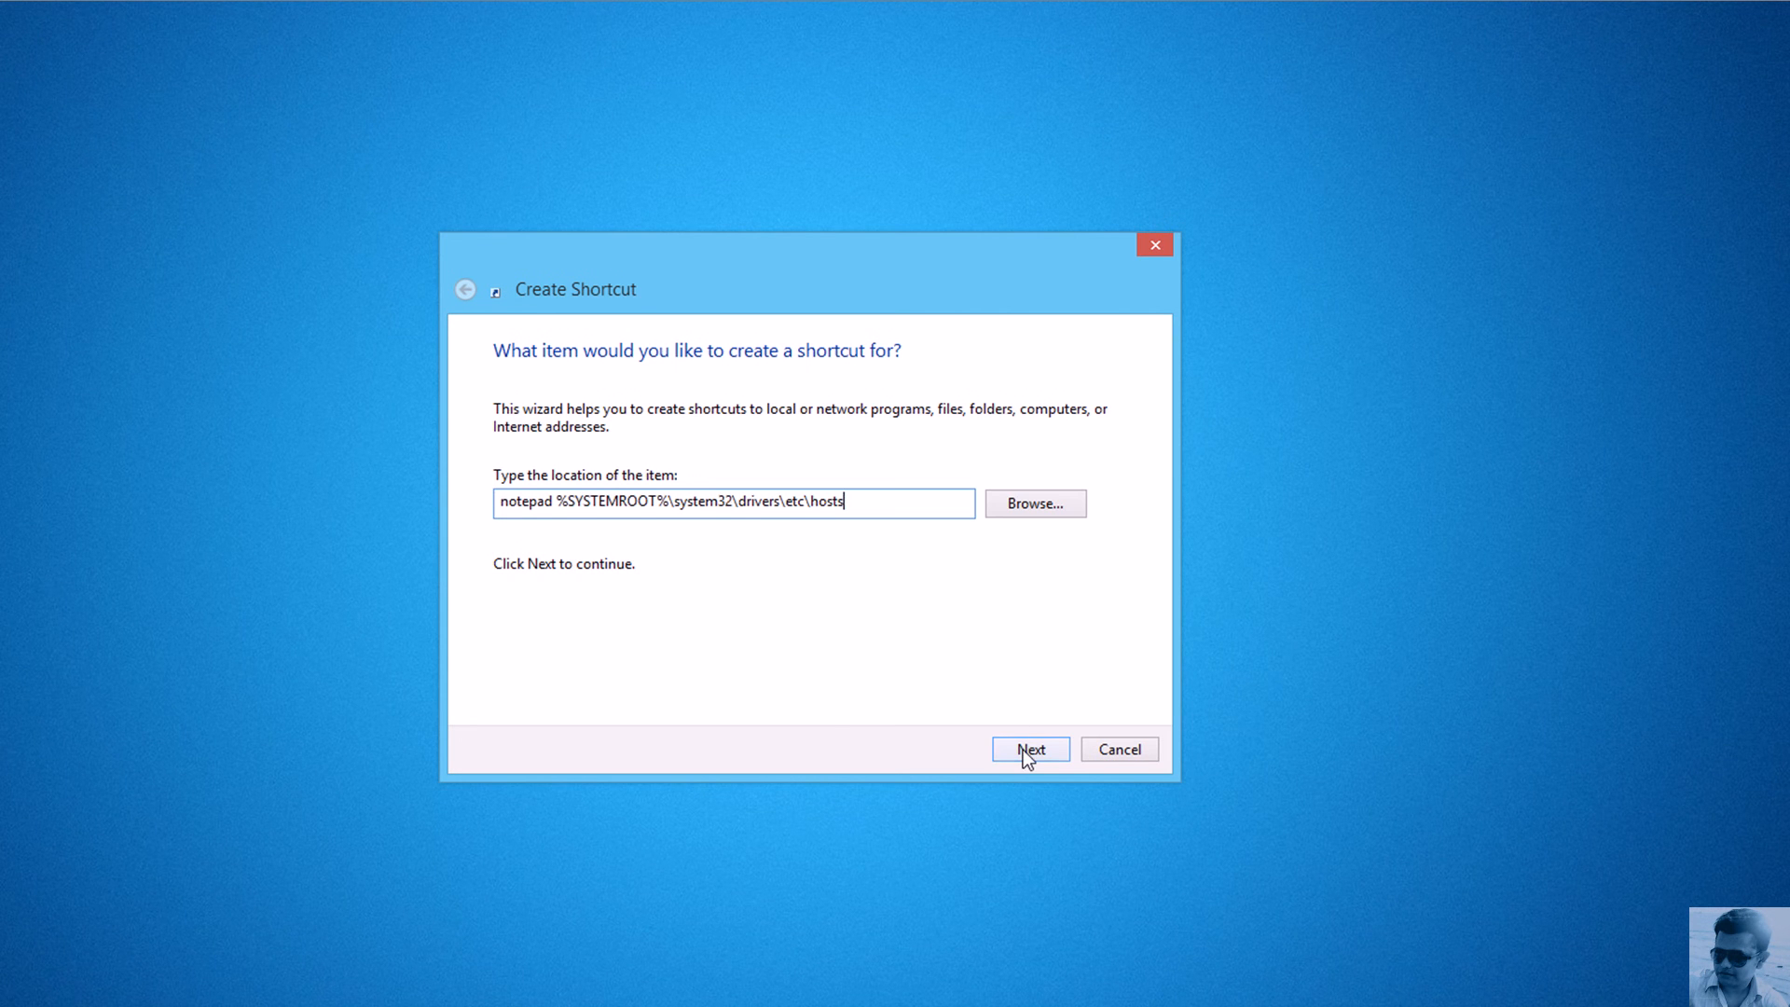
# - Name the shortcut TEST-2 instead of replacing the existing TEST shortcut
pyautogui.click(1028, 748)
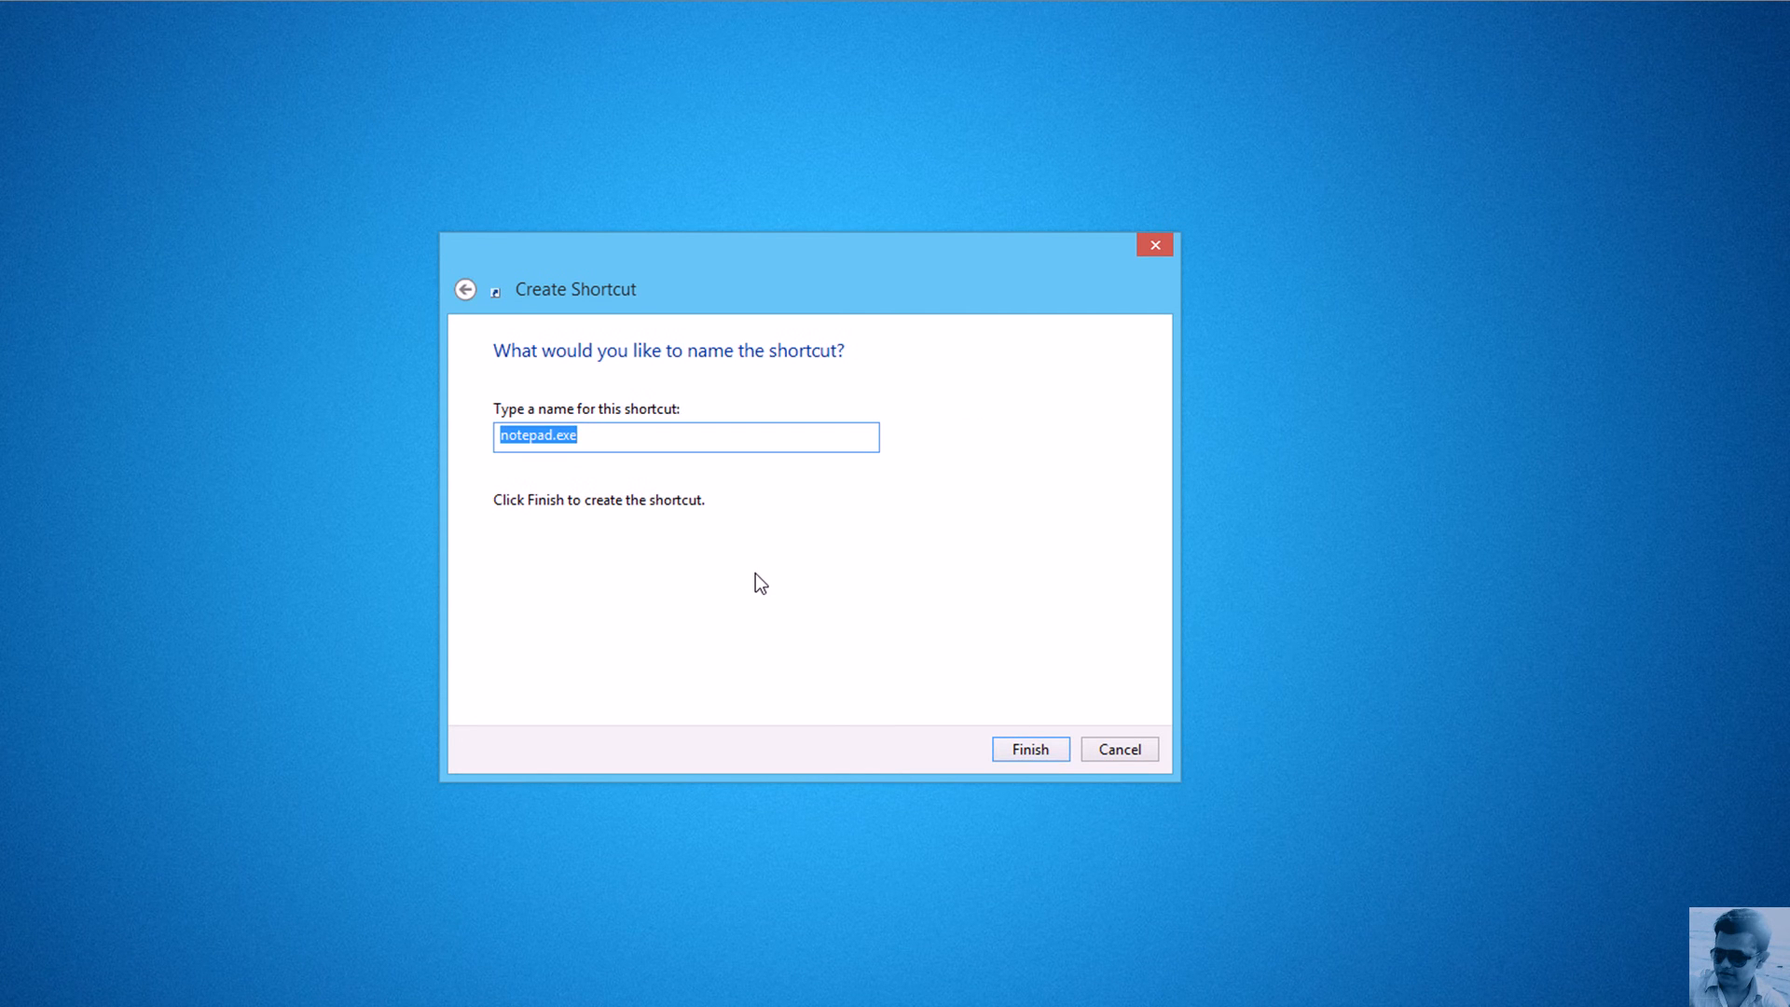
pyautogui.write('TE')
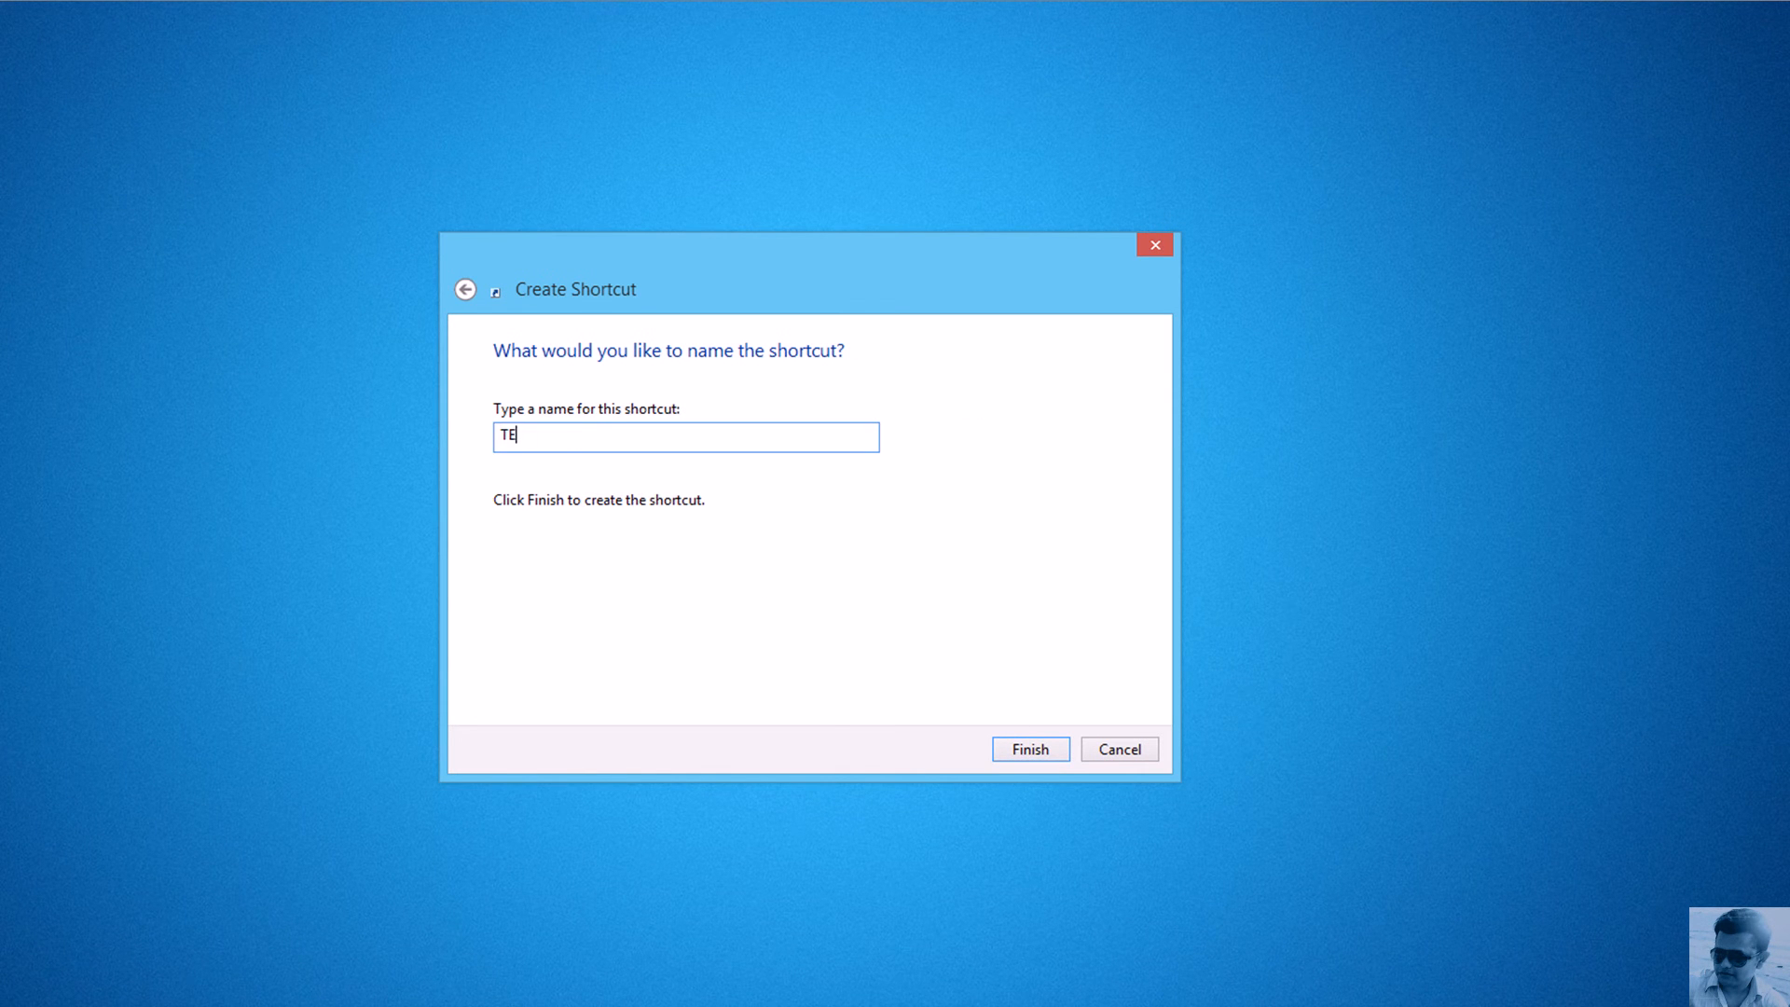
pyautogui.click(1029, 748)
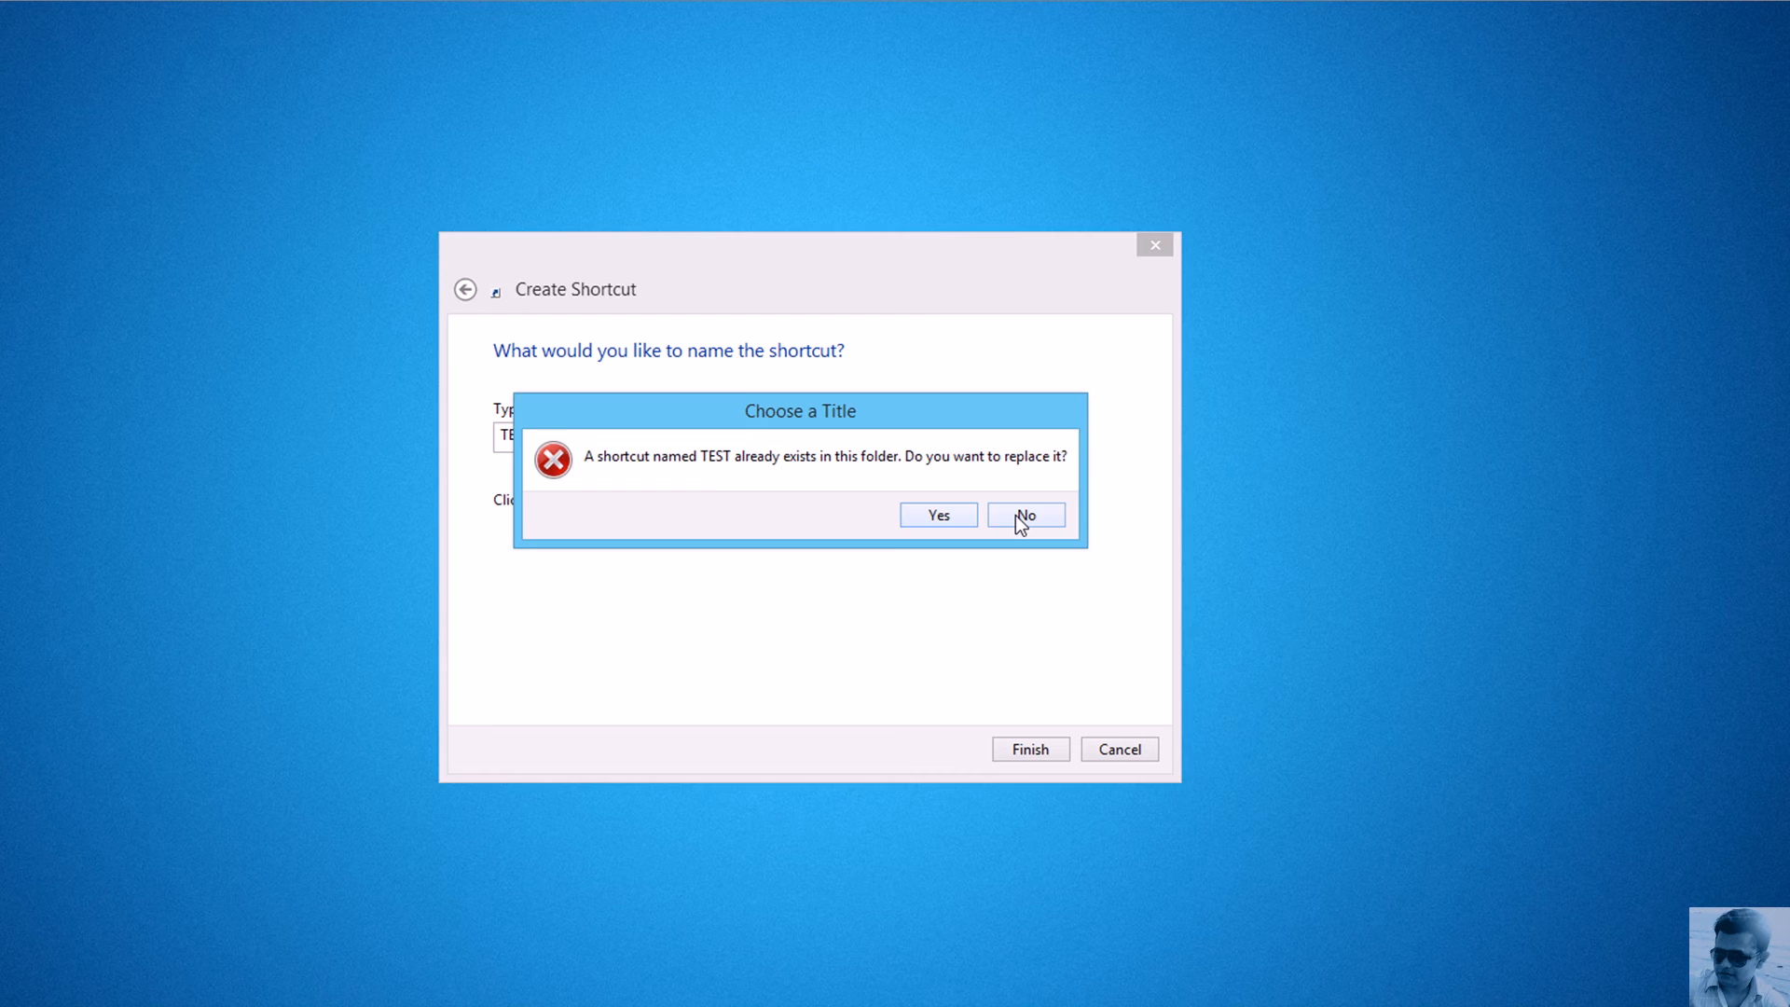
pyautogui.click(1024, 513)
pyautogui.write('-2')
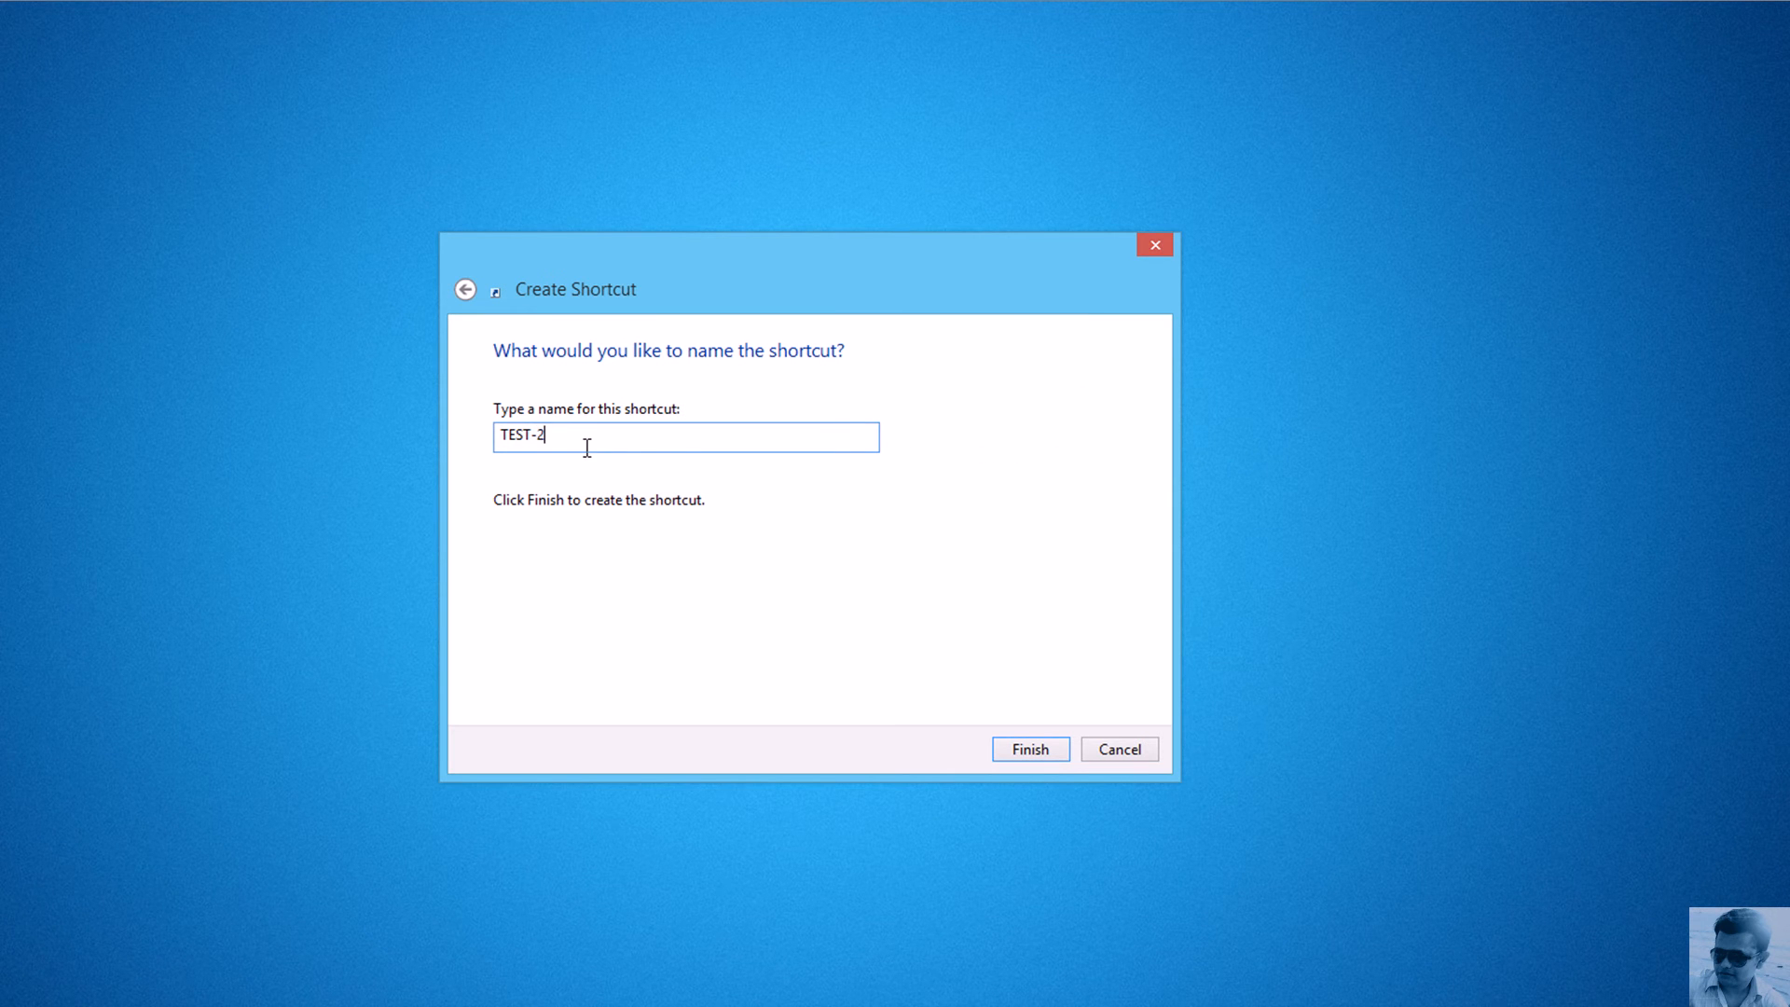
pyautogui.click(1028, 749)
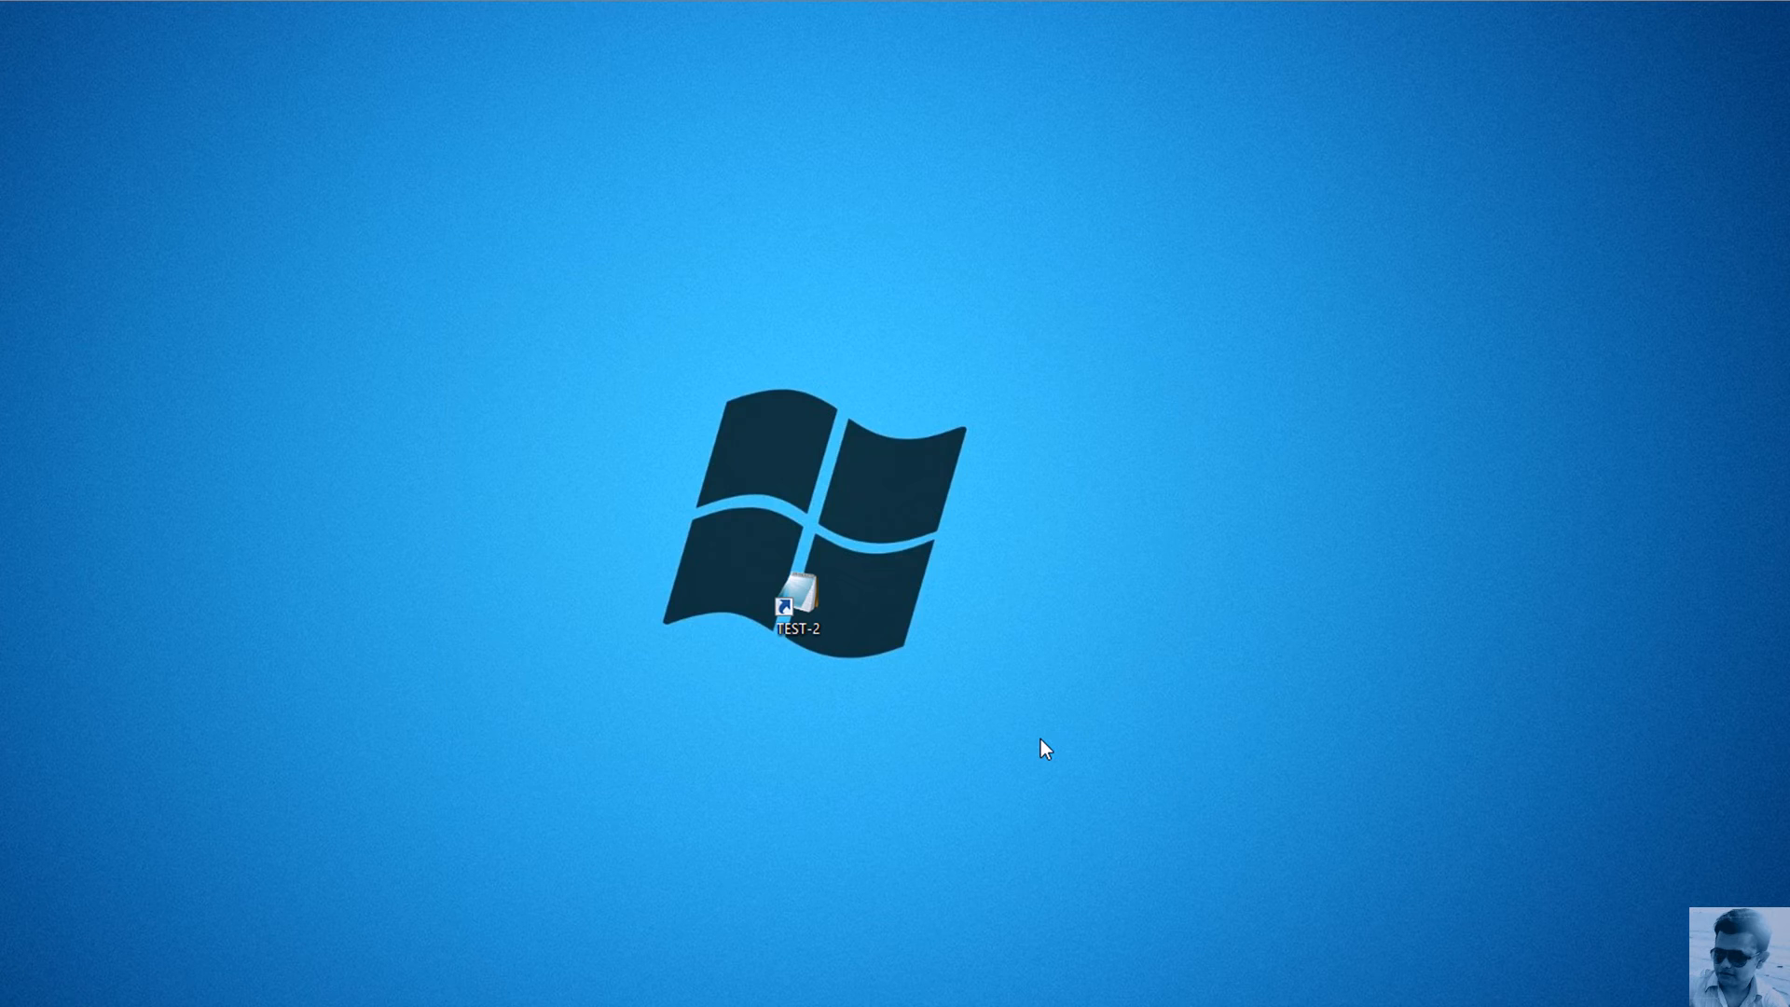
# - Launch the TEST-2 shortcut to open the hosts file in Notepad
pyautogui.doubleClick(796, 592)
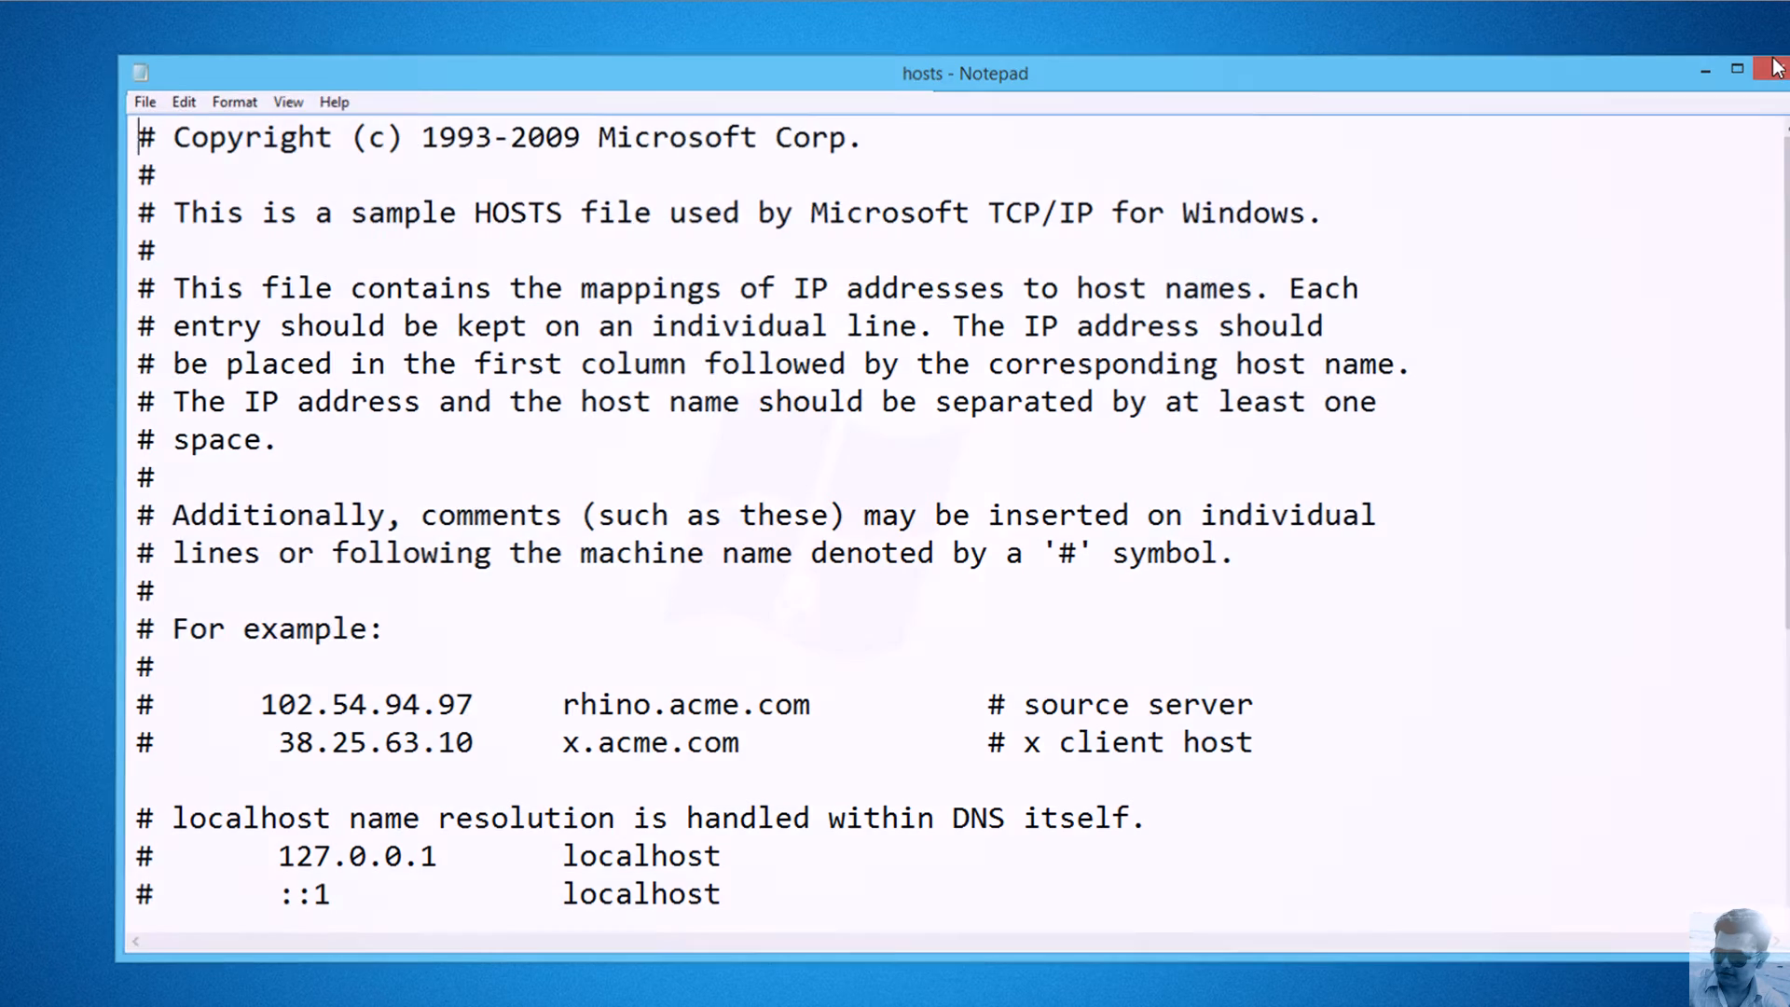
# - Tick Run as administrator in TEST-2's advanced properties, then relaunch it to open hosts
pyautogui.rightClick(473, 309)
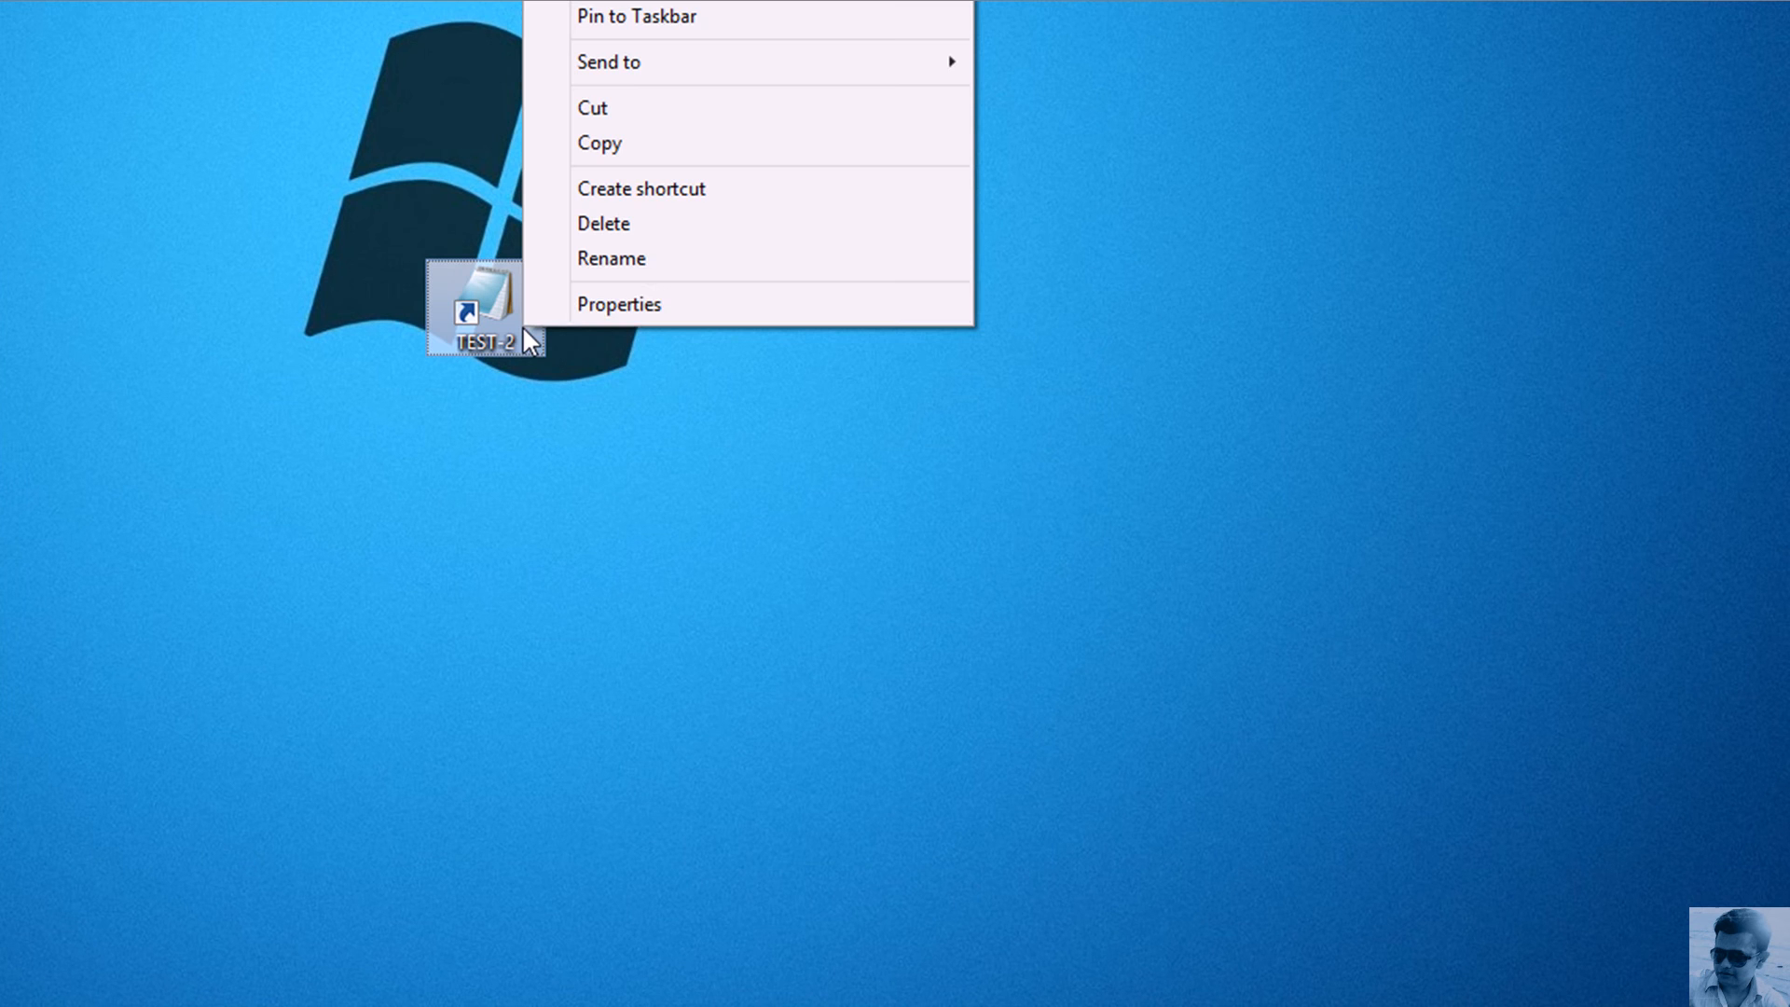
pyautogui.click(619, 304)
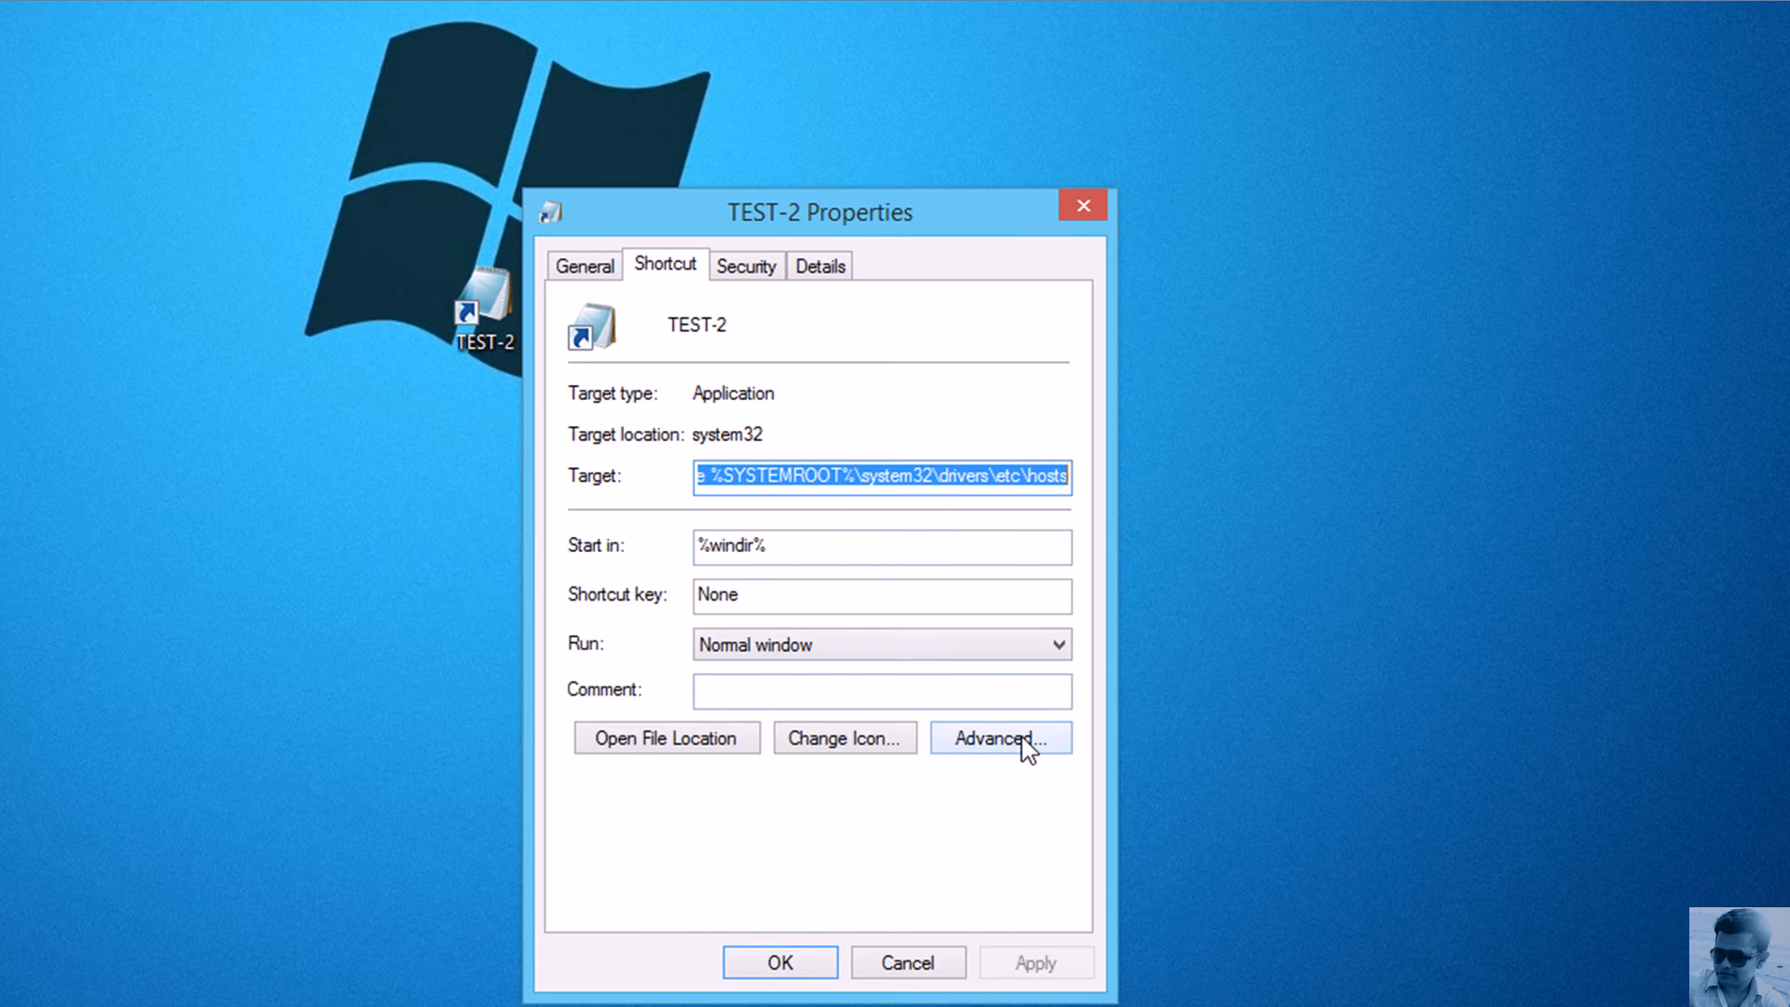
pyautogui.click(998, 738)
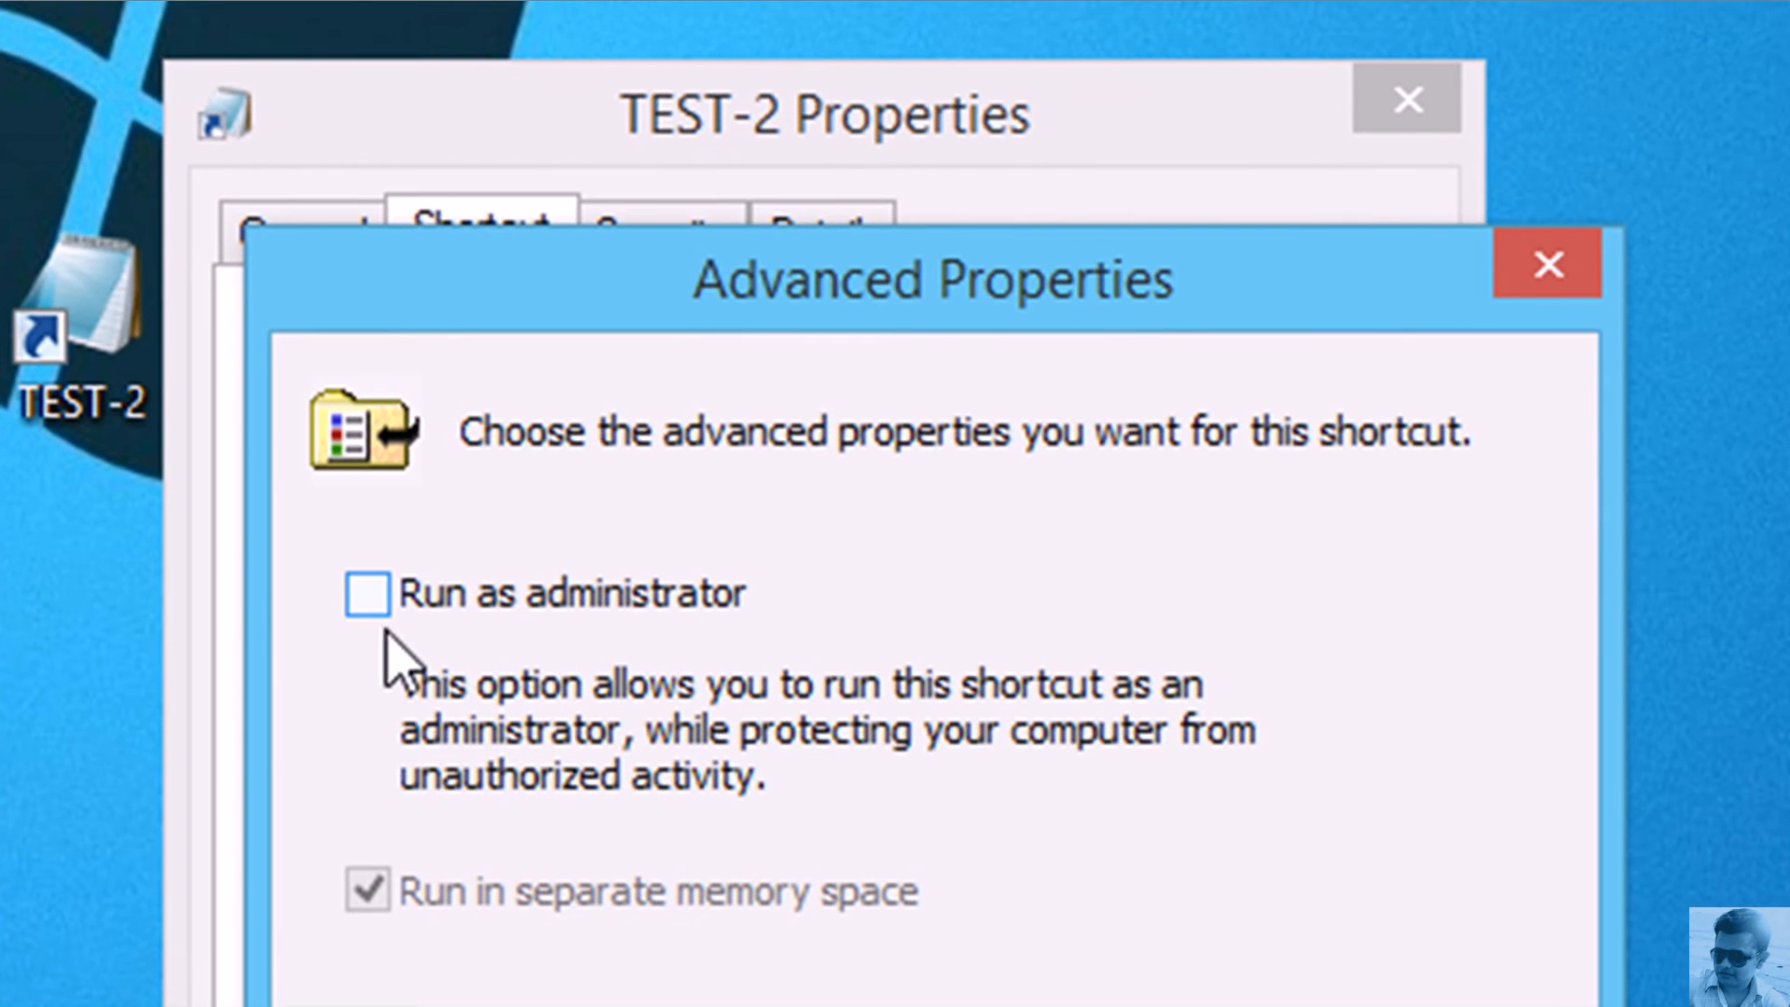
pyautogui.click(368, 593)
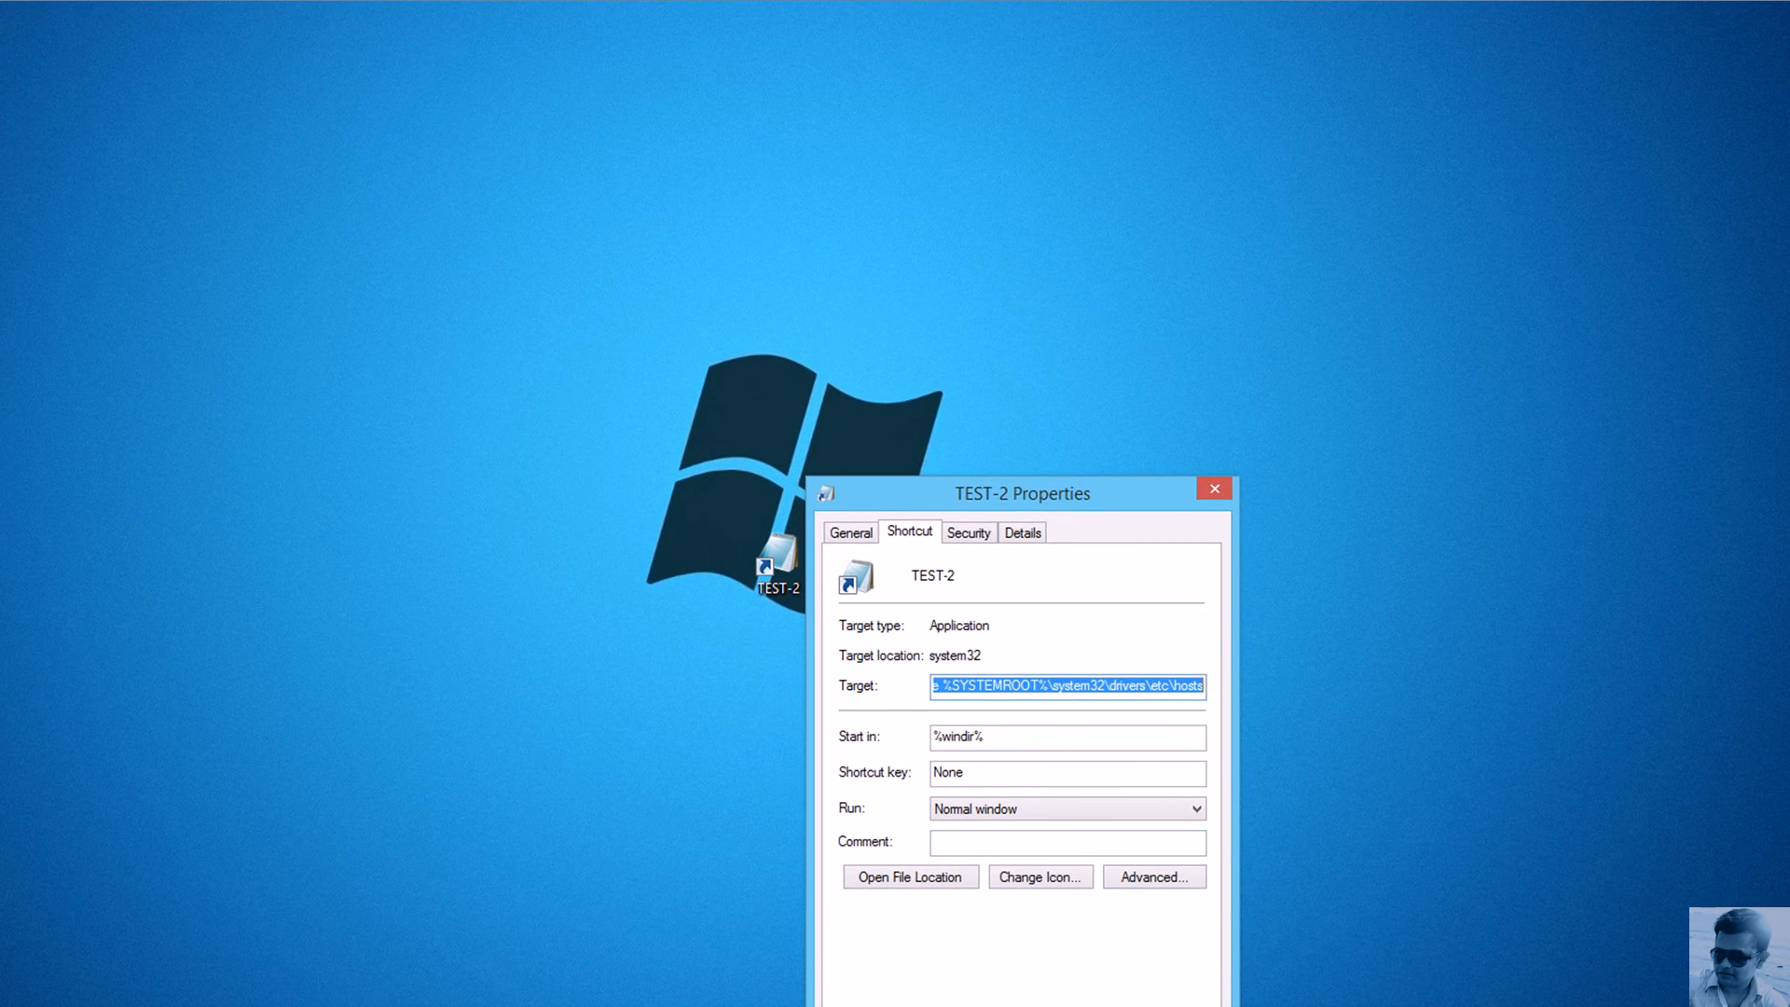
pyautogui.click(1212, 489)
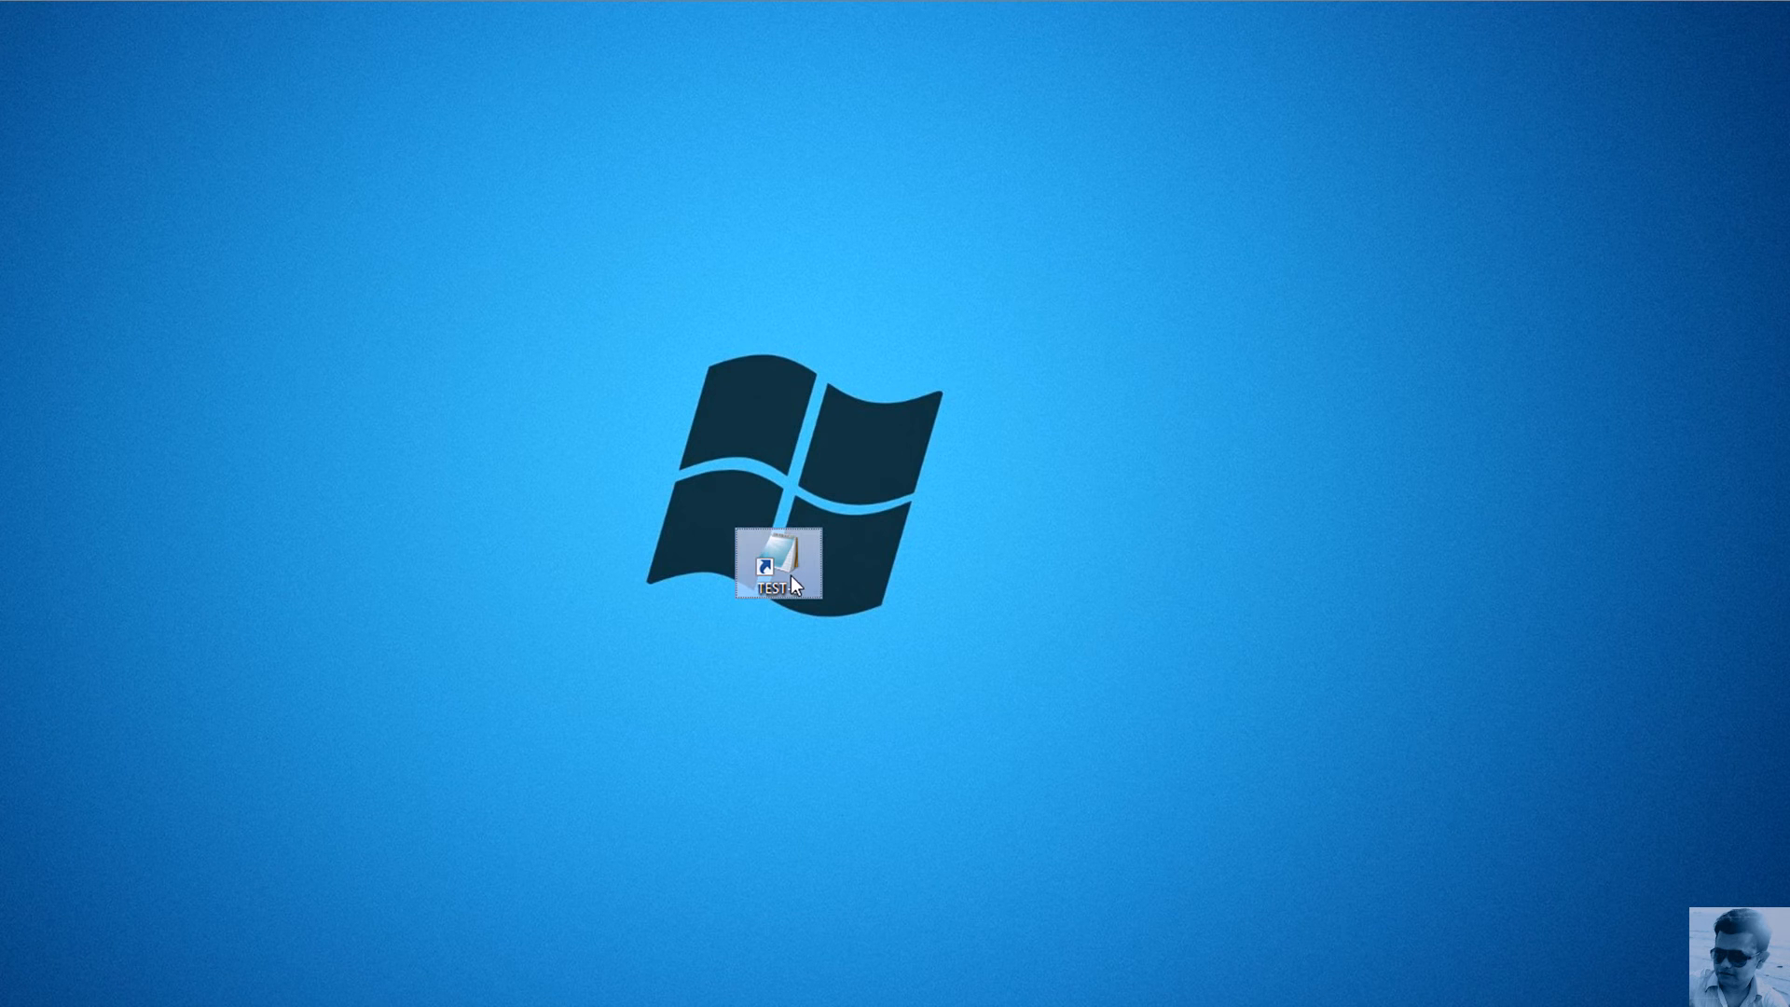
pyautogui.doubleClick(778, 565)
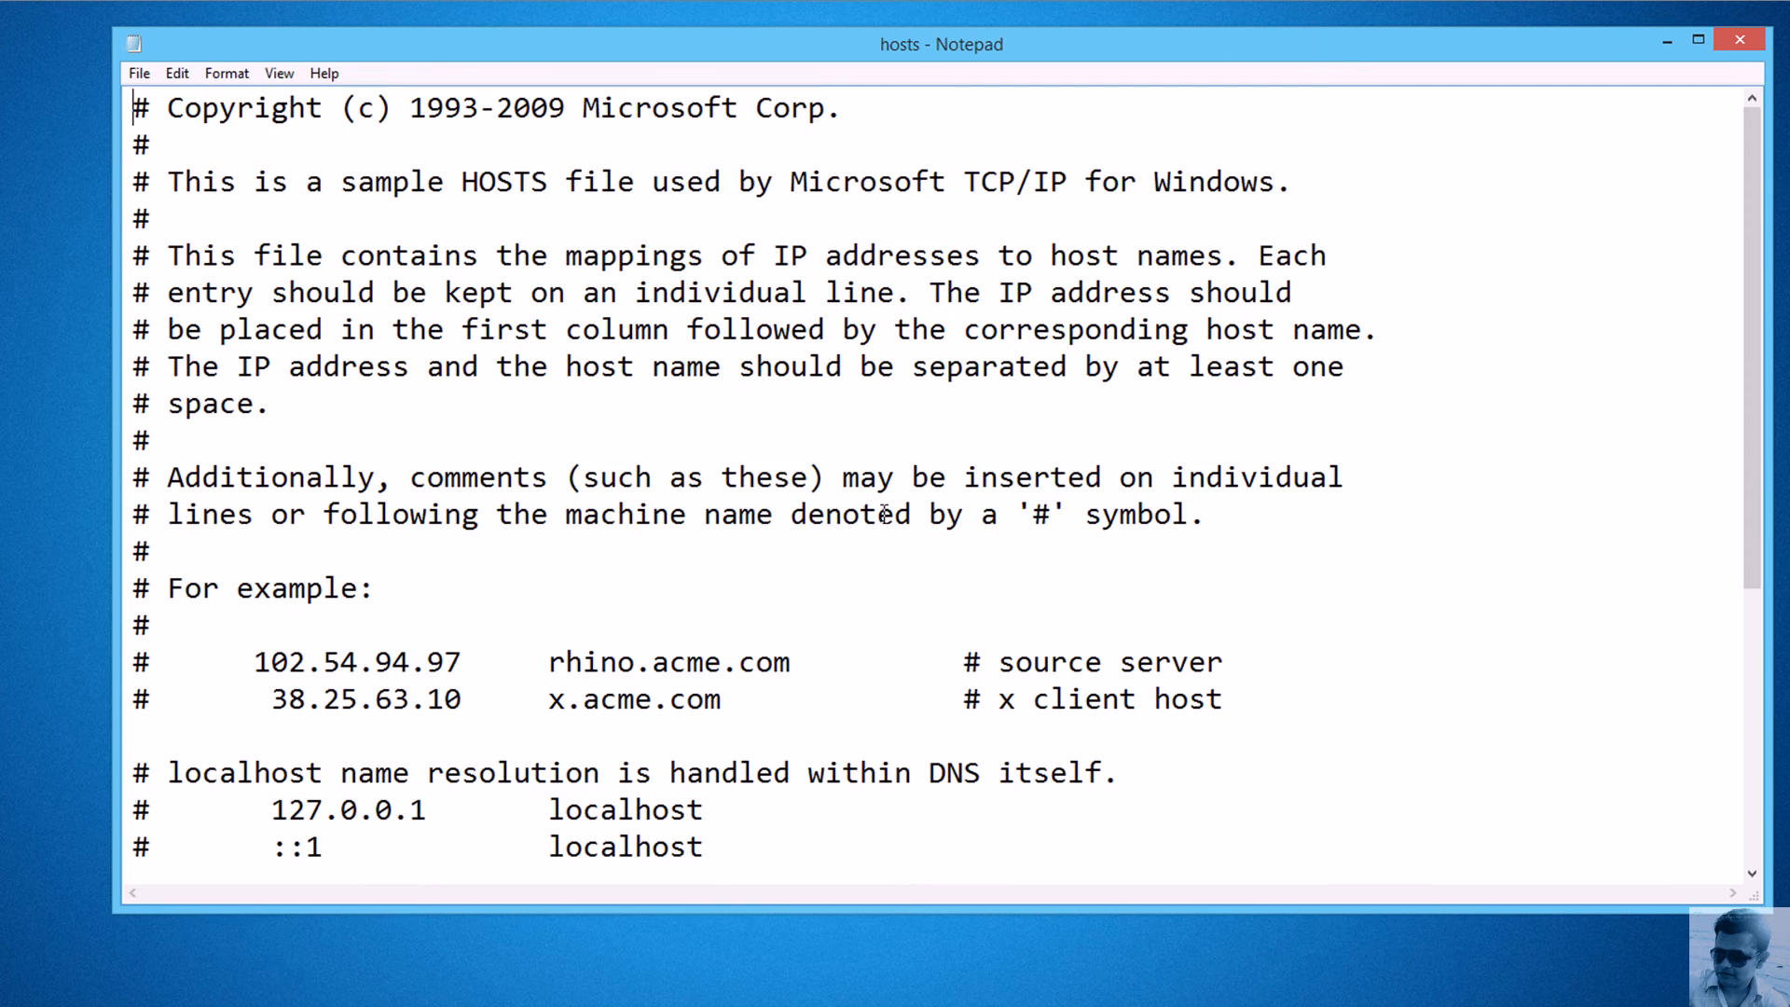
pyautogui.moveTo(845, 492)
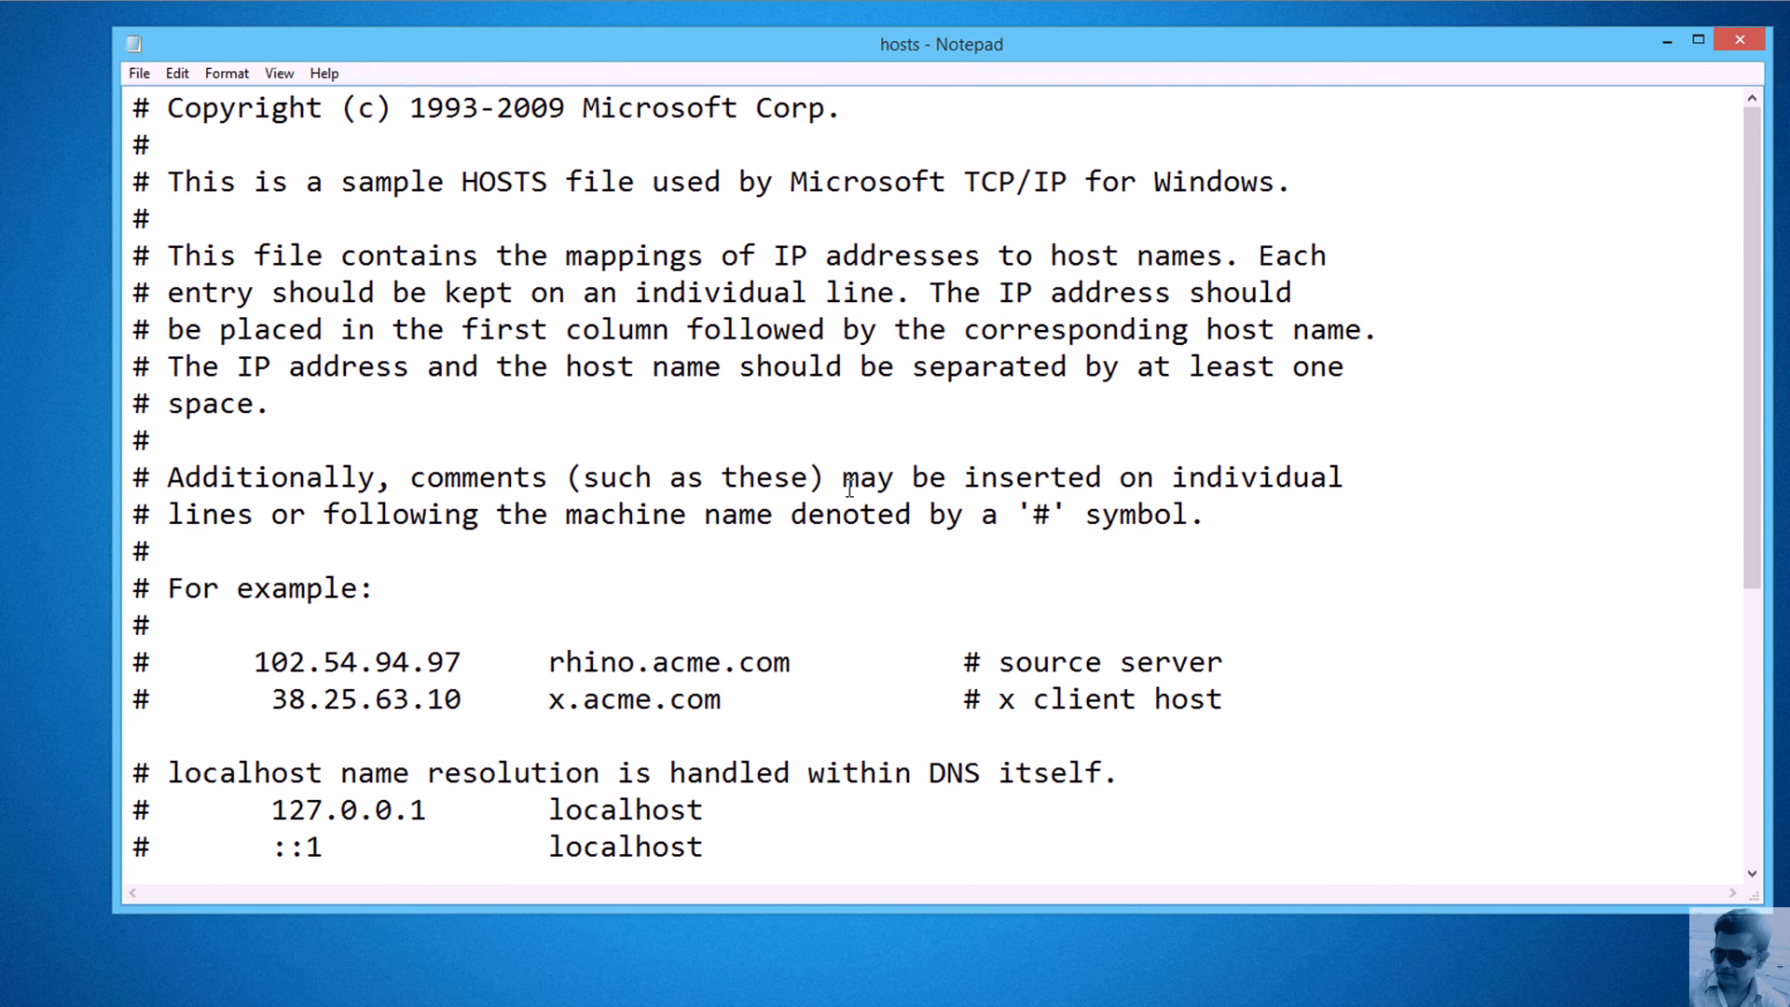
pyautogui.click(270, 403)
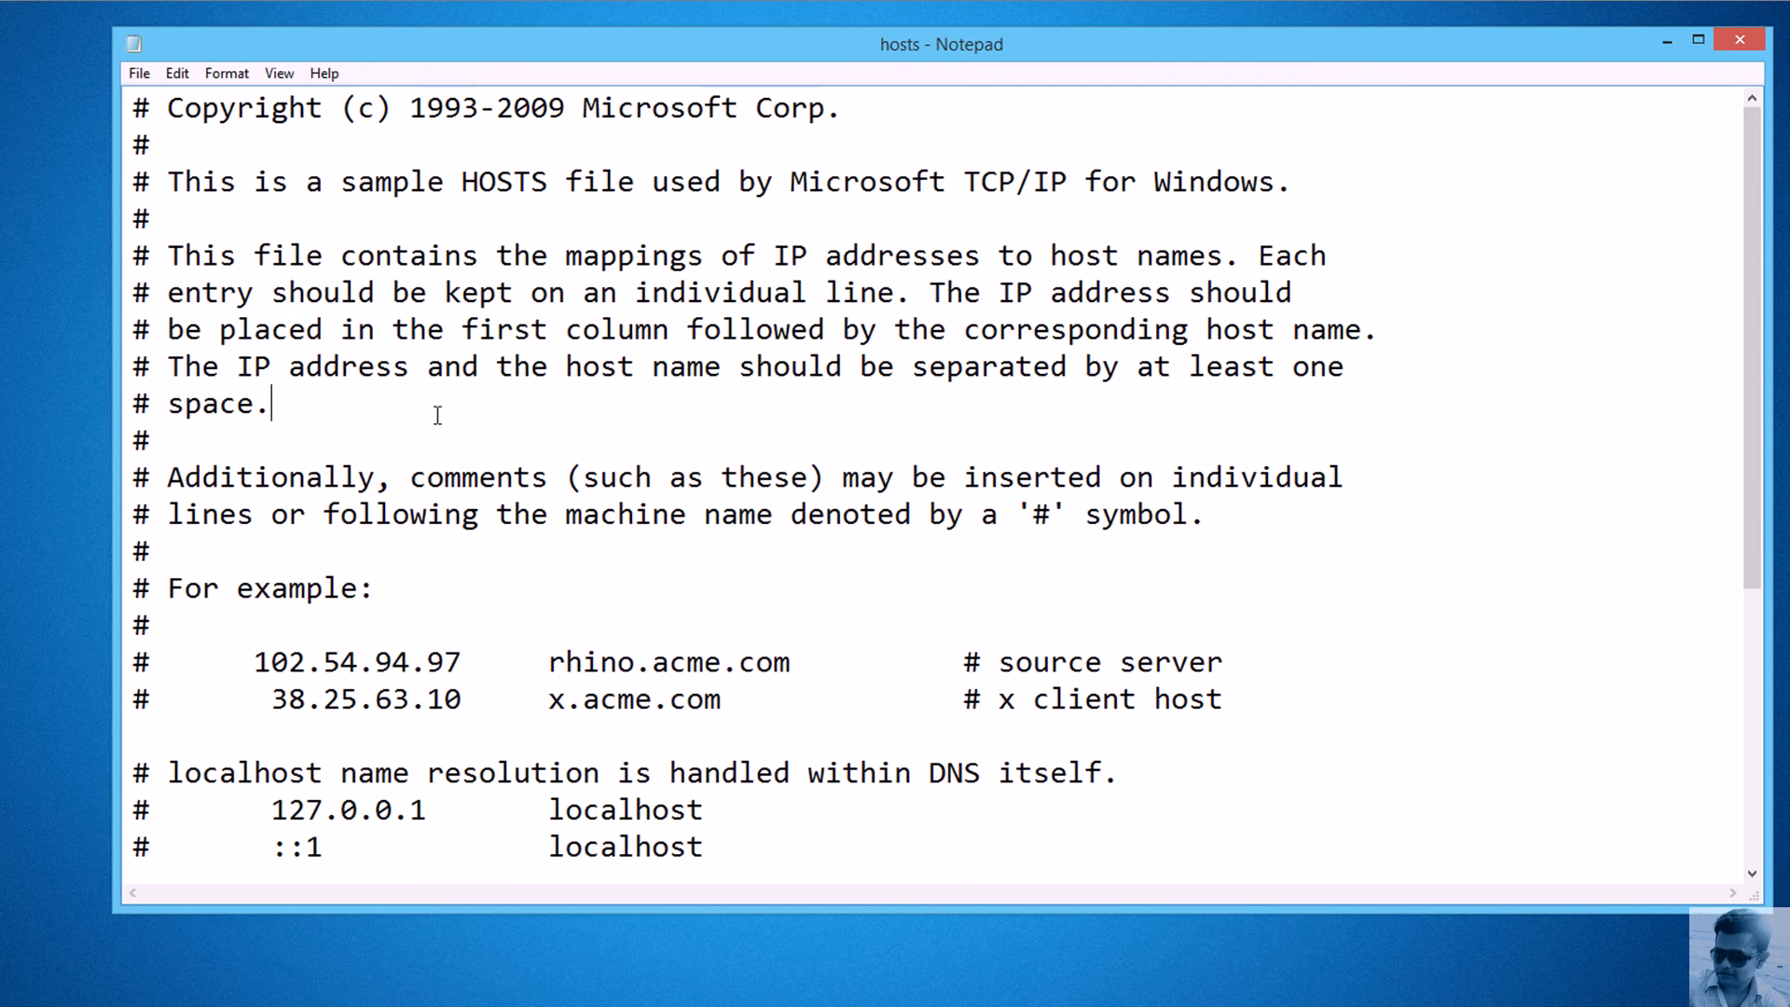
# - Add the comment 'I changed.' on the blank # line, then close Notepad
pyautogui.click(149, 439)
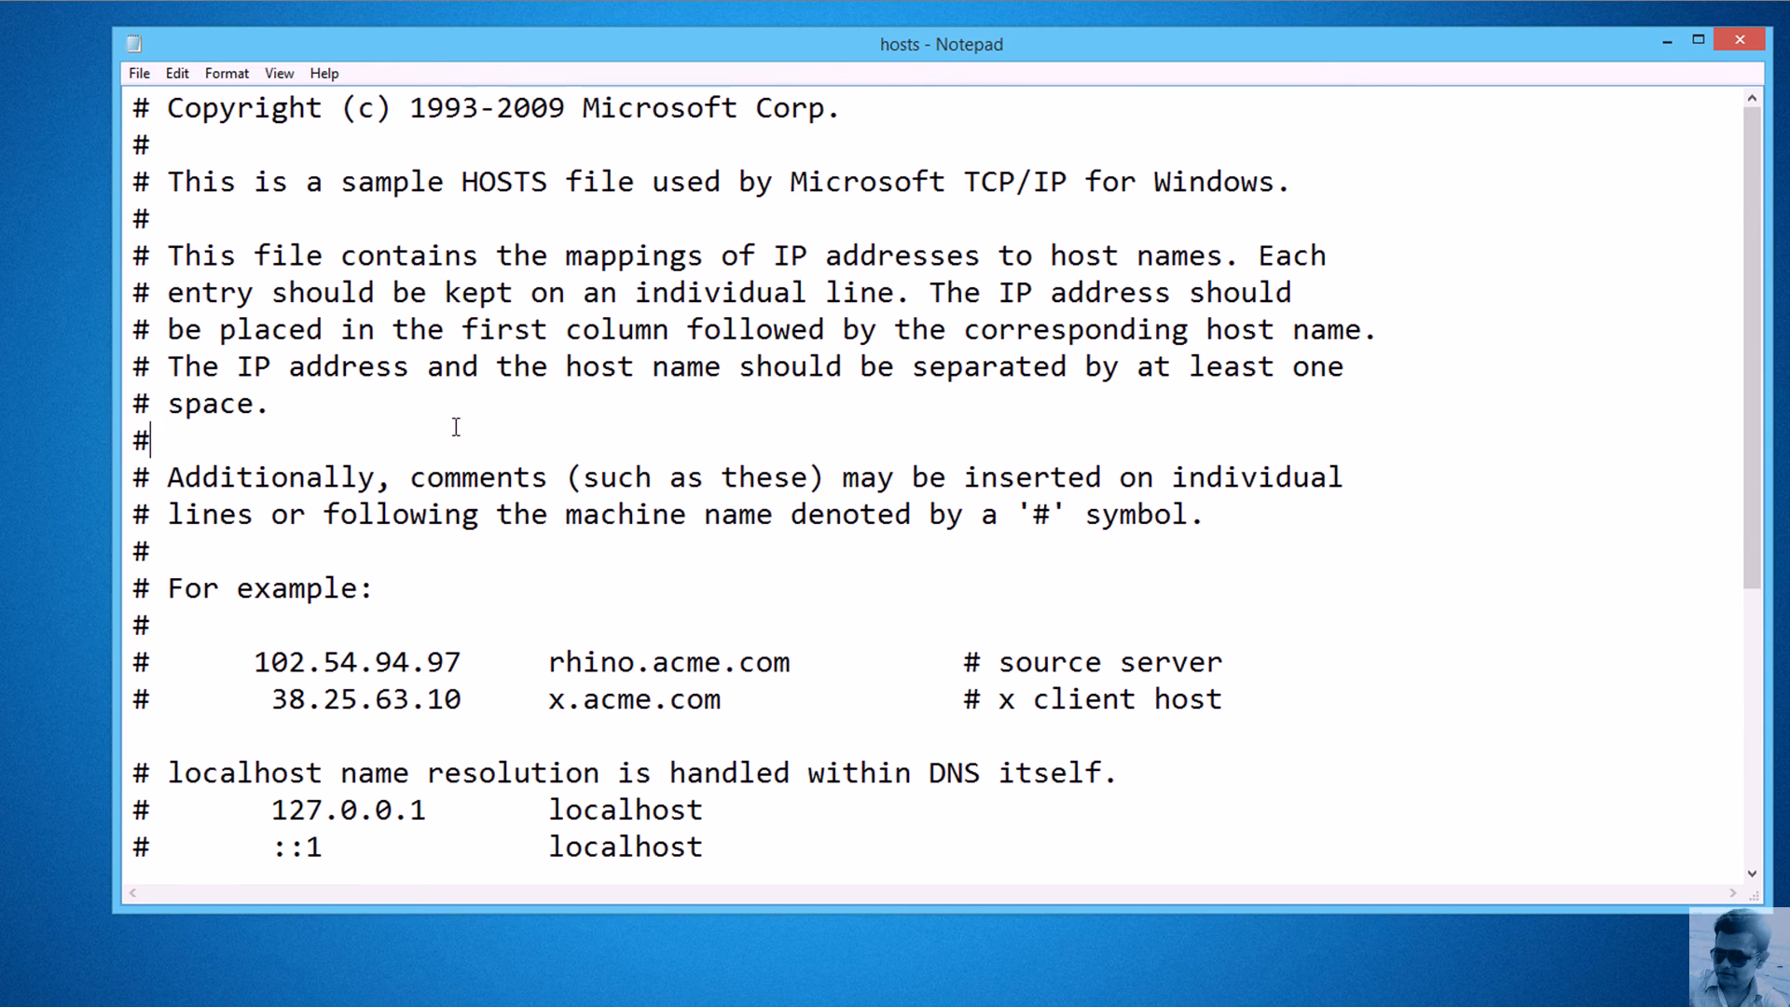
pyautogui.write('I changed')
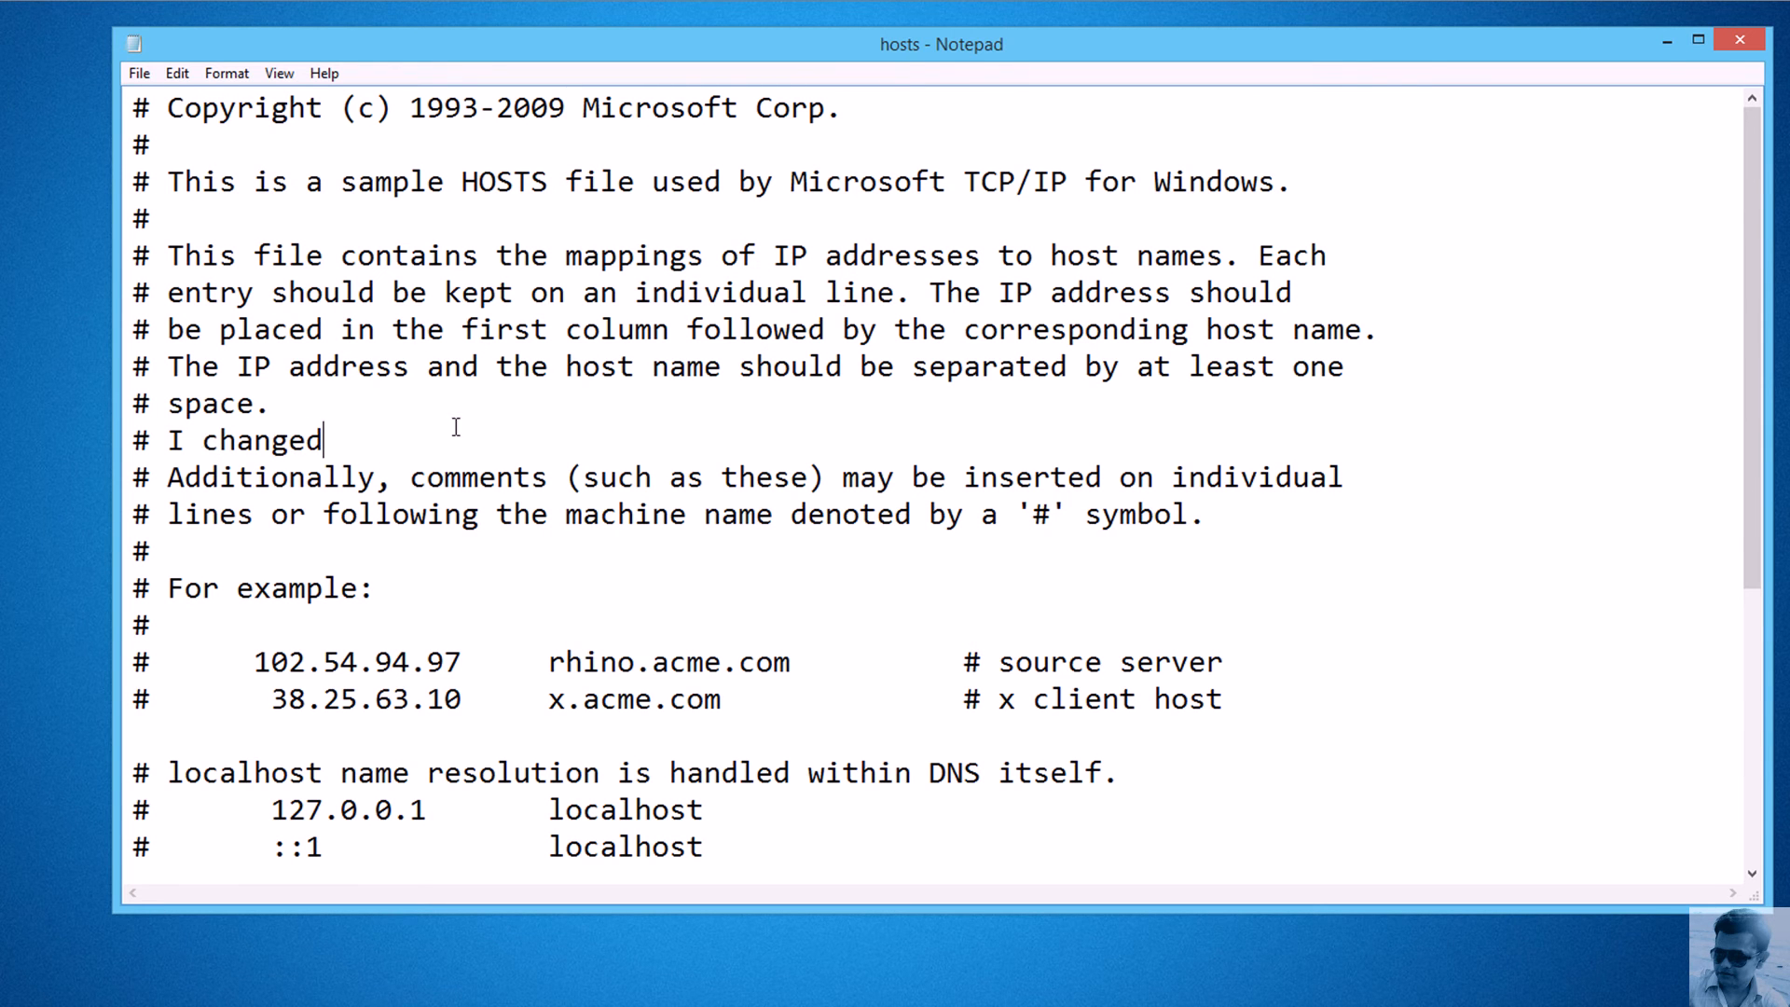
pyautogui.write('.')
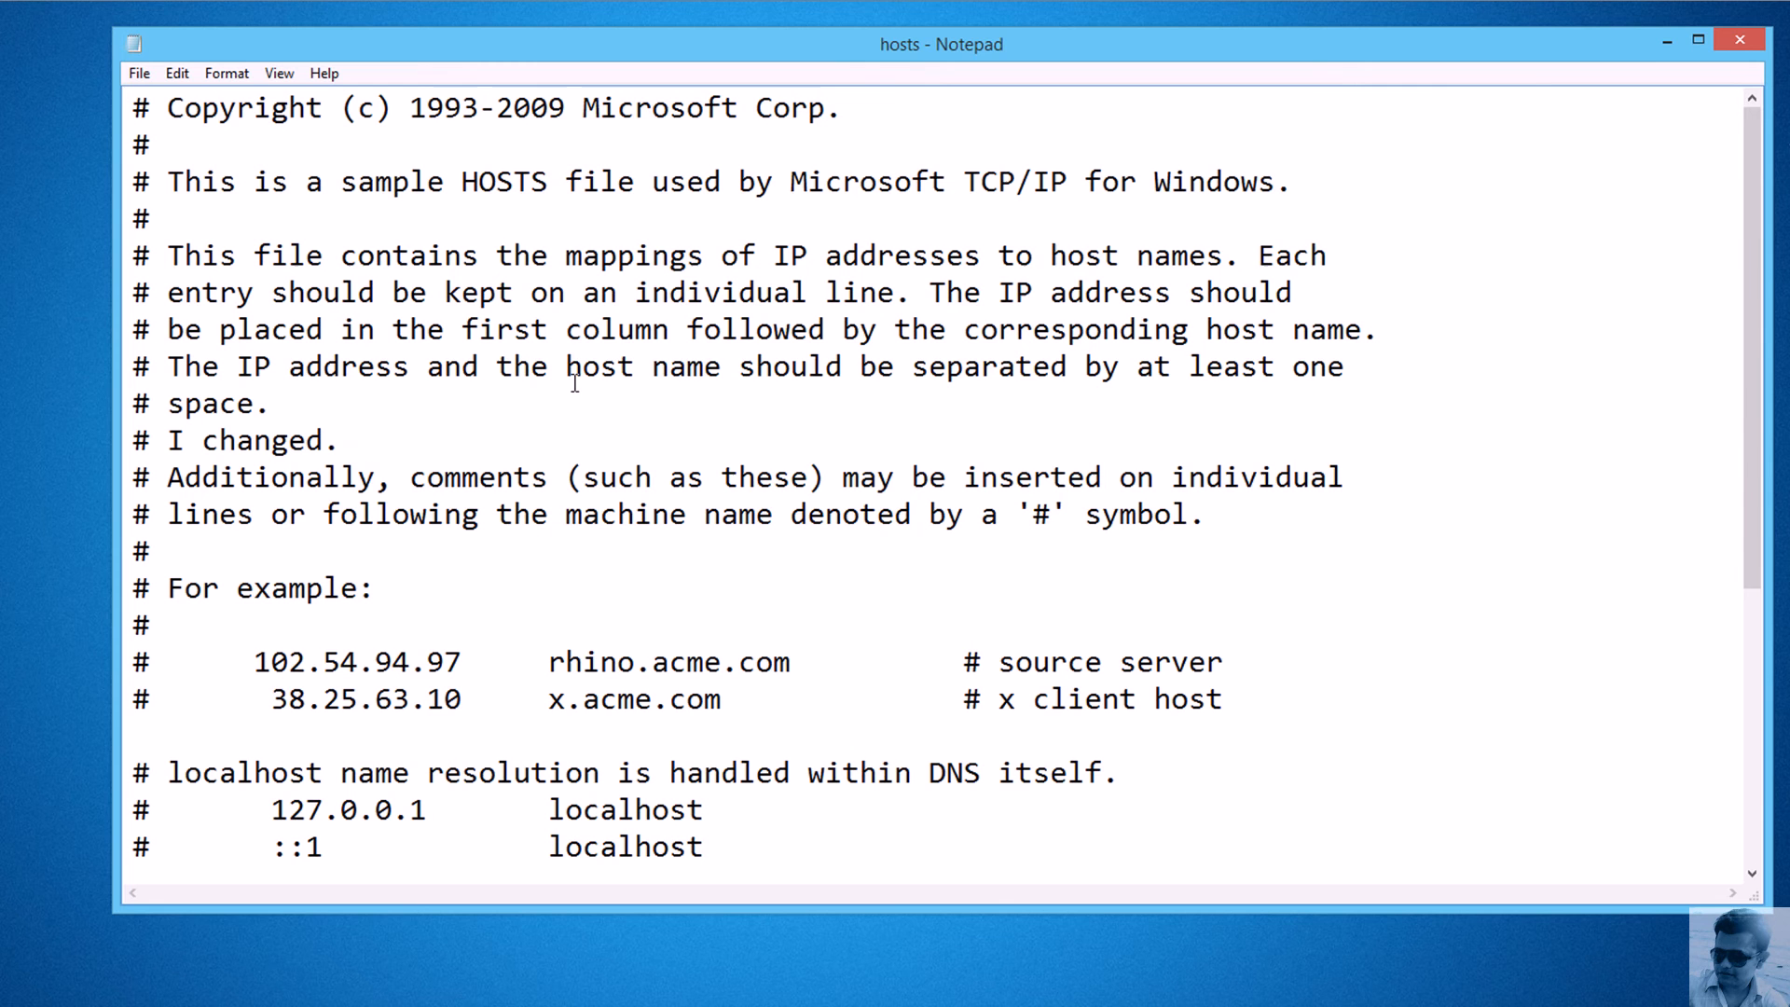
pyautogui.click(1736, 44)
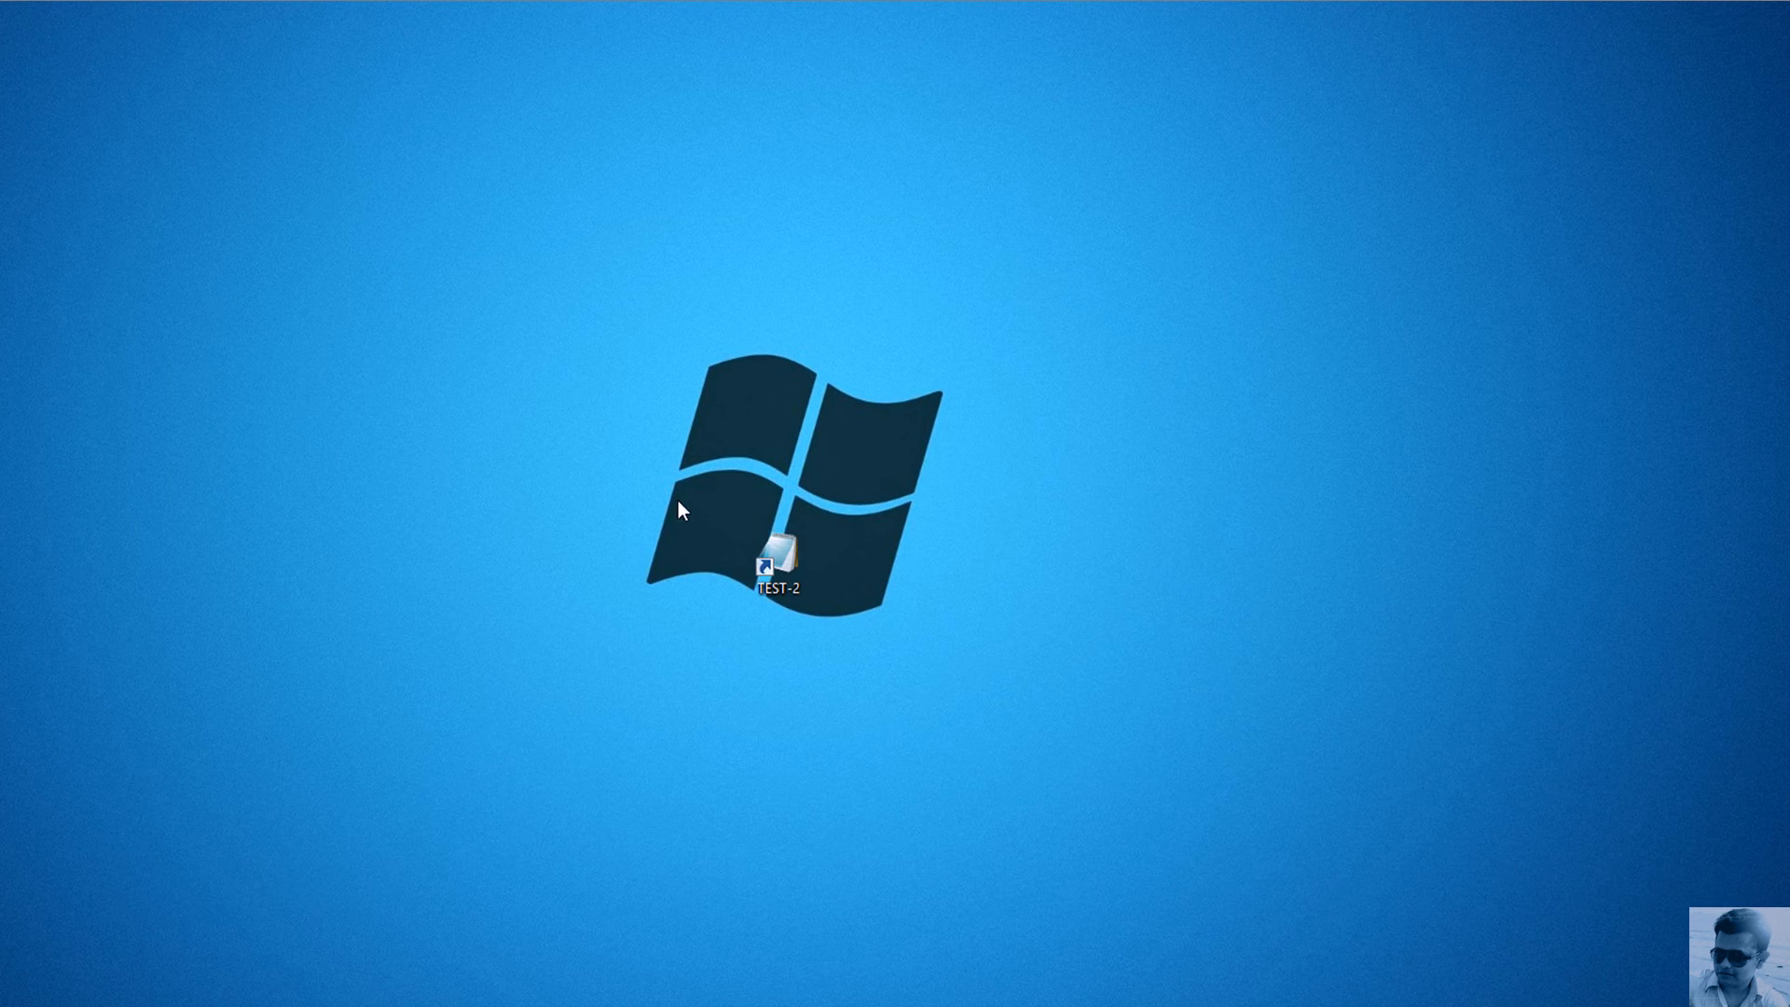
# - Reopen hosts via TEST-2 to verify 'I changed.' remains, then right-click the shortcut
pyautogui.doubleClick(778, 560)
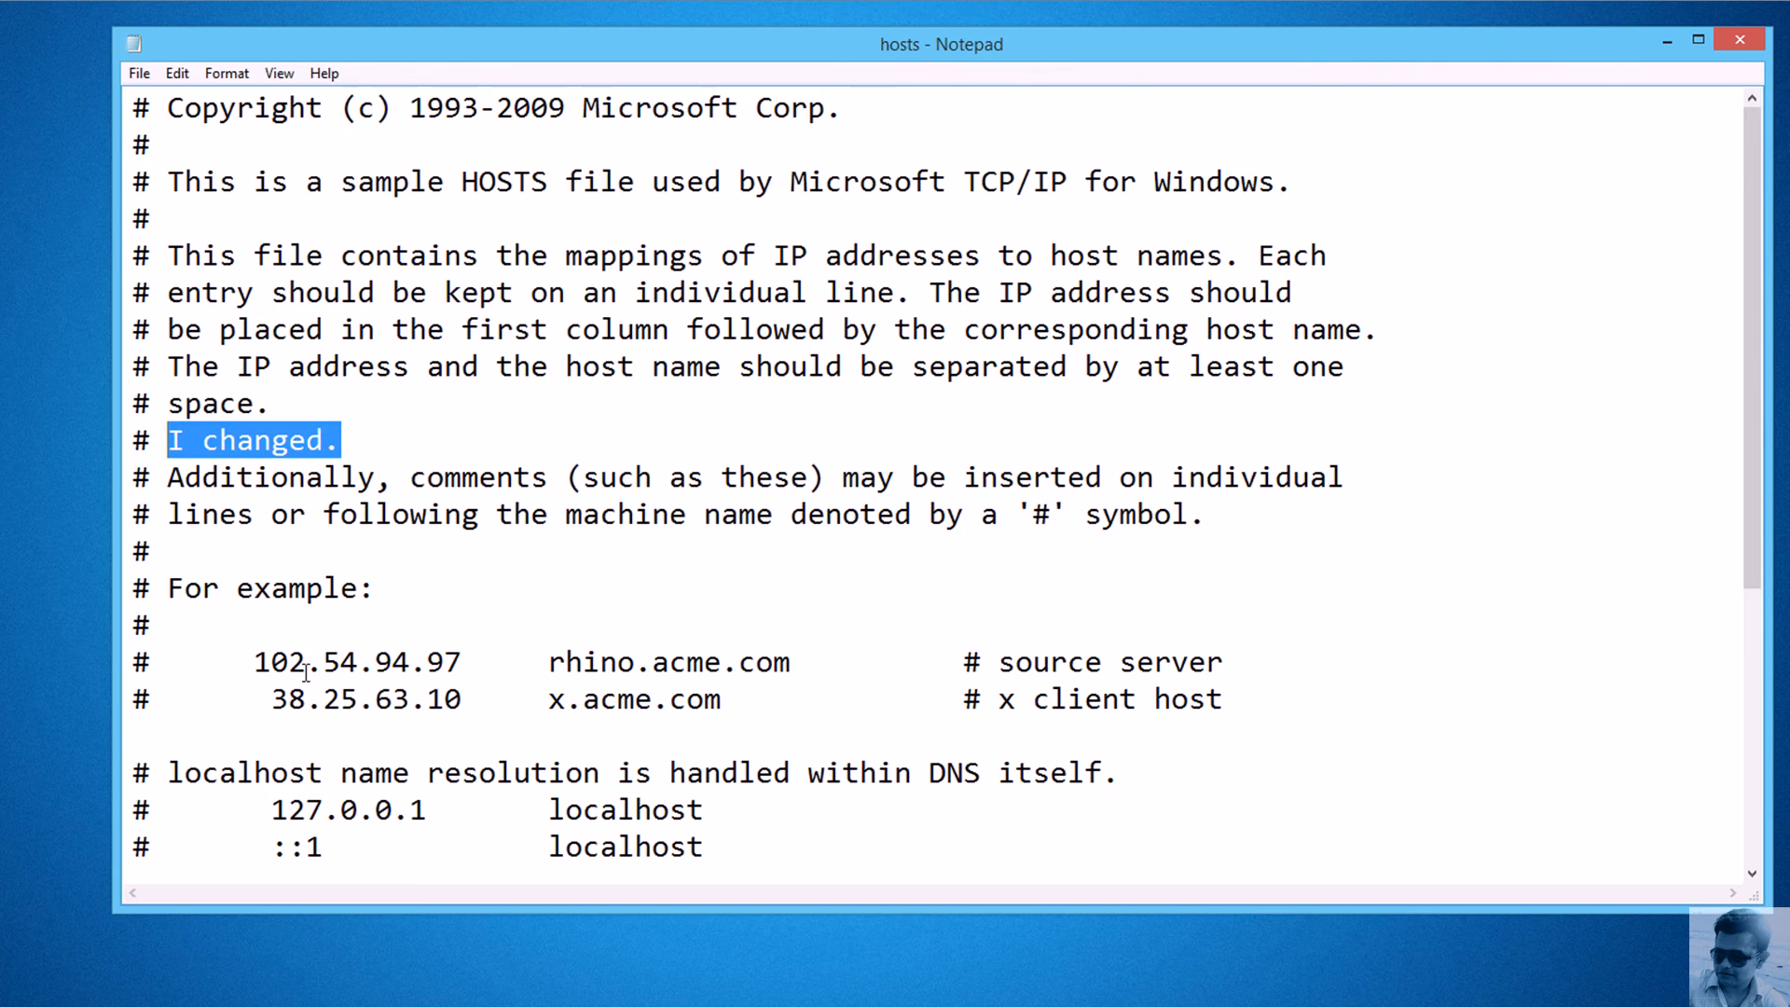
pyautogui.moveTo(1517, 89)
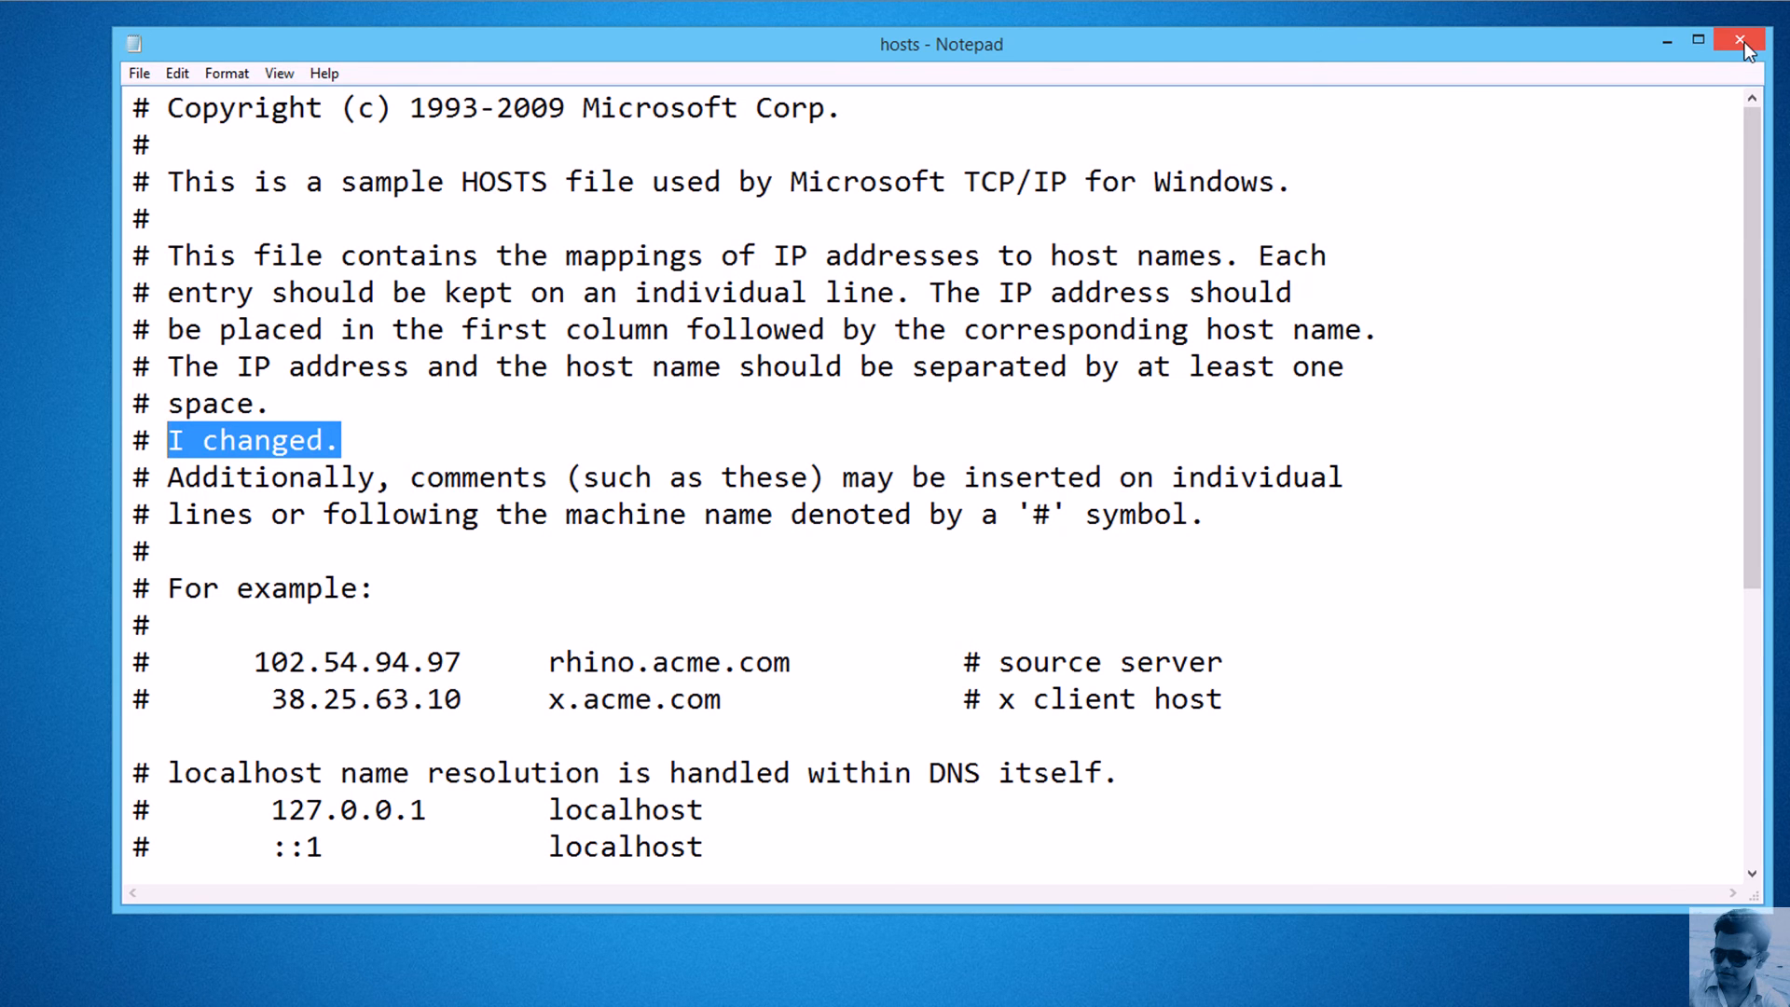
pyautogui.rightClick(778, 561)
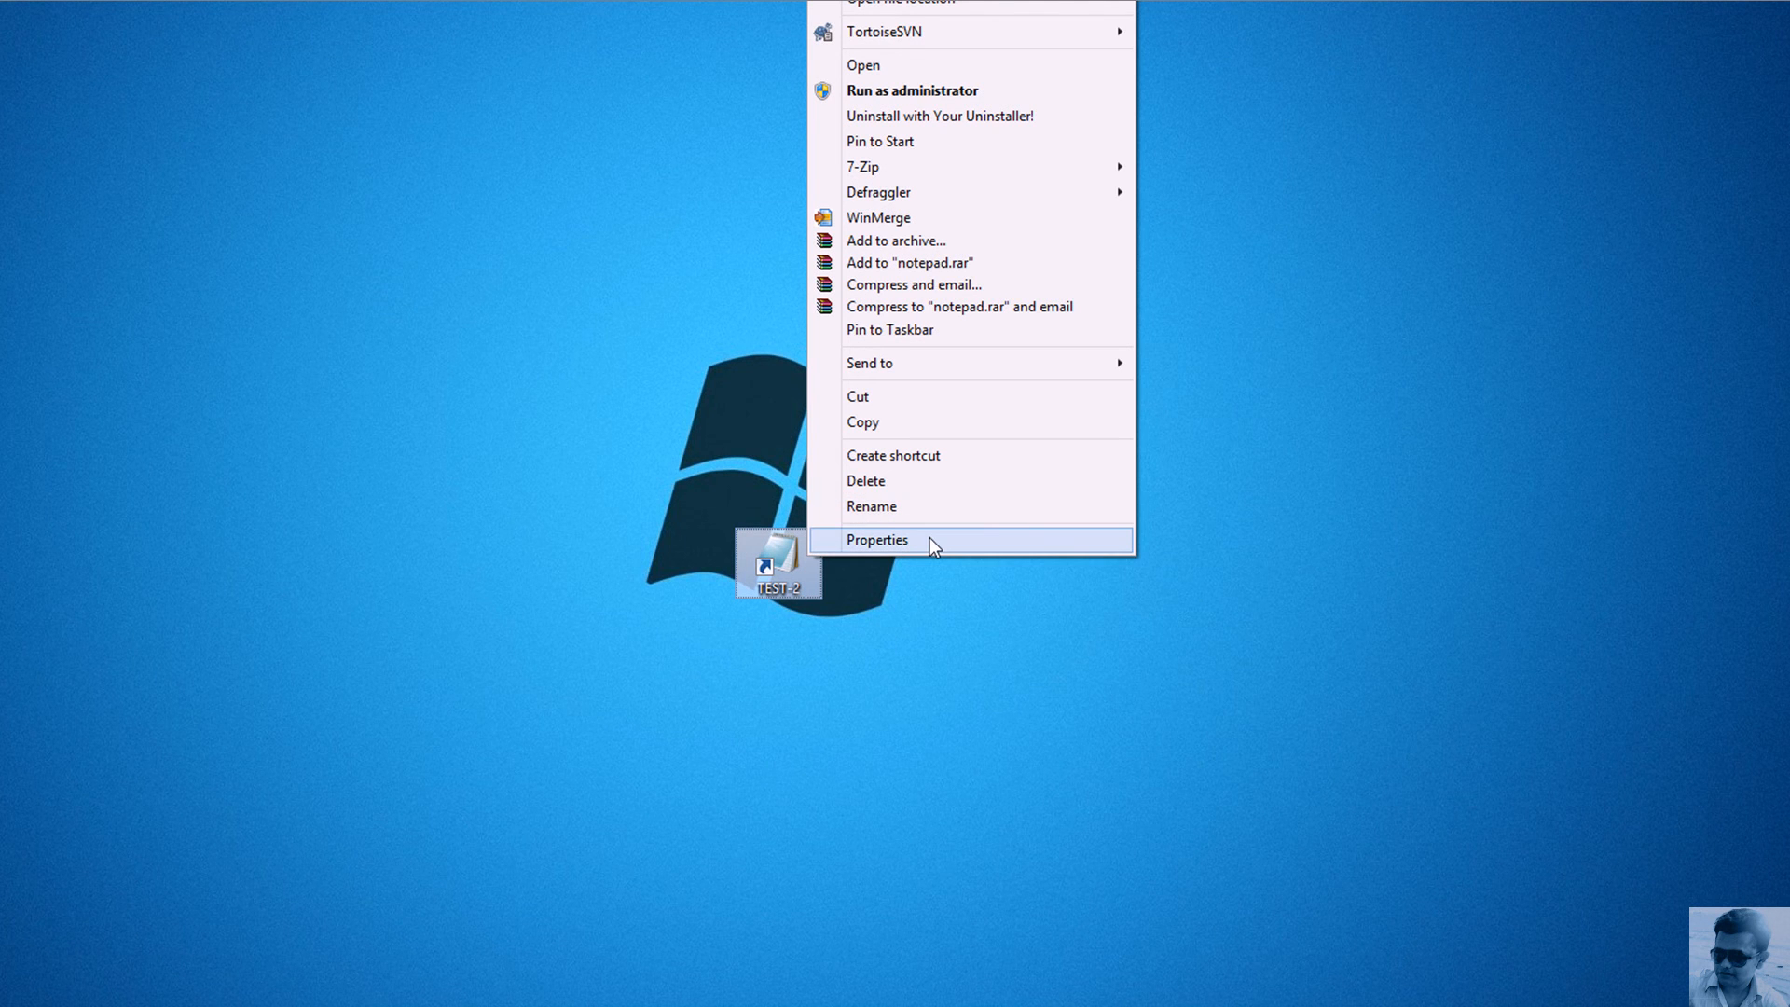
# - Check the Target field in TEST-2's Properties, then close the dialog
pyautogui.click(877, 539)
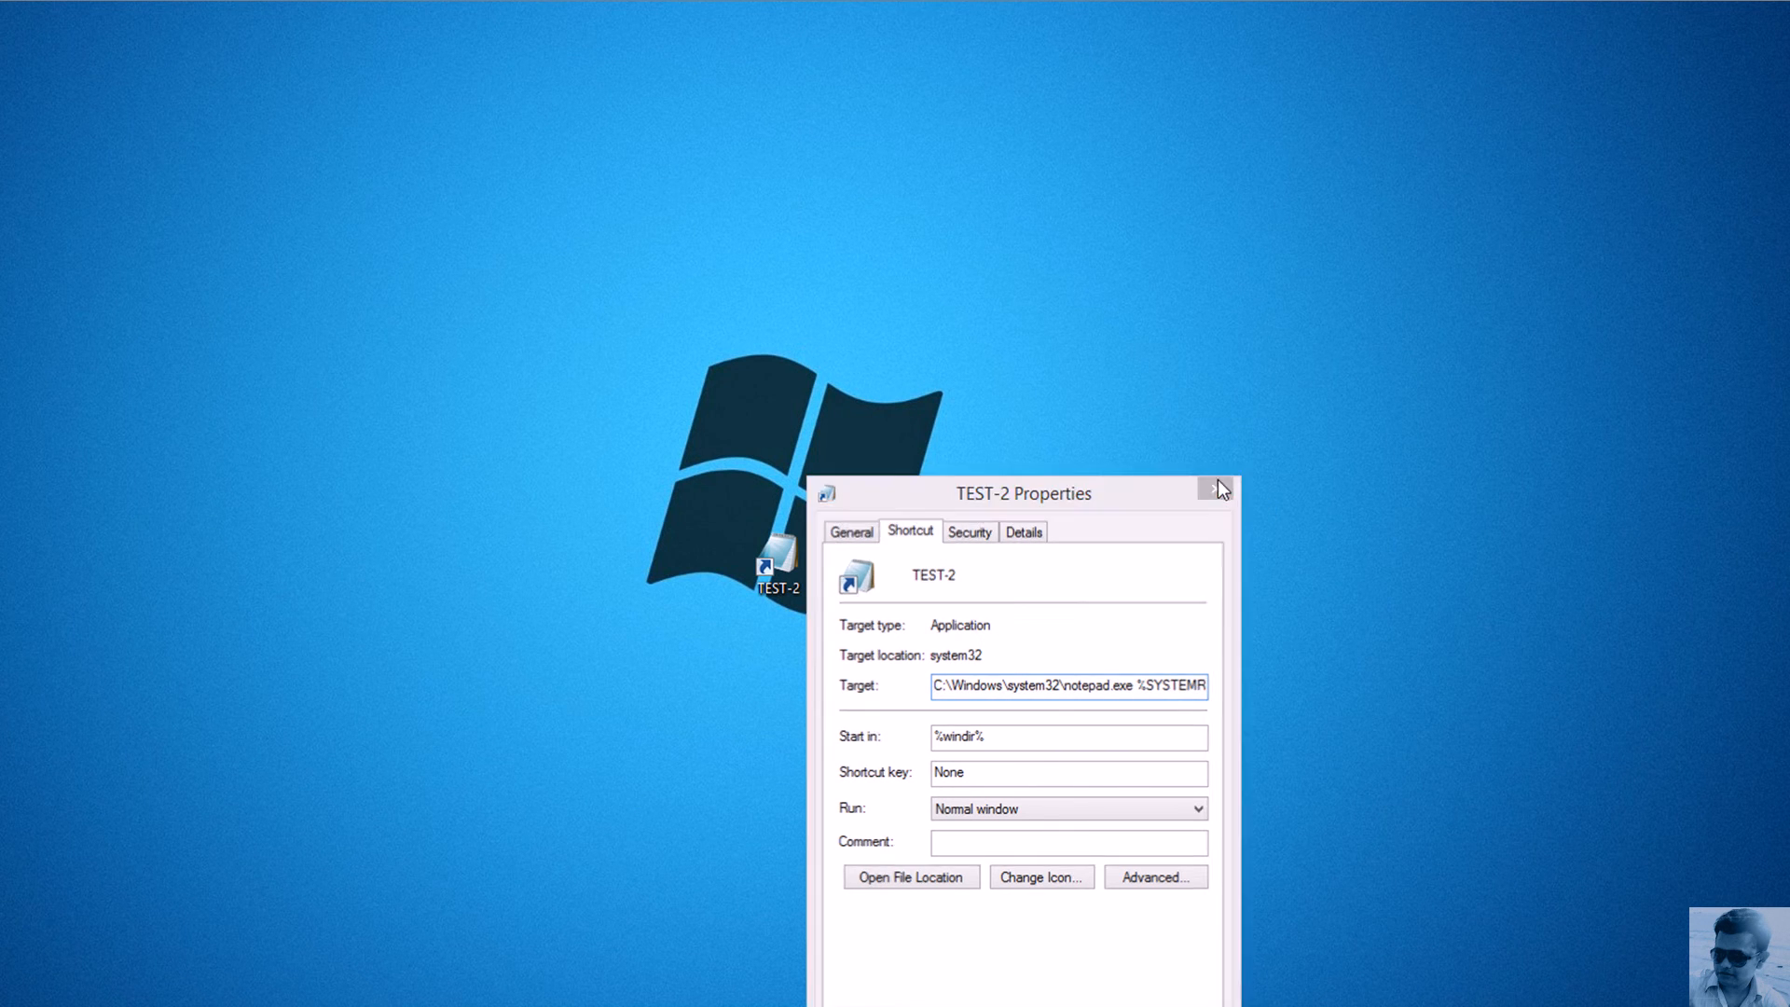
pyautogui.click(1217, 489)
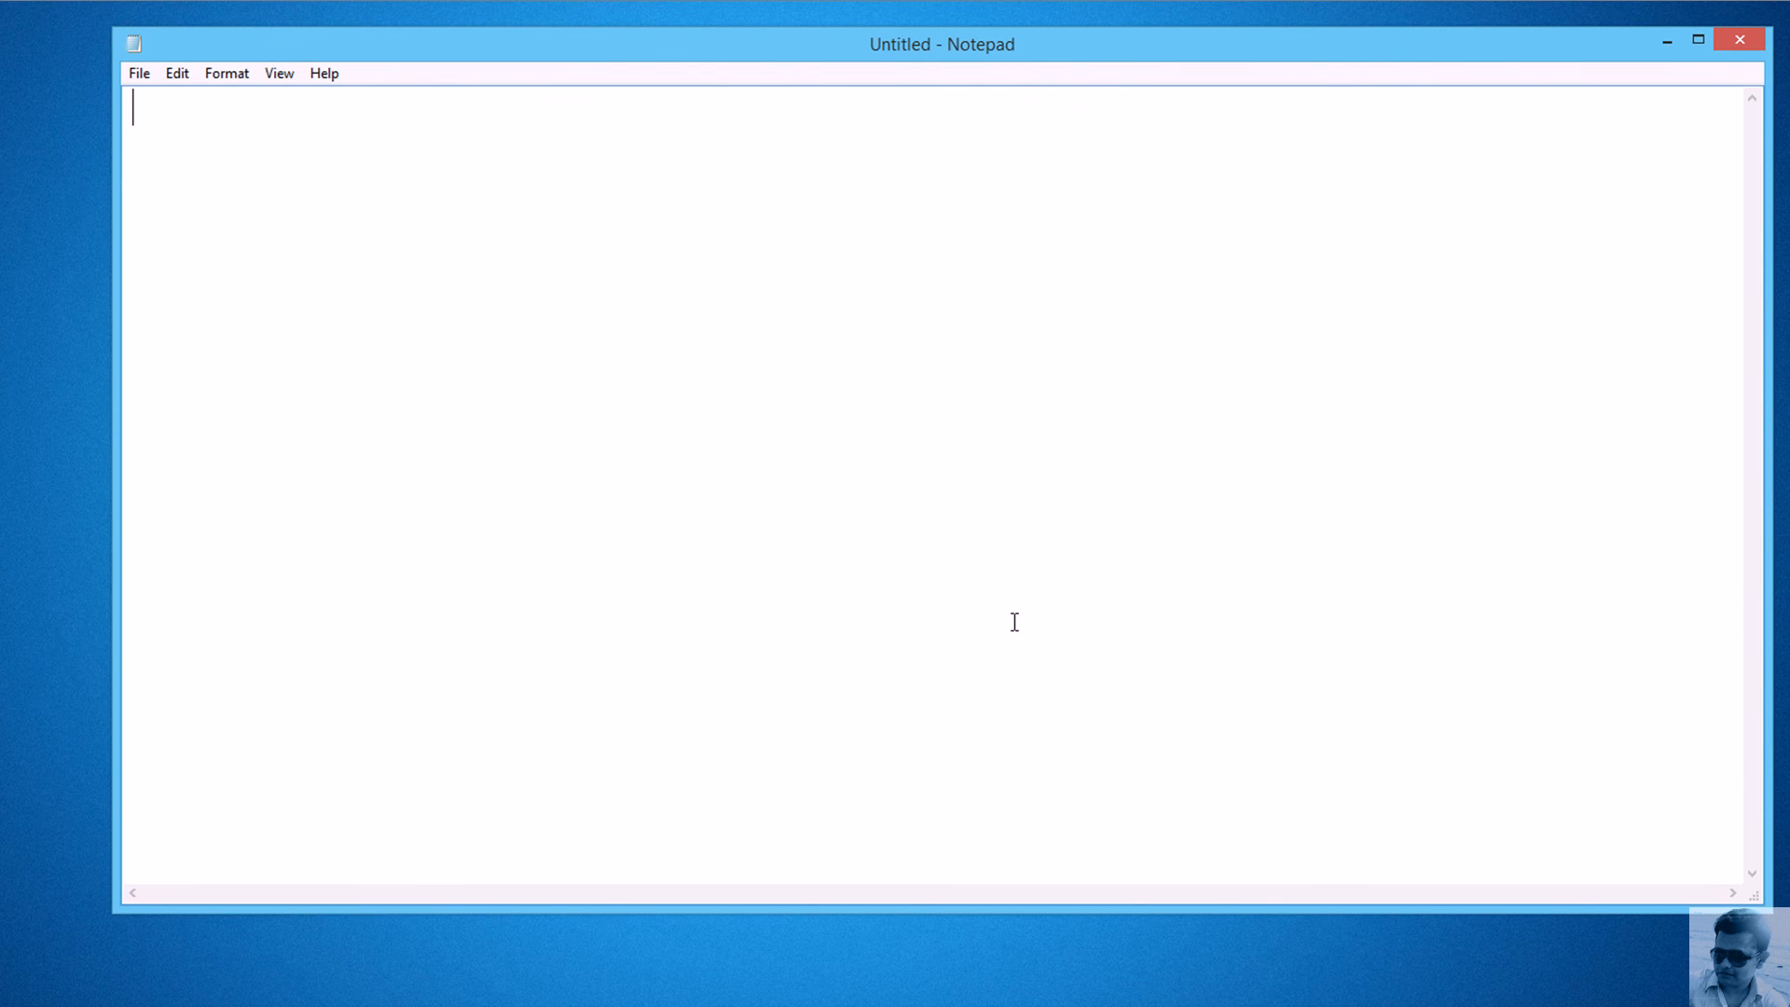
# - Type notepad %SYSTEMROOT%\system32\drivers\etc\hosts into the untitled Notepad document
pyautogui.write('notepad')
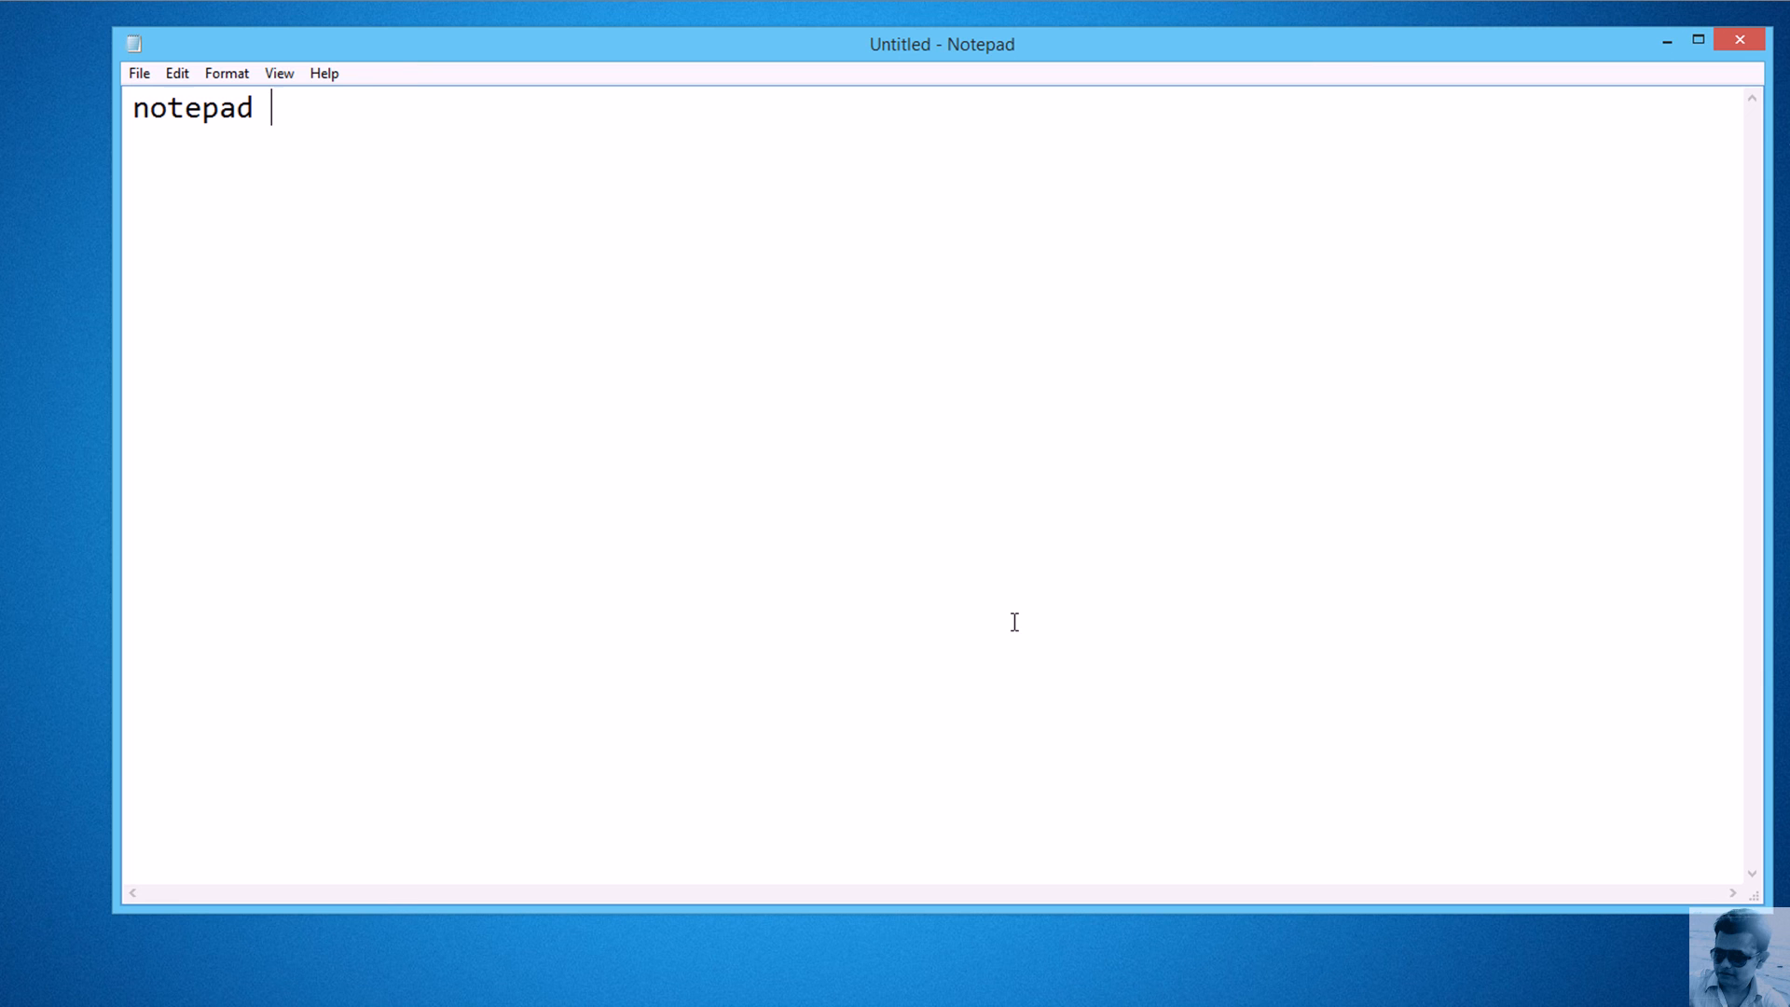
pyautogui.write('%S%')
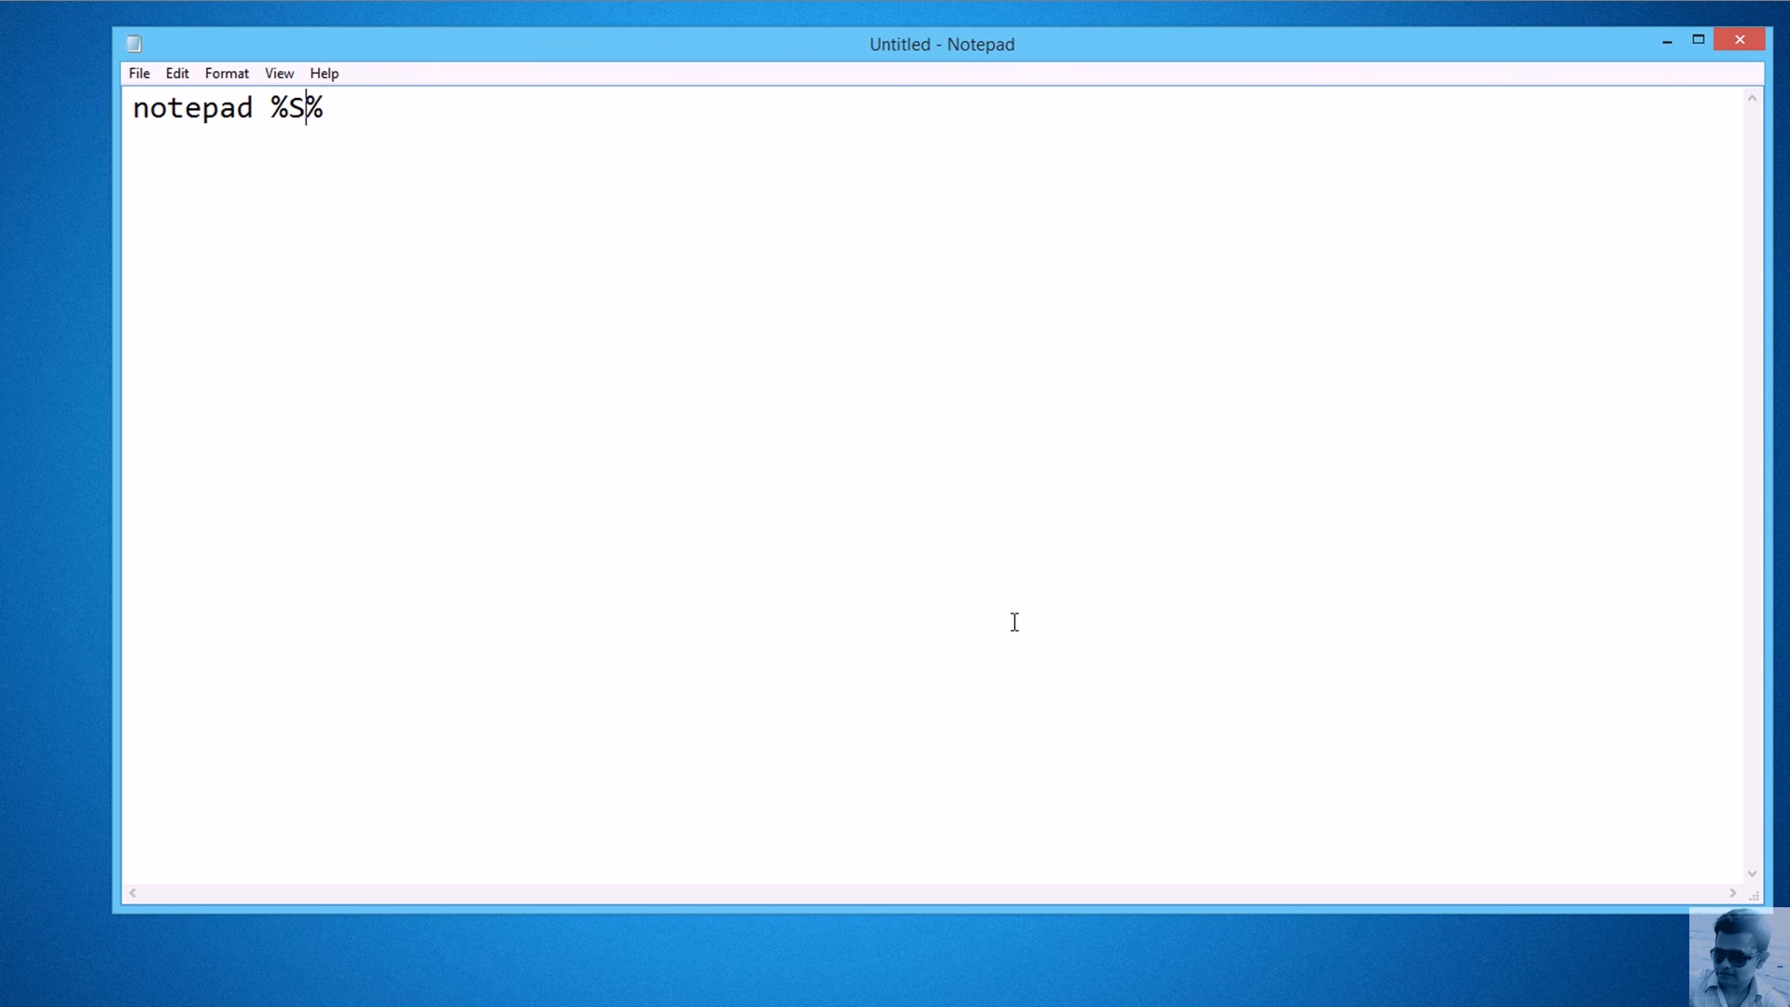
pyautogui.write('YSTEMROOT')
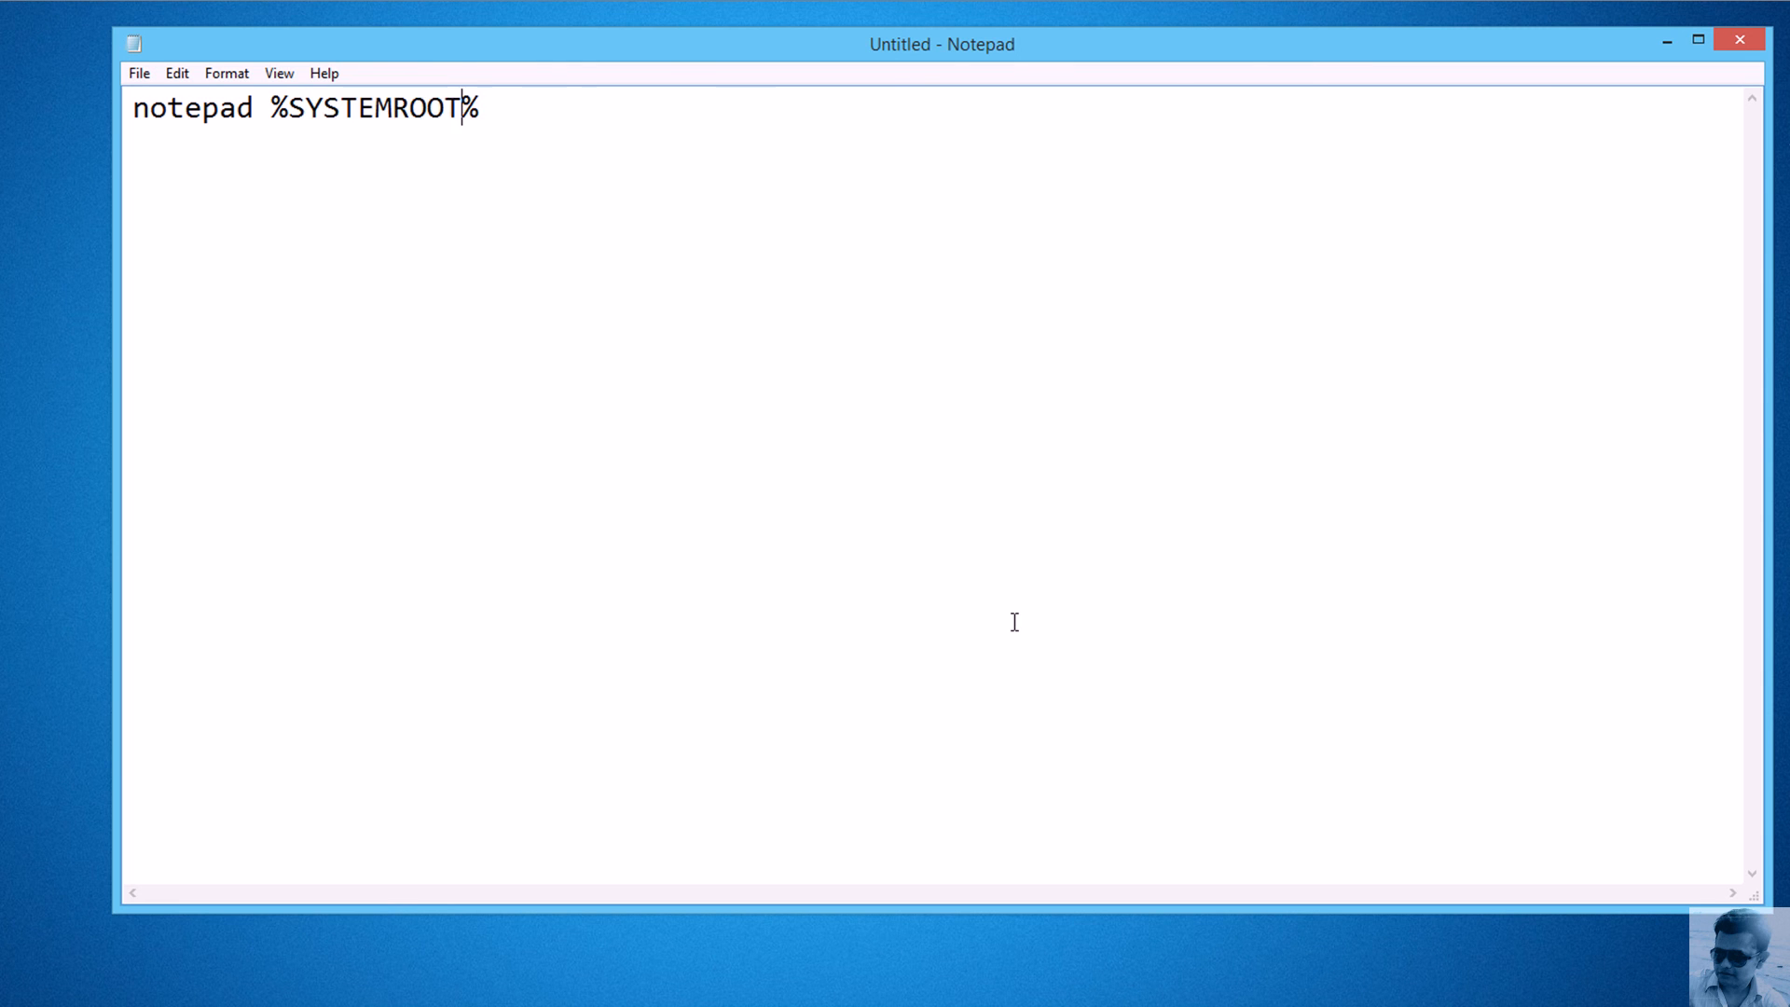
pyautogui.write('\\syst')
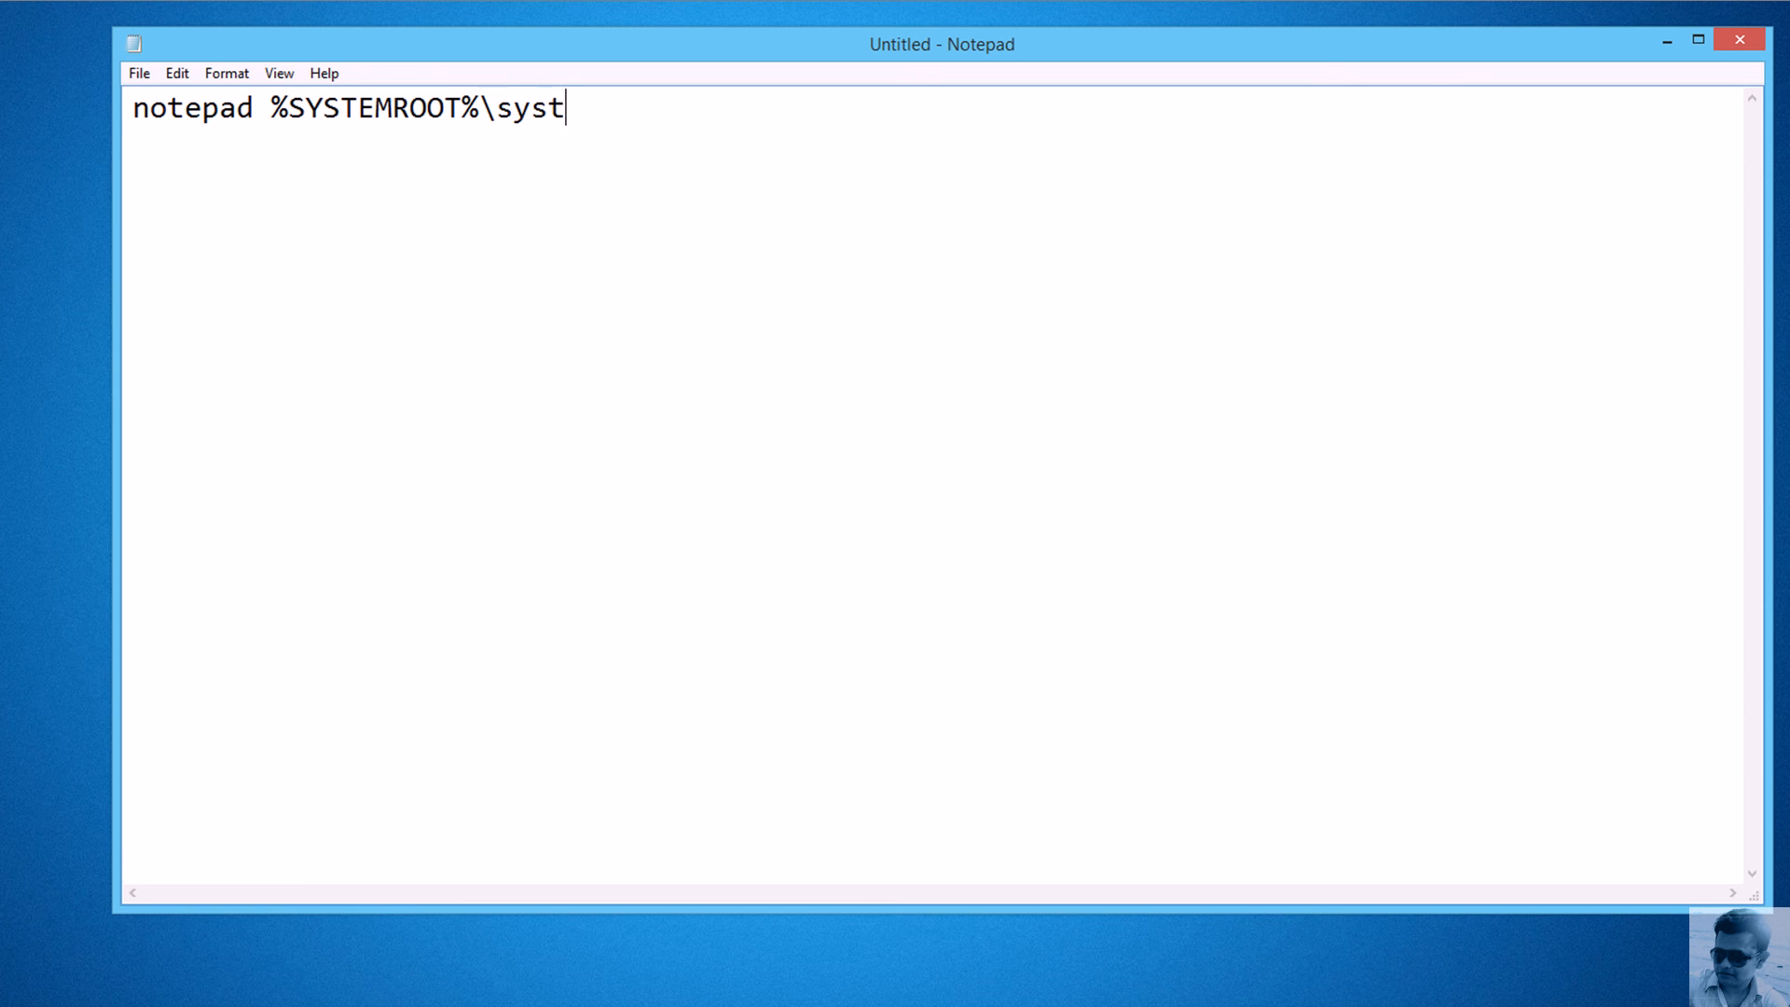
pyautogui.write('em32')
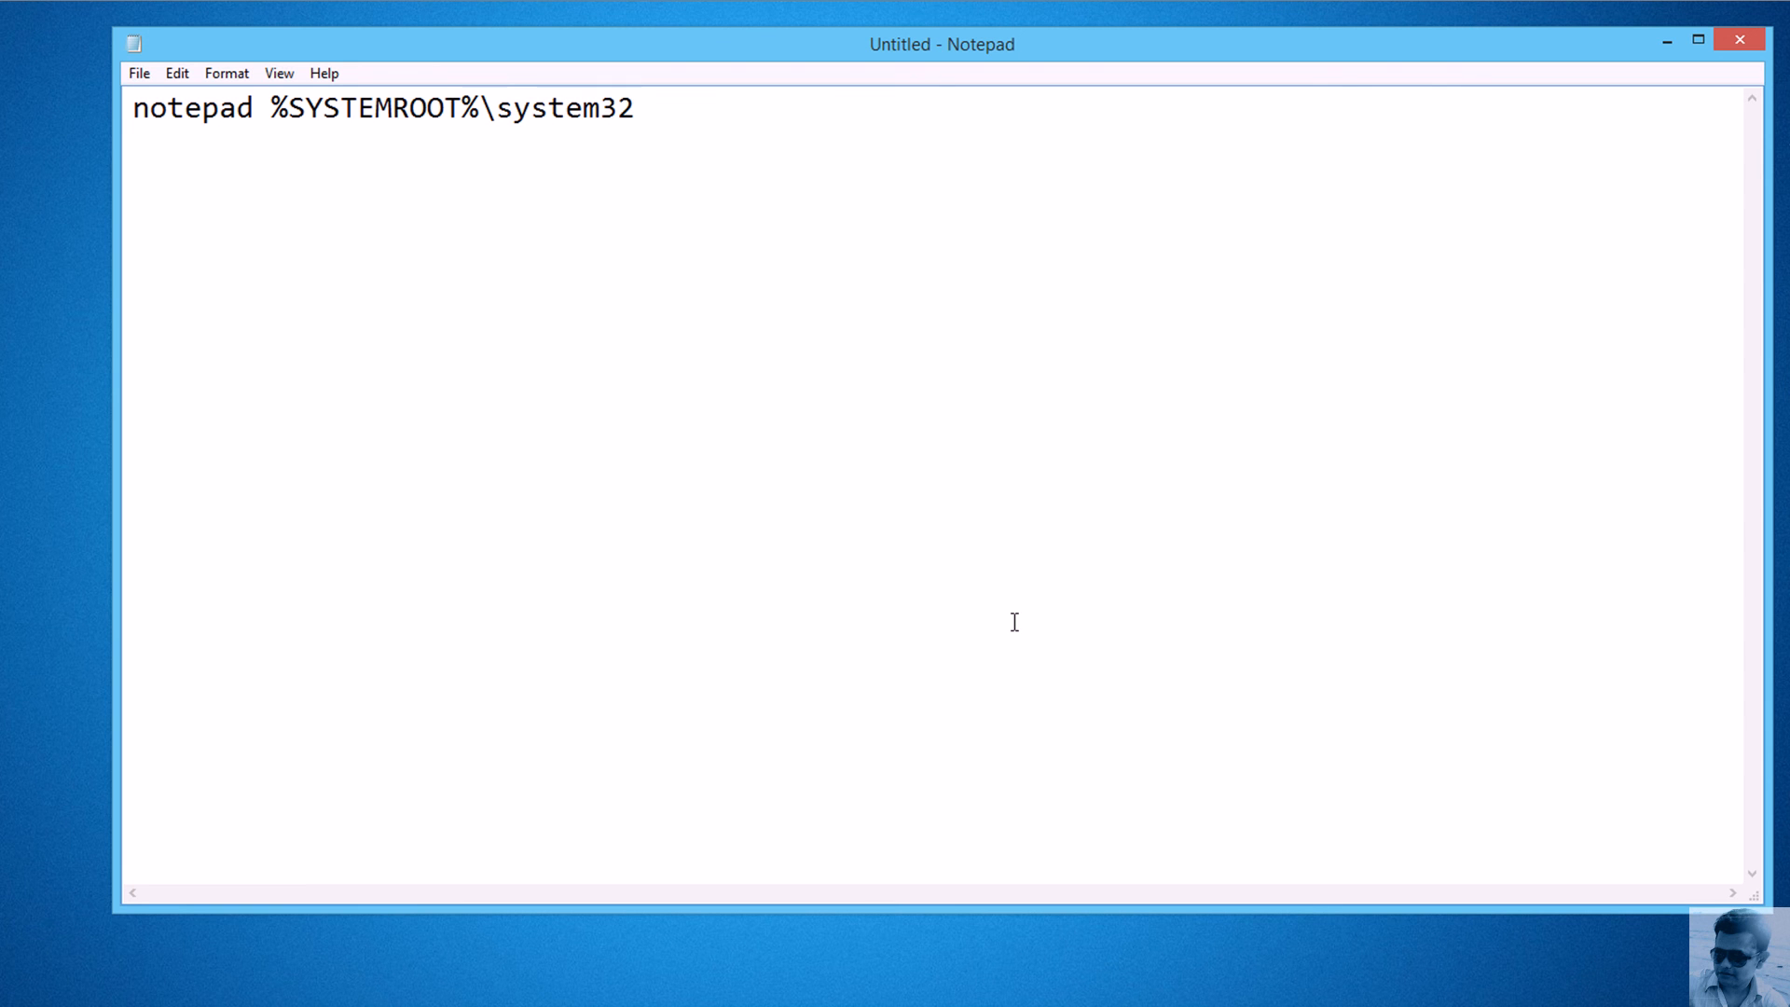
pyautogui.write('\\dr')
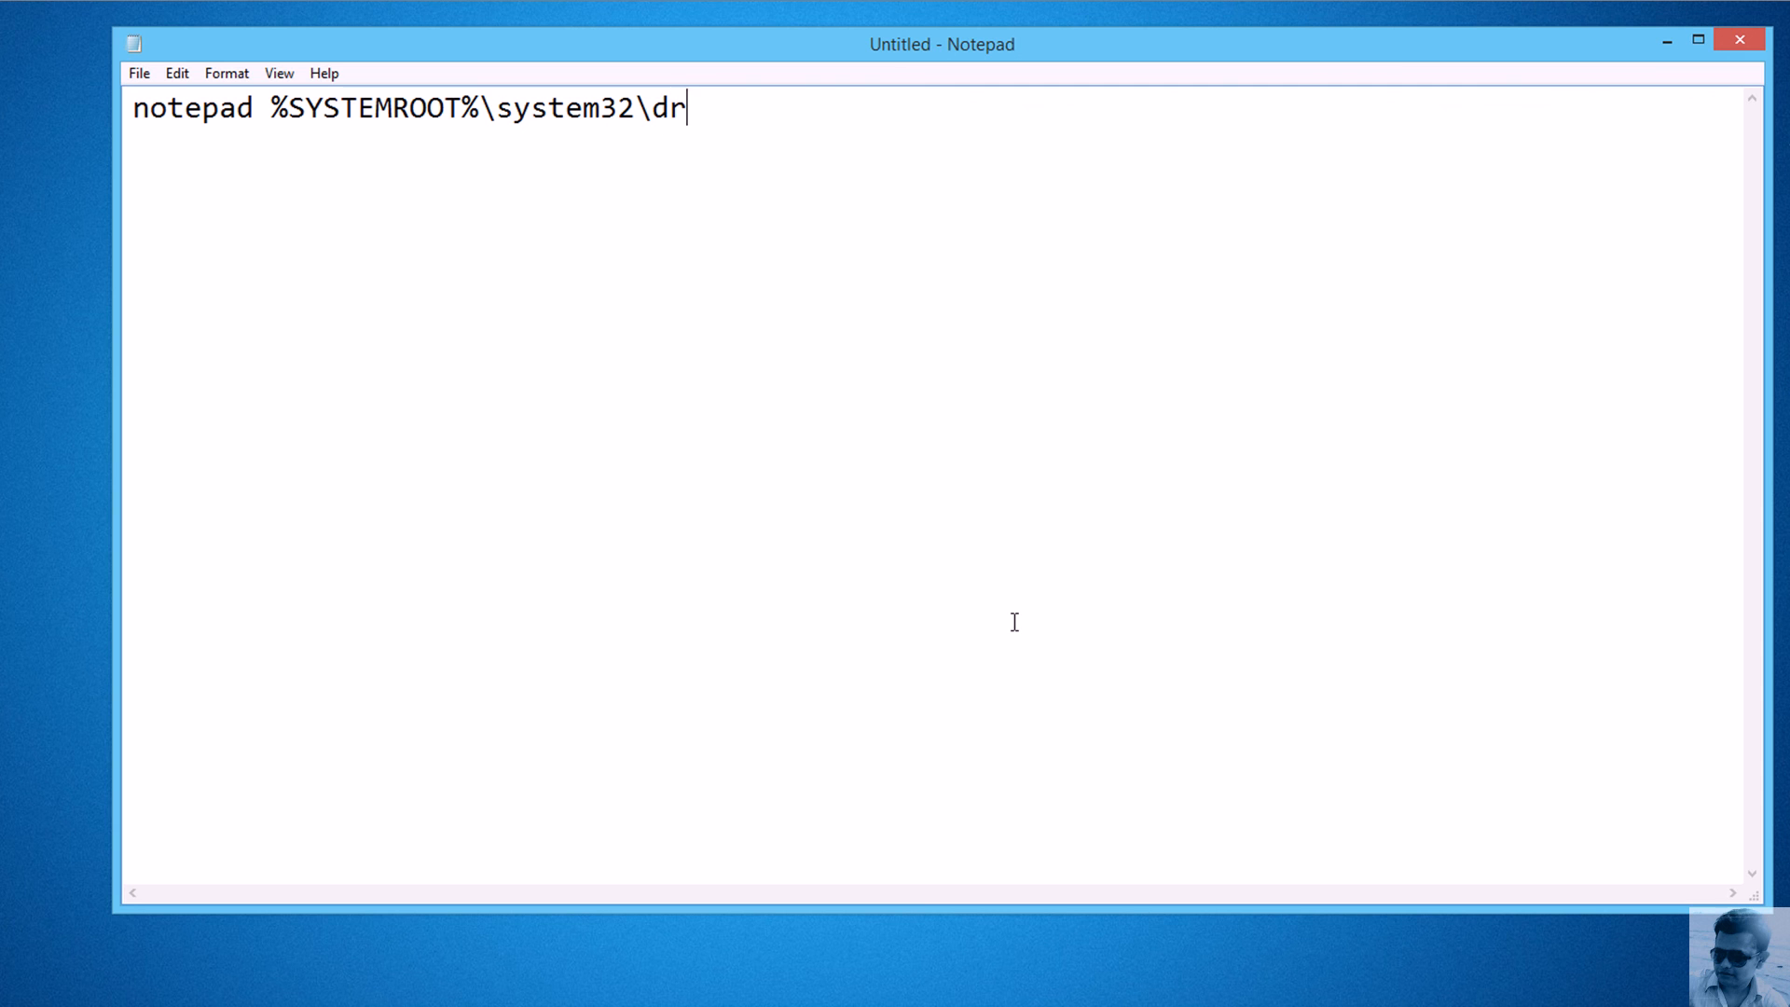
pyautogui.write('ivers\\')
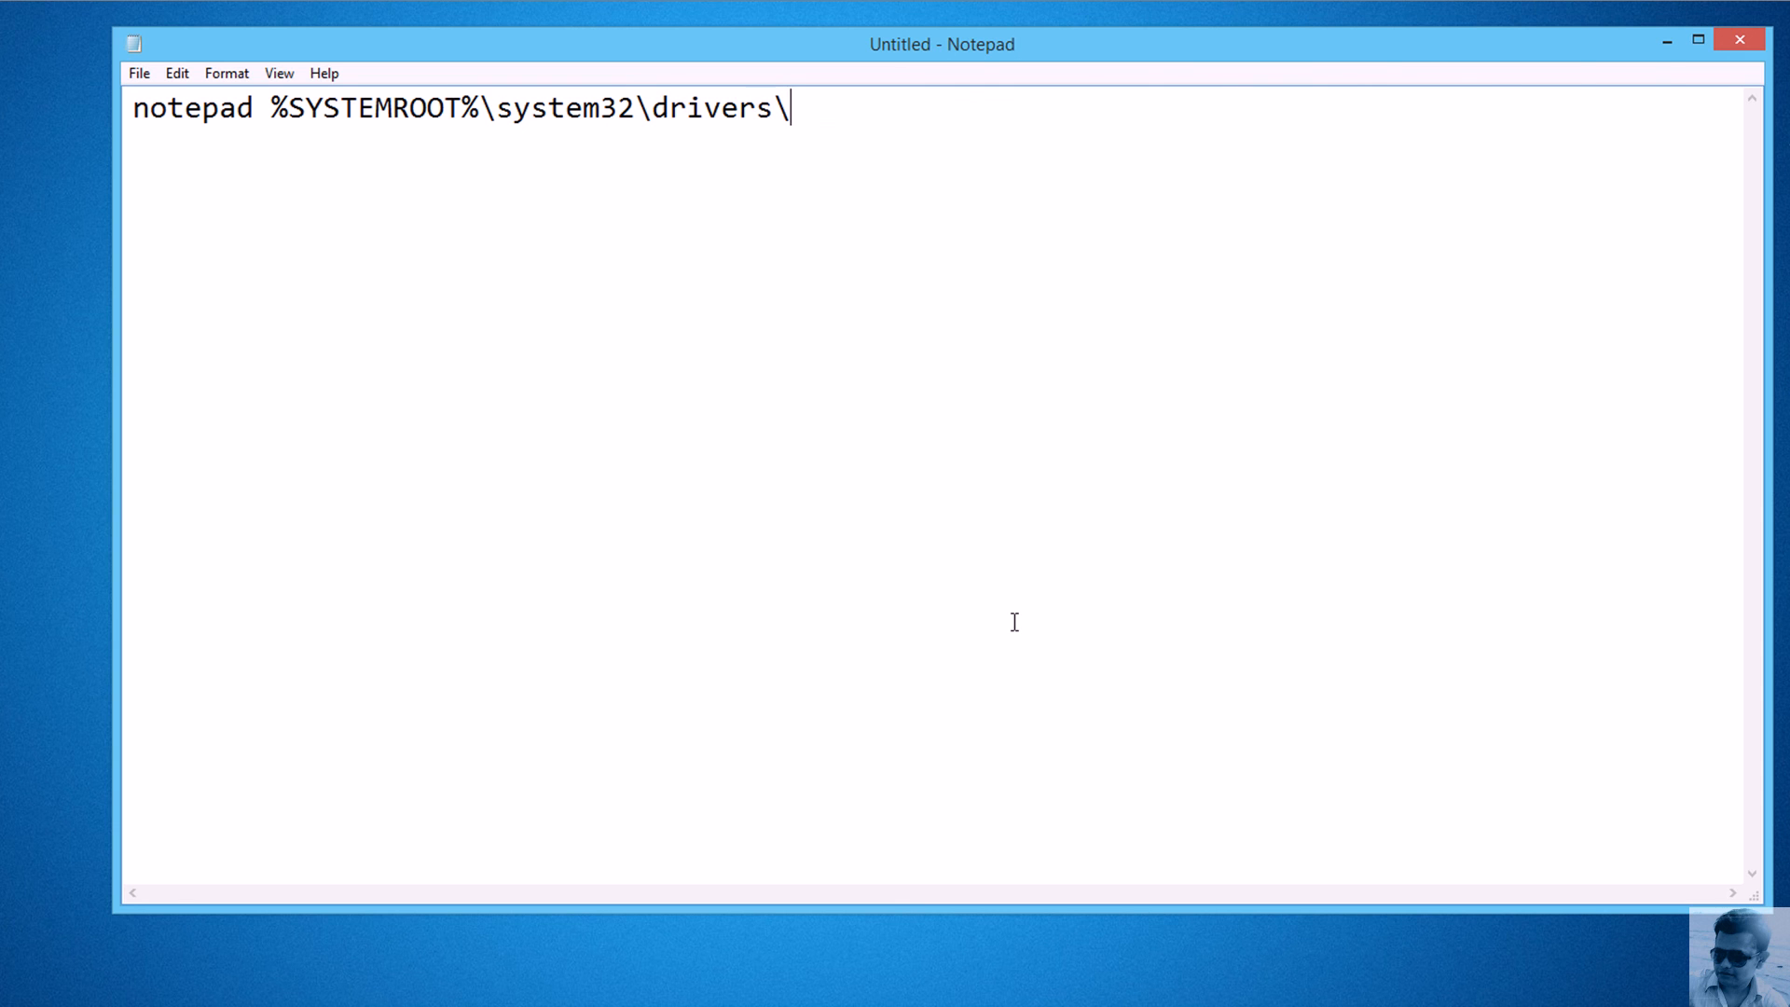
pyautogui.write('etc\\hosts')
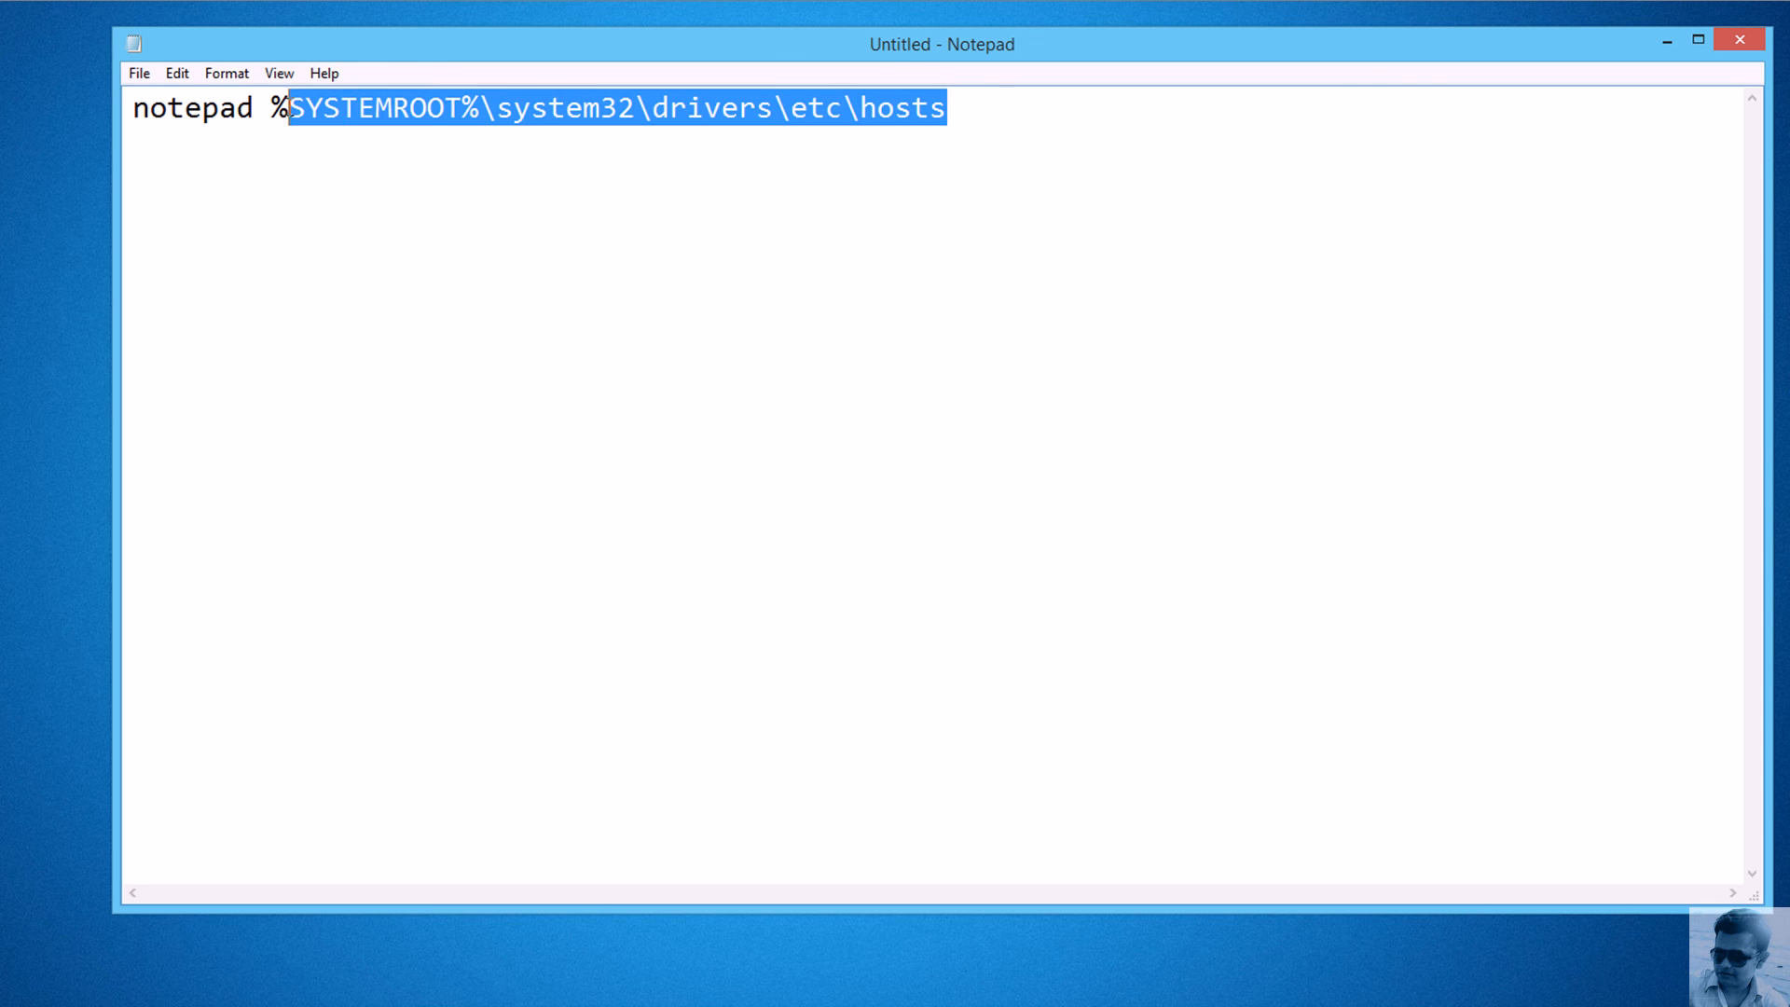
# - Highlight the hosts path and the word notepad, then close the untitled document
pyautogui.click(256, 107)
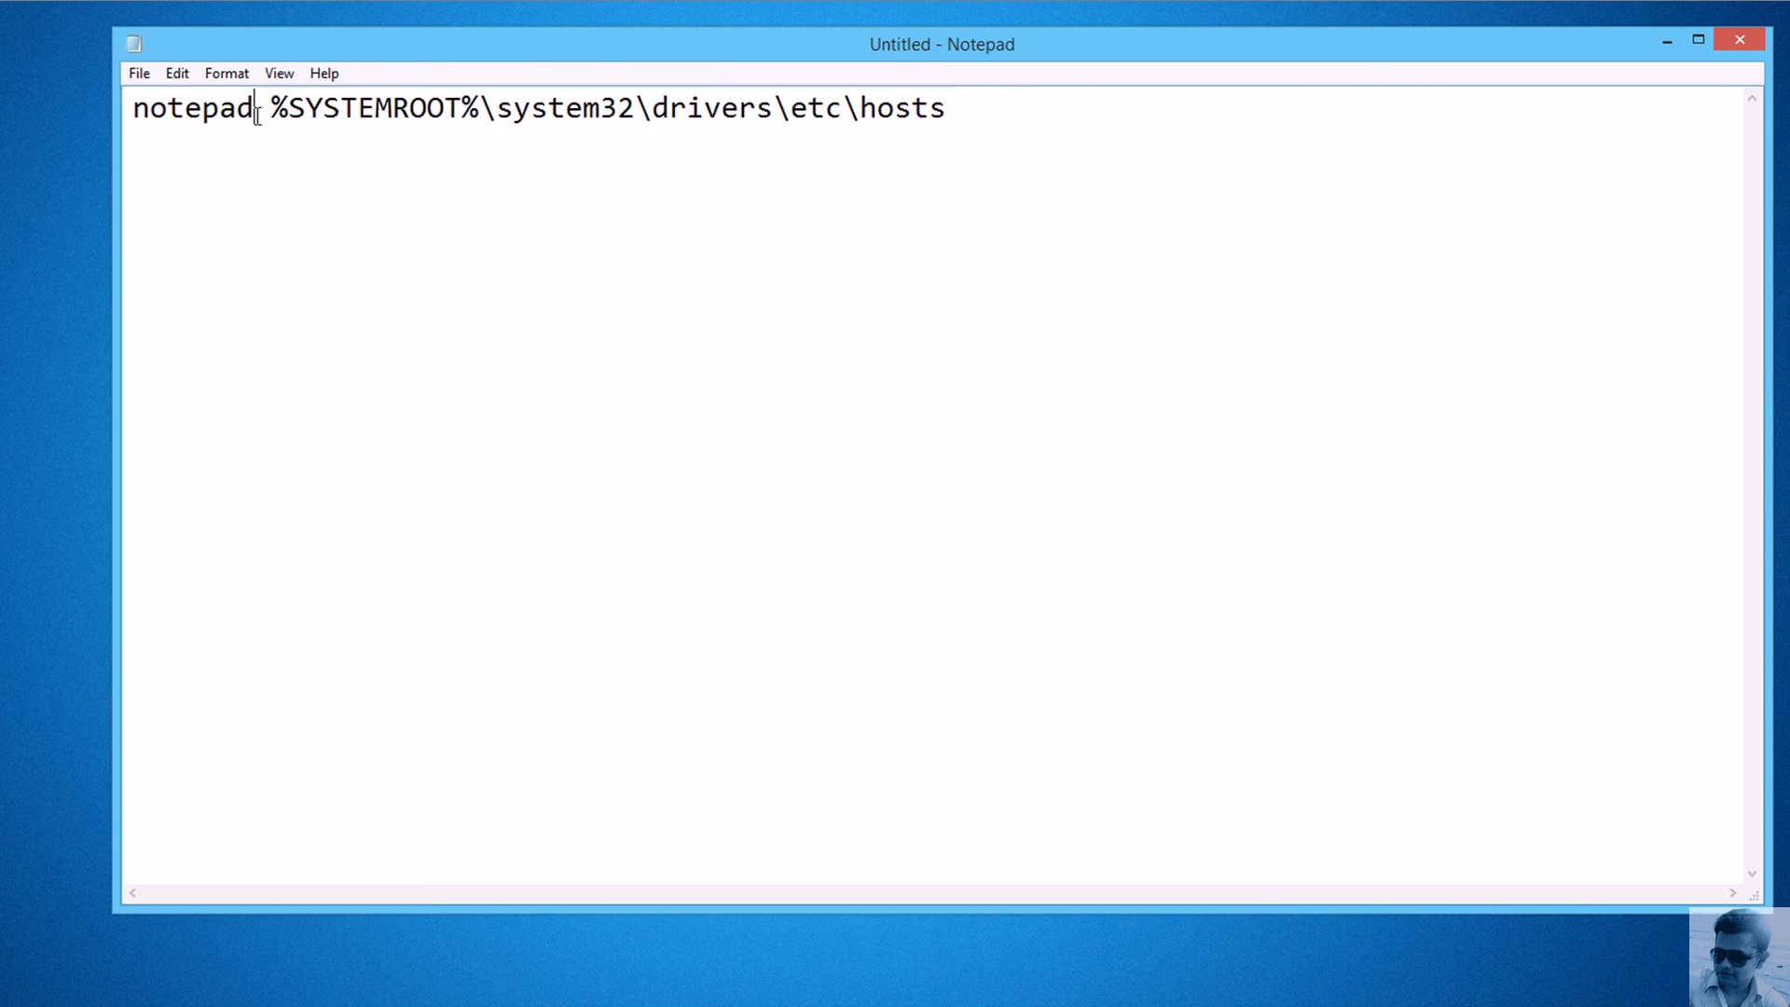
pyautogui.doubleClick(193, 107)
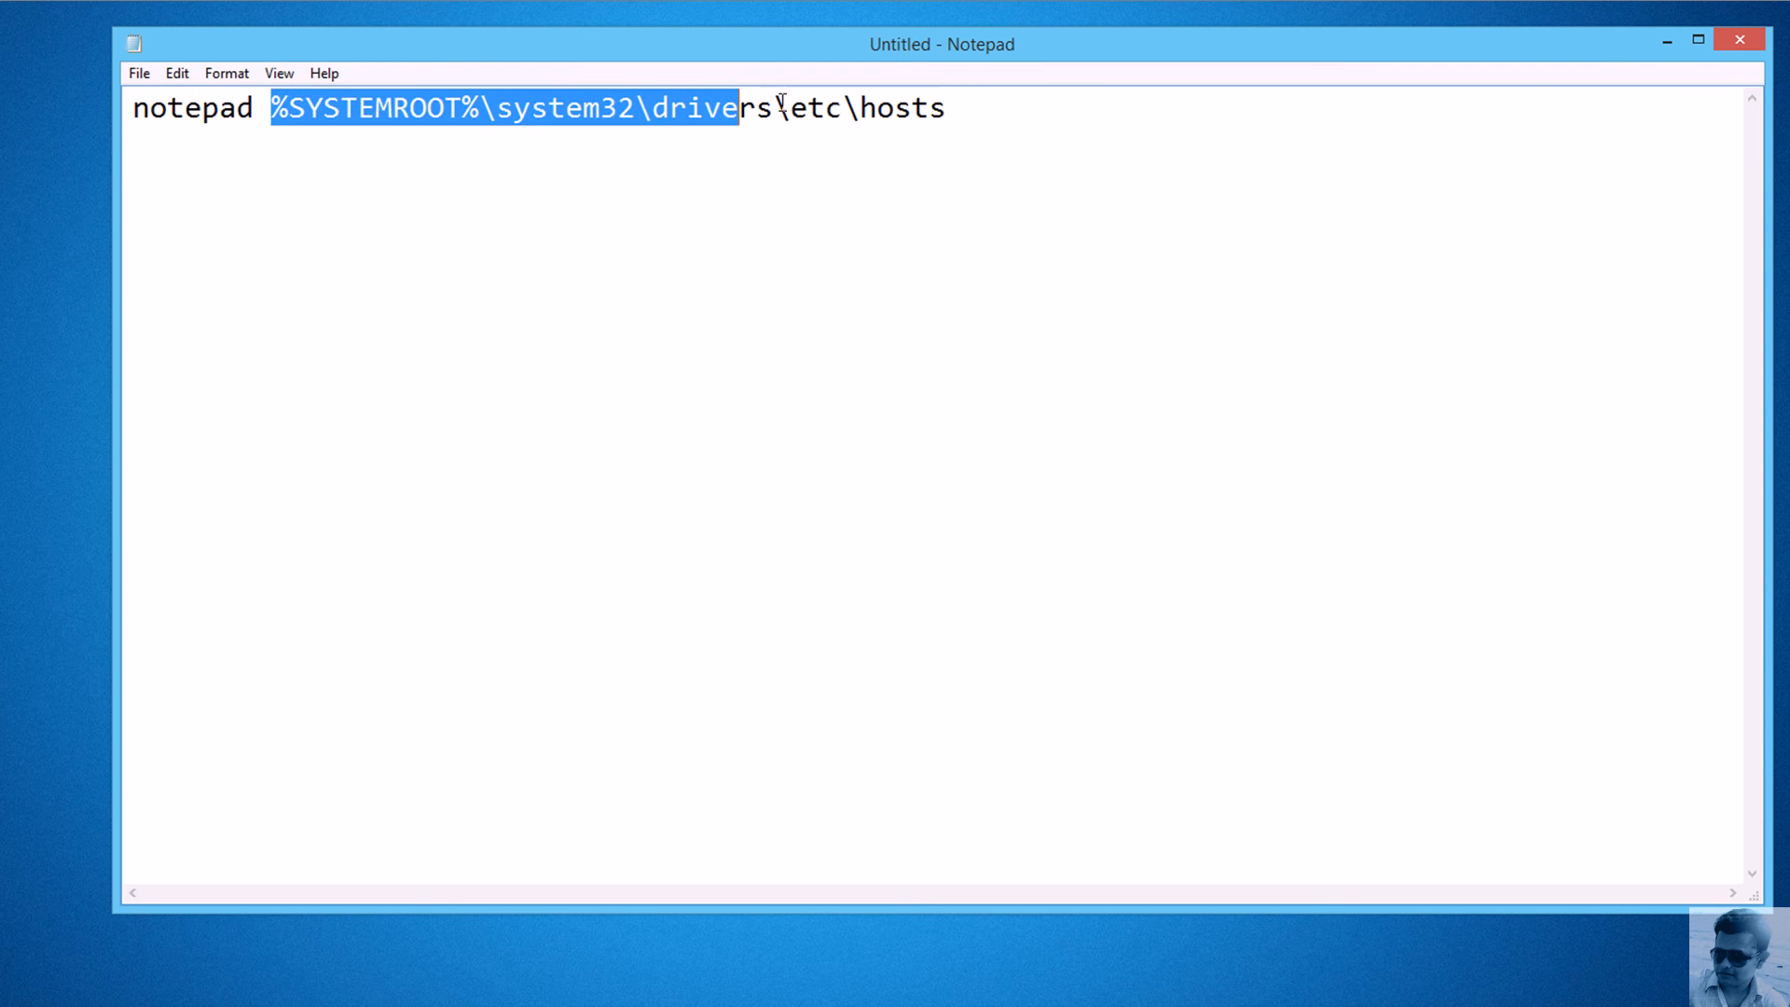
pyautogui.doubleClick(192, 107)
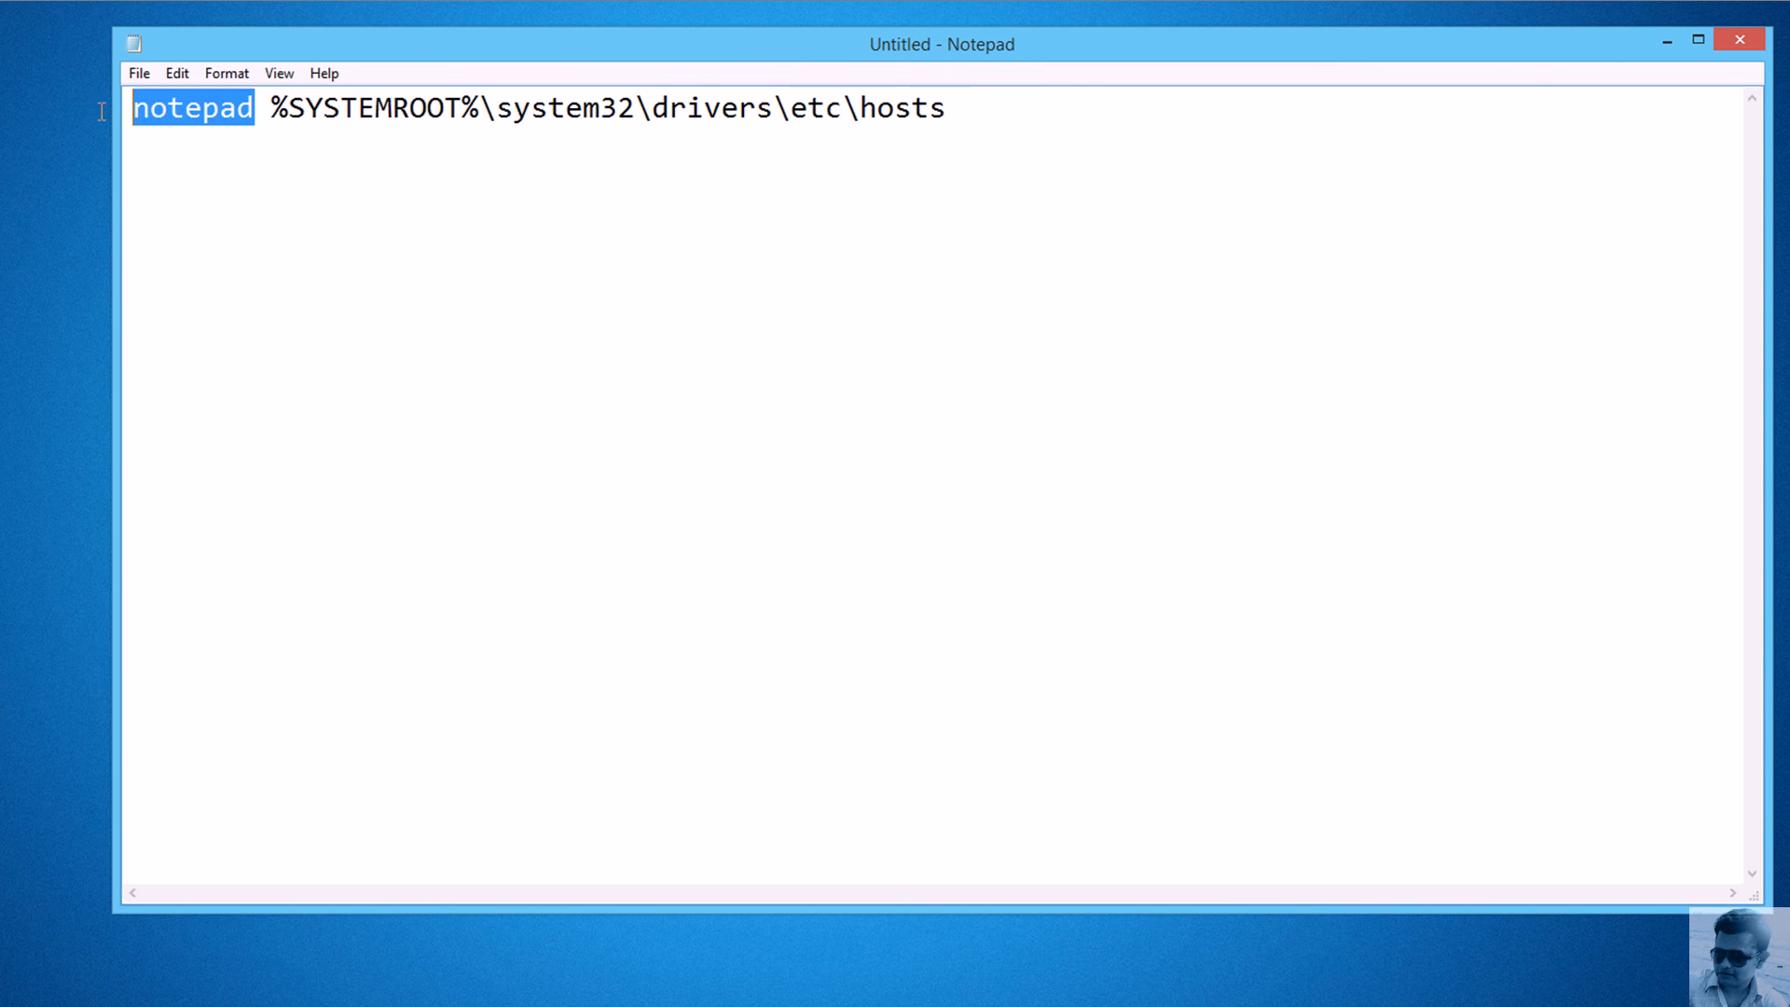
pyautogui.moveTo(1768, 41)
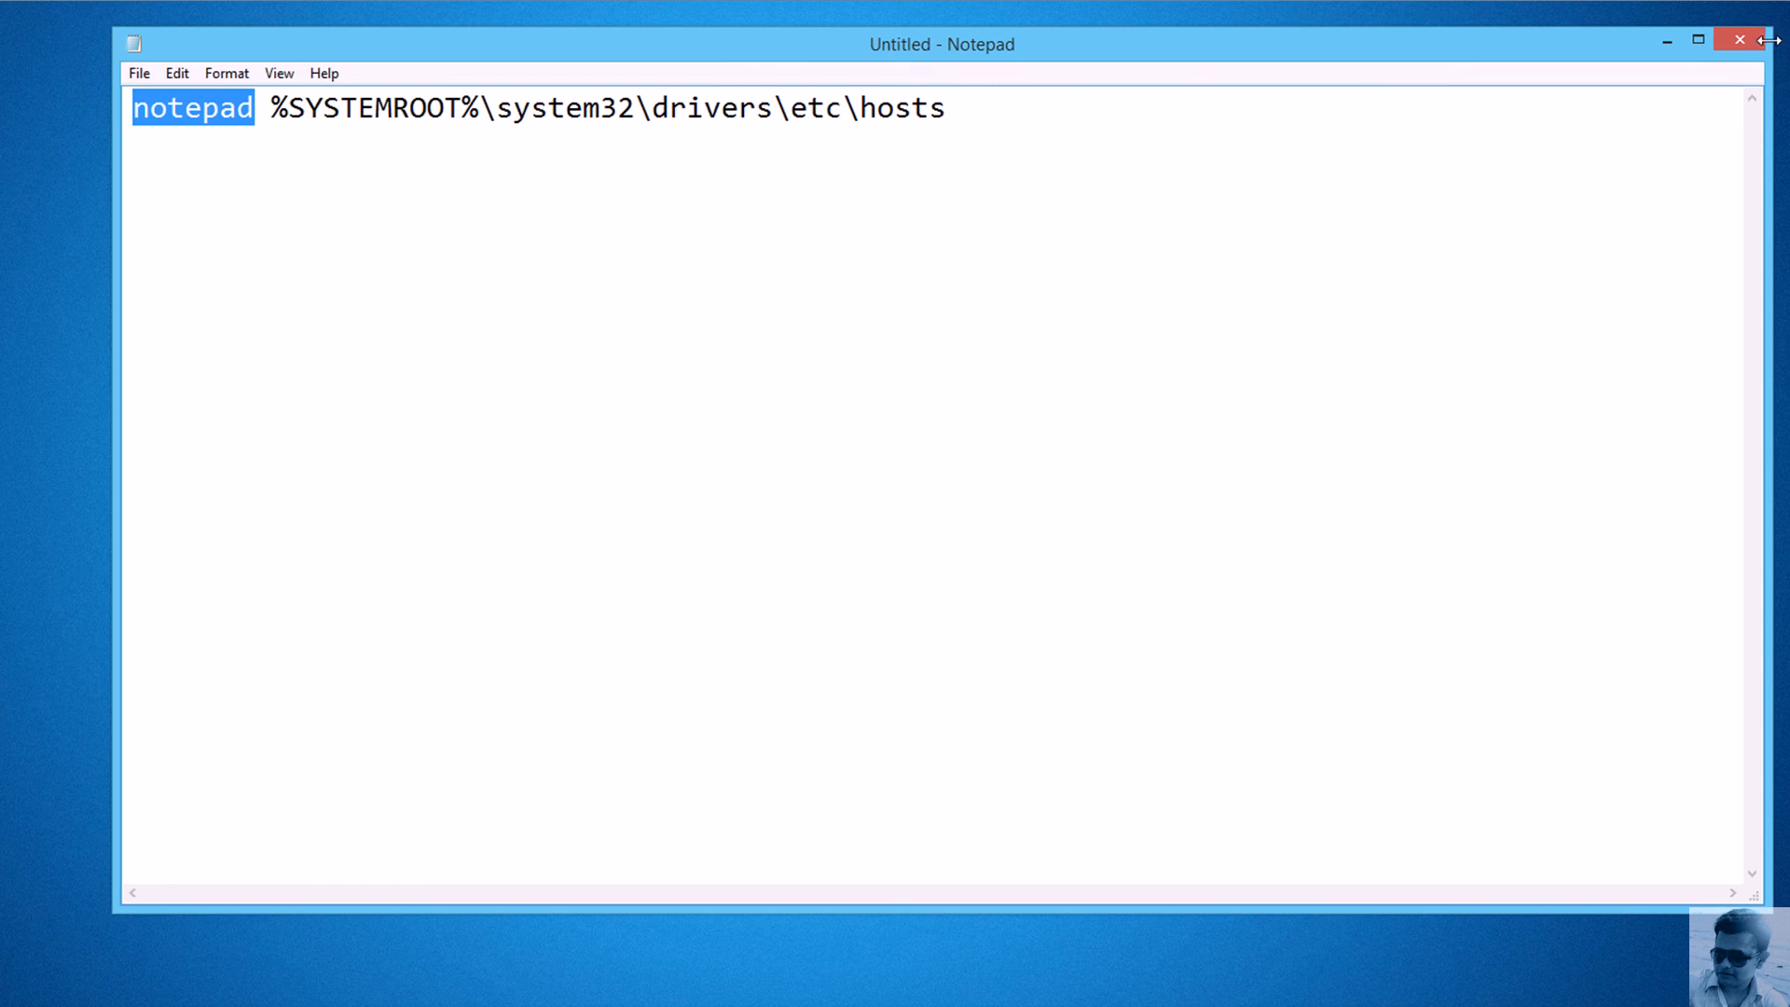
pyautogui.click(1740, 39)
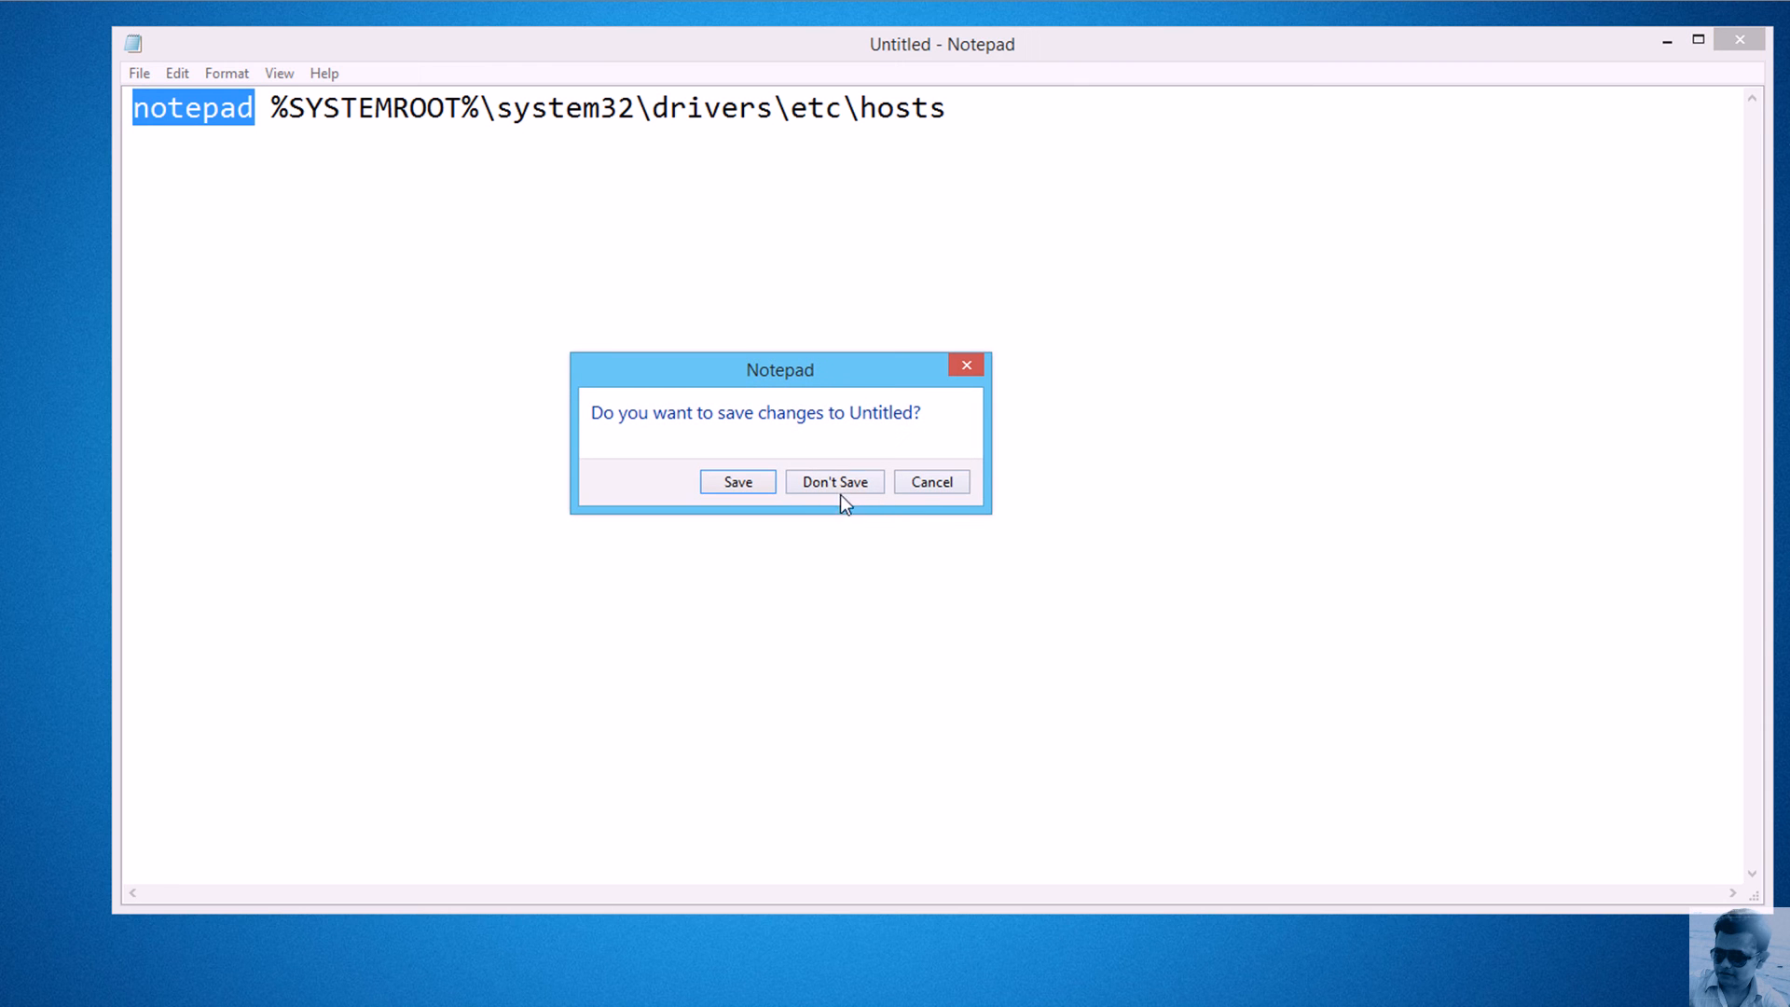
# - Discard the untitled Notepad command document without saving, returning to the TEST-2 desktop
pyautogui.click(835, 481)
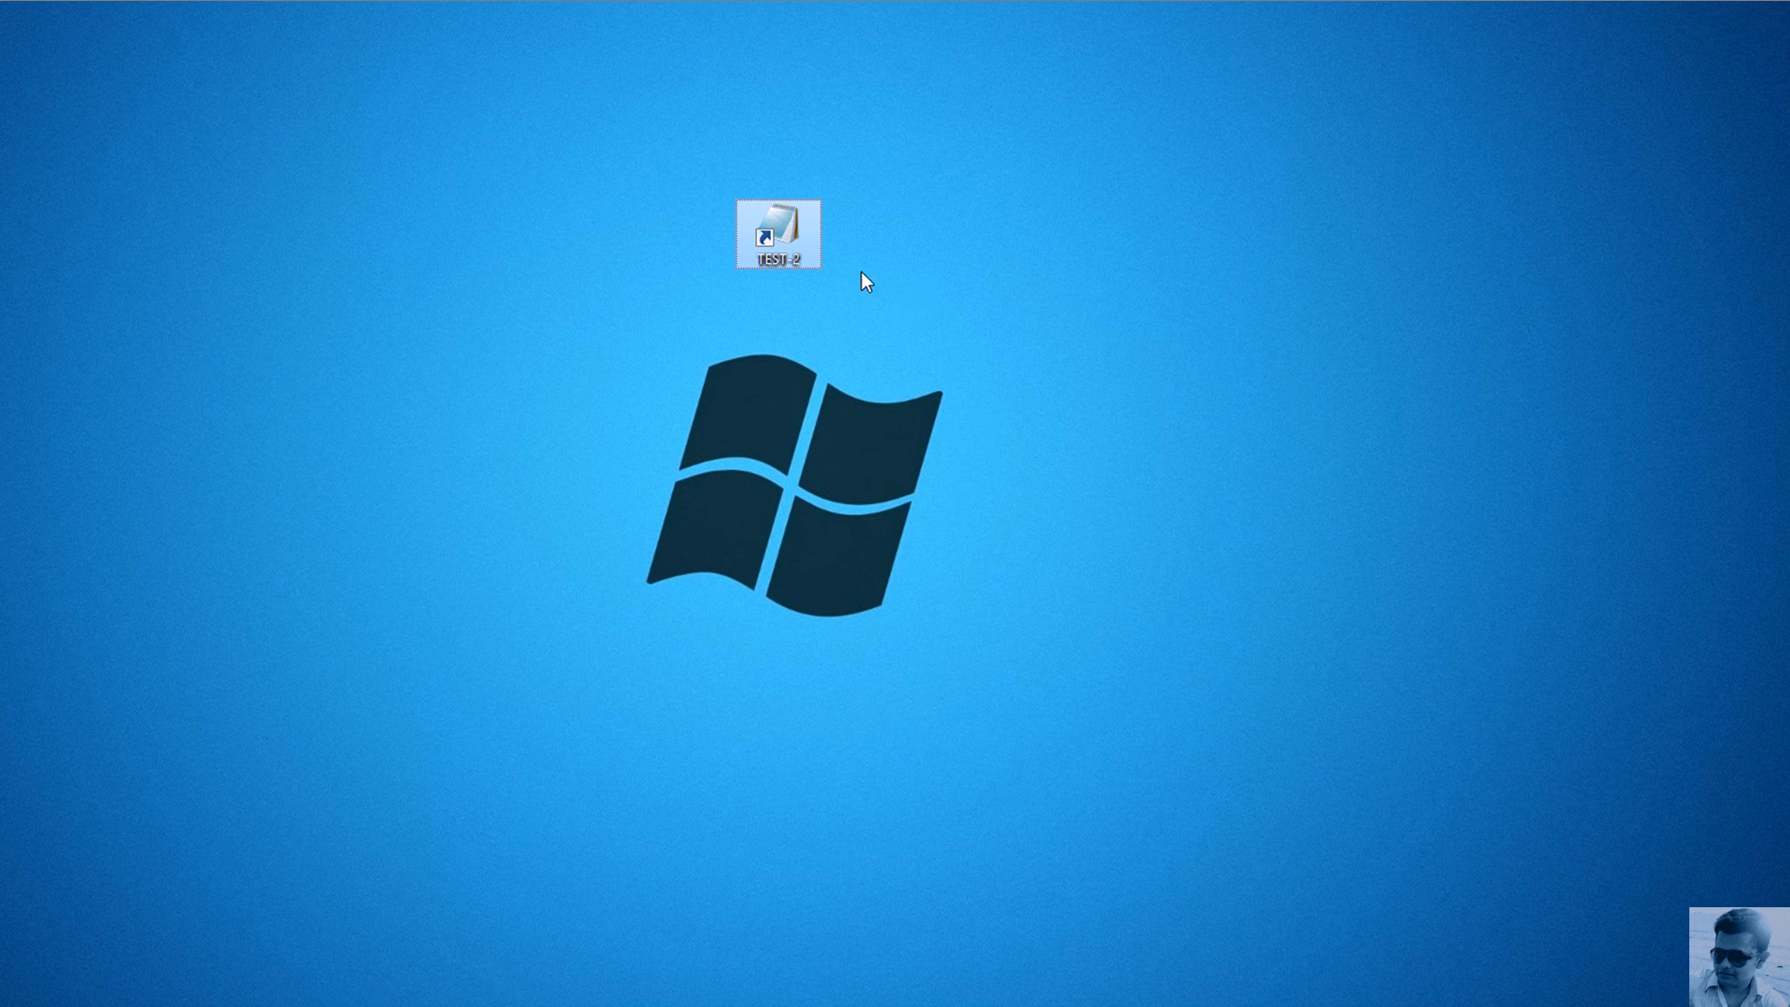
pyautogui.moveTo(859, 265)
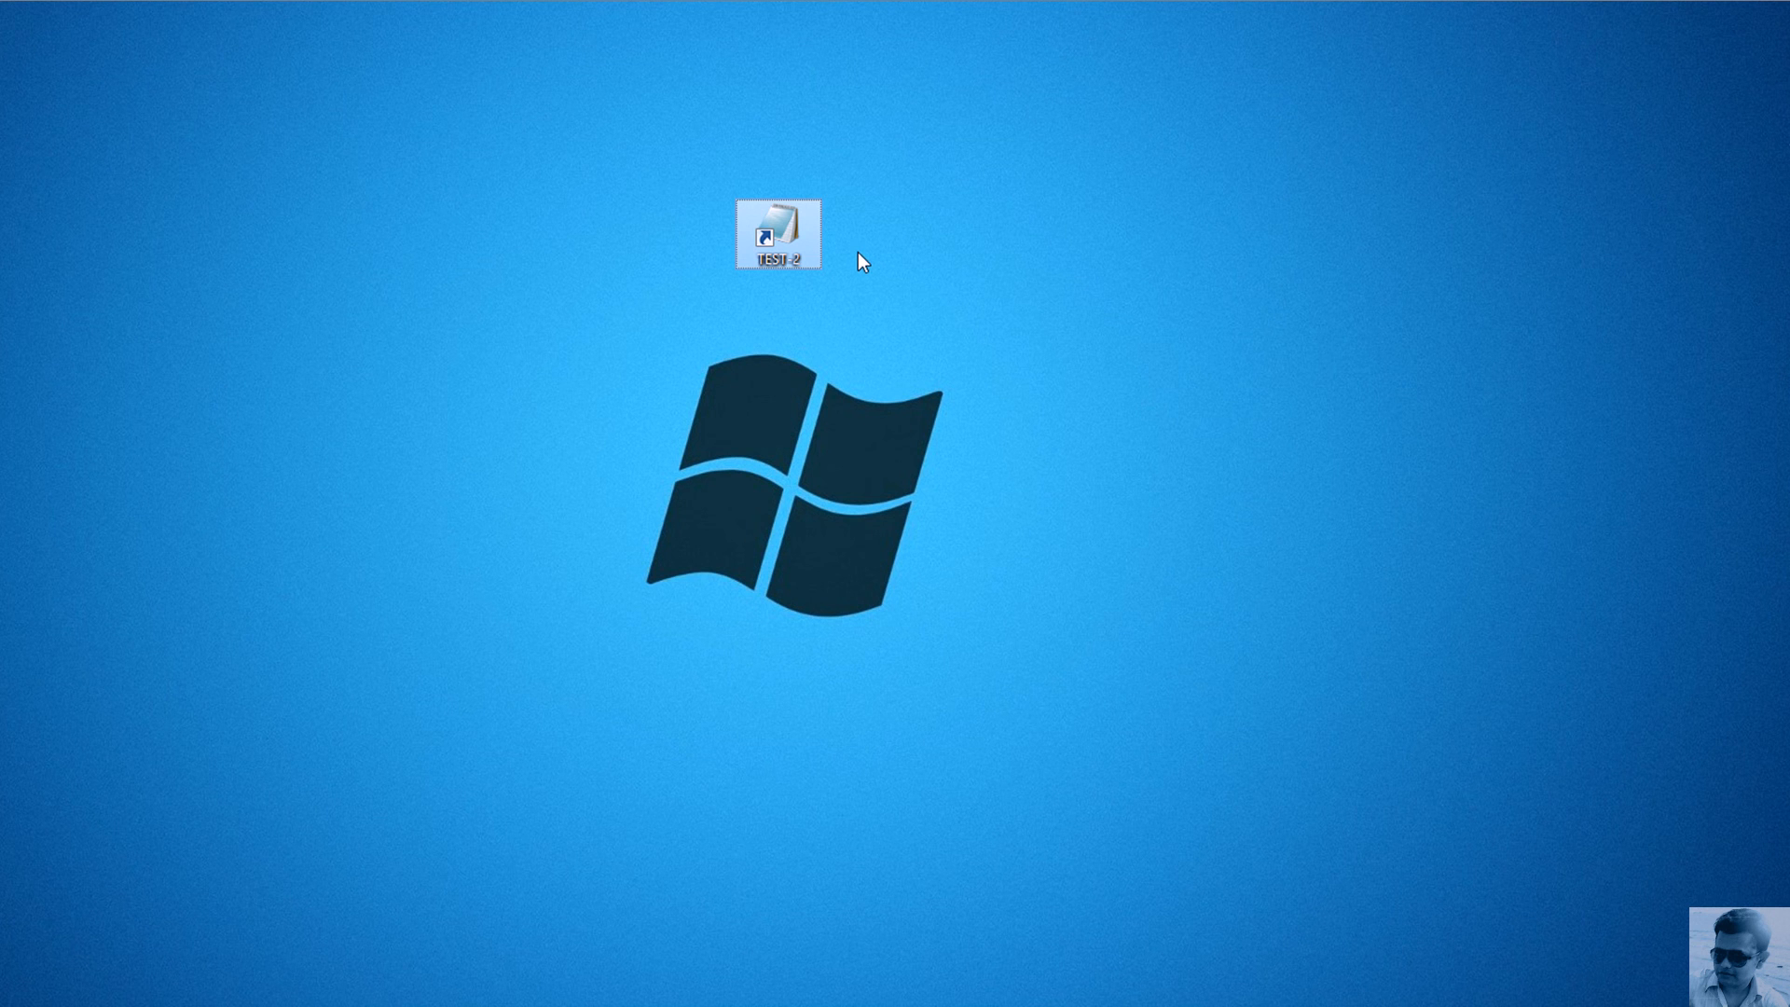
pyautogui.moveTo(636, 921)
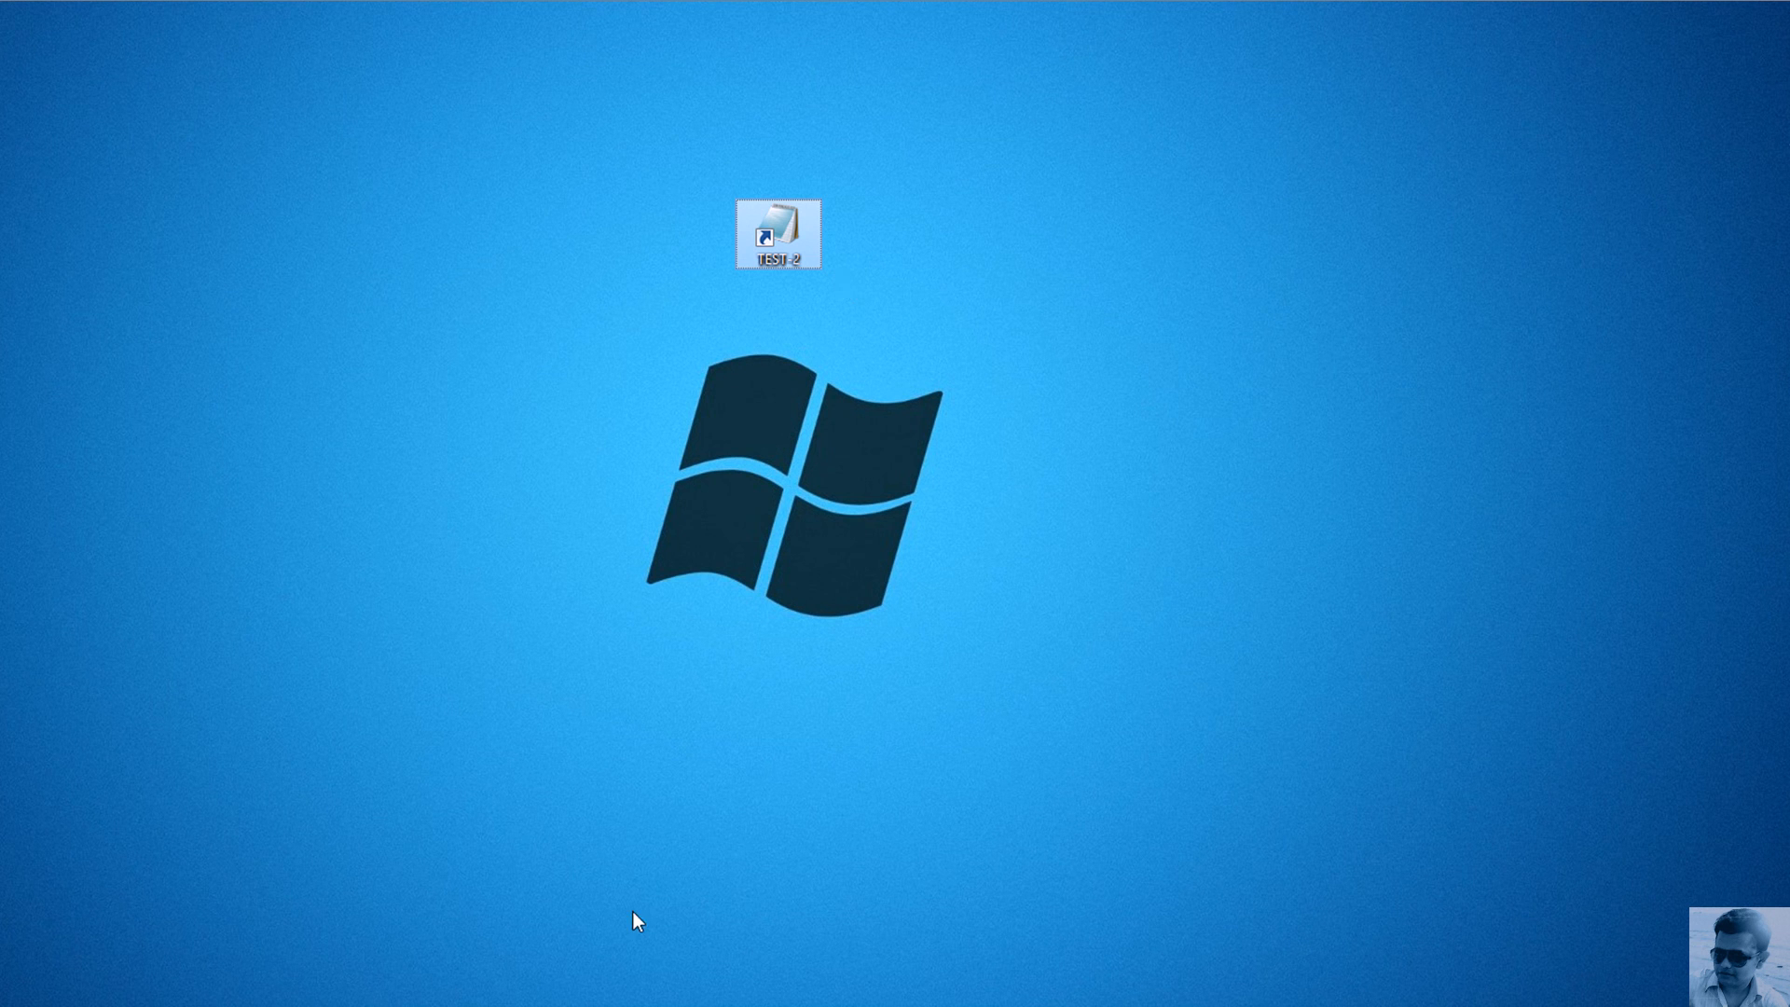